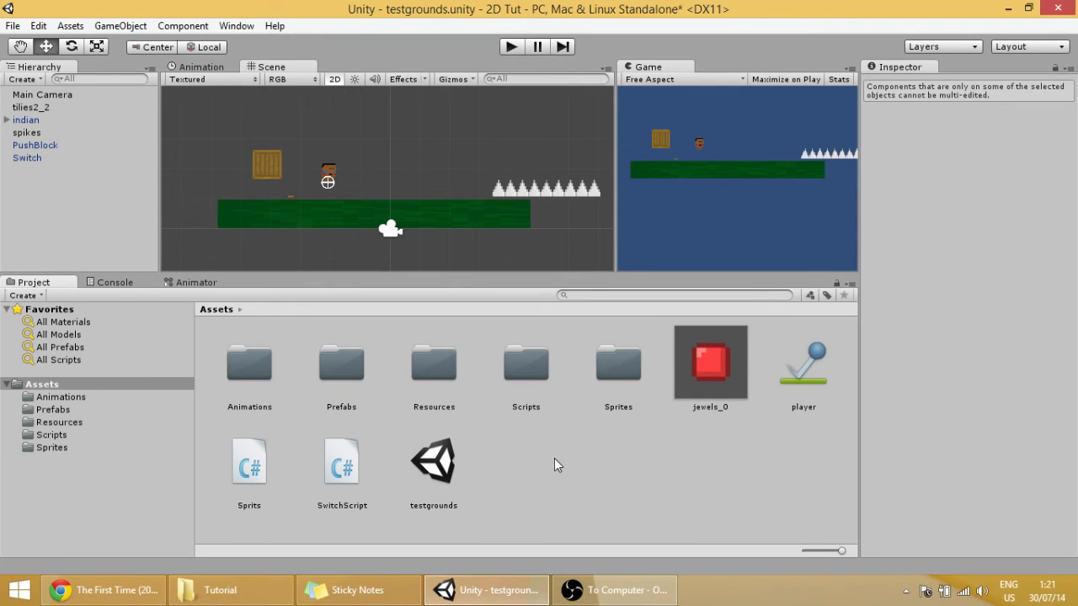
mouse_move(256, 590)
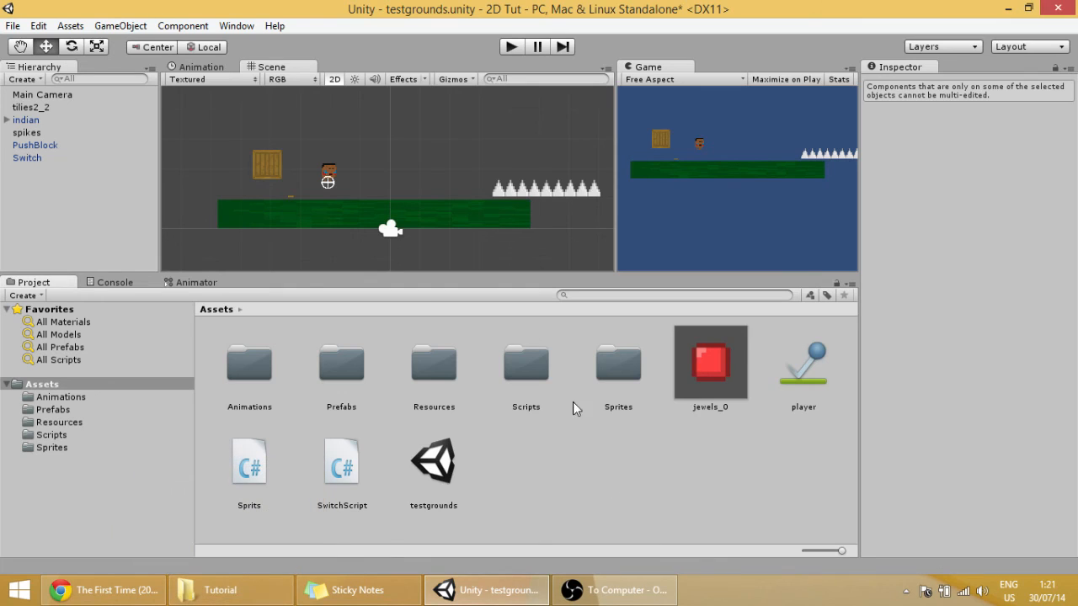
mouse_move(312, 217)
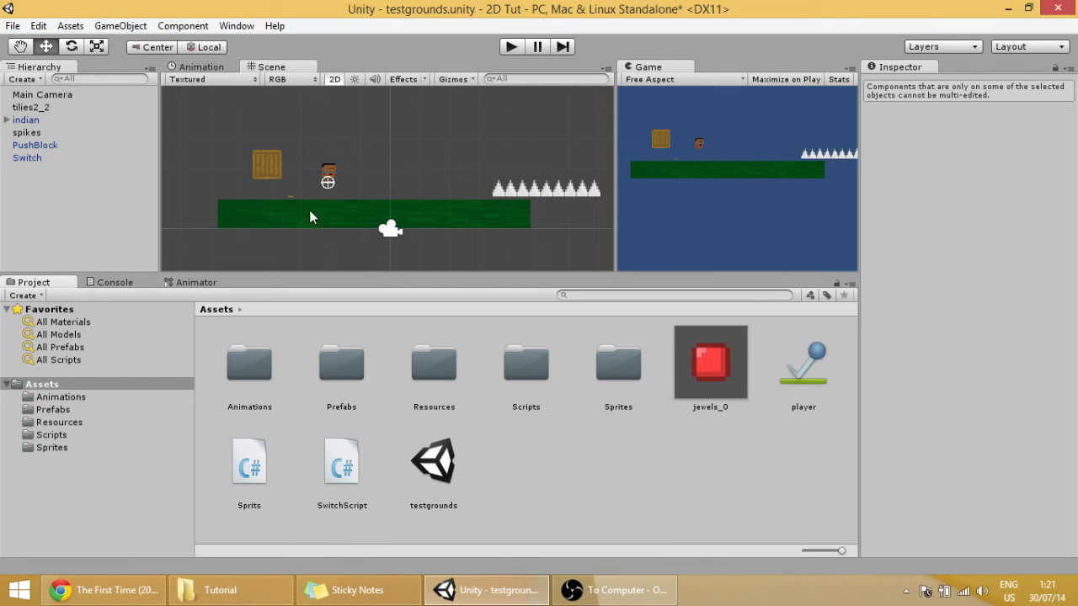
- Drag the lianeDoor artwork from the Tutorial folder into the project's Assets
click(27, 158)
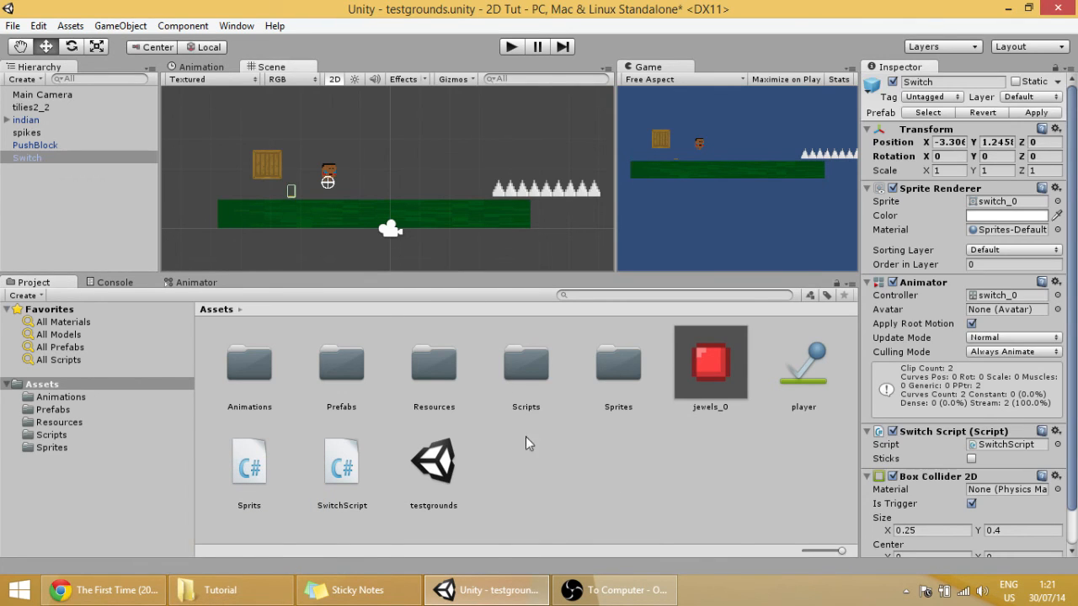
mouse_move(555, 485)
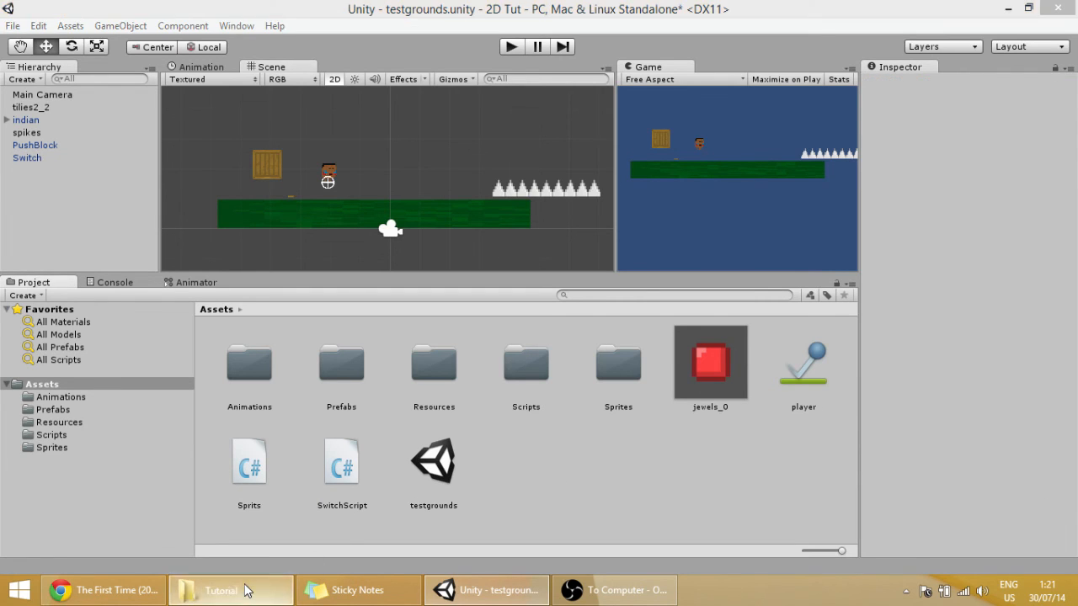
click(221, 590)
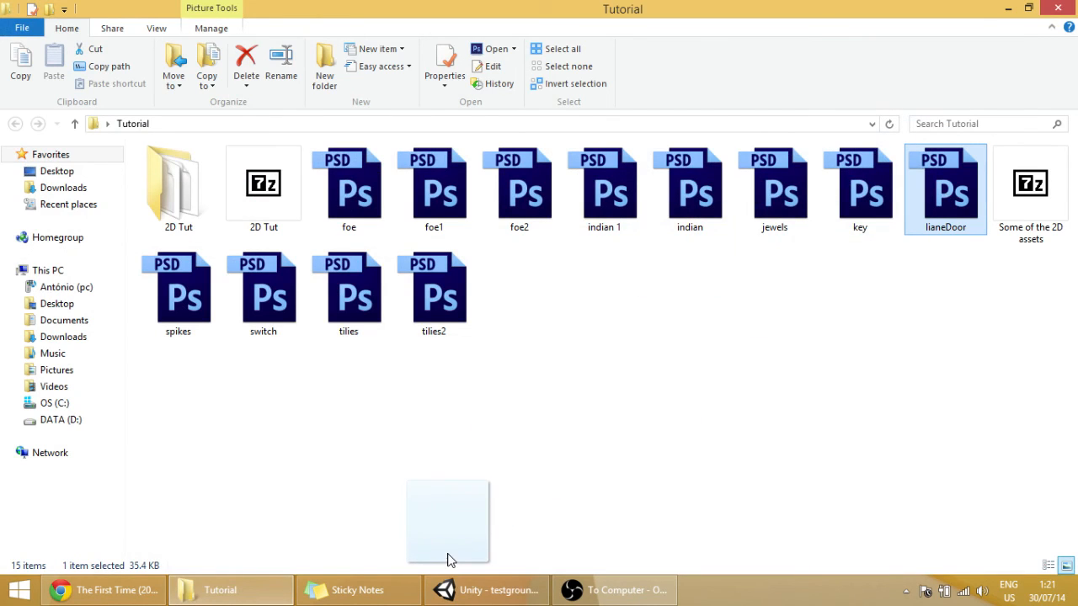
click(486, 589)
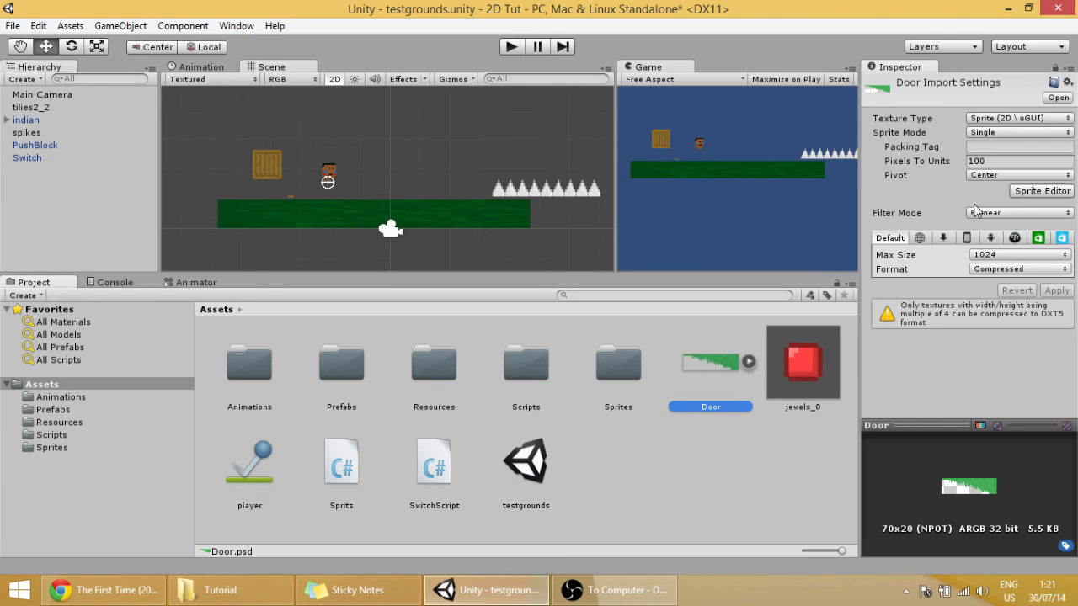
- Set the Door texture to Multiple sprite mode, 20 pixels per unit, Point filter, Truecolor, then slice it into frames
click(1019, 212)
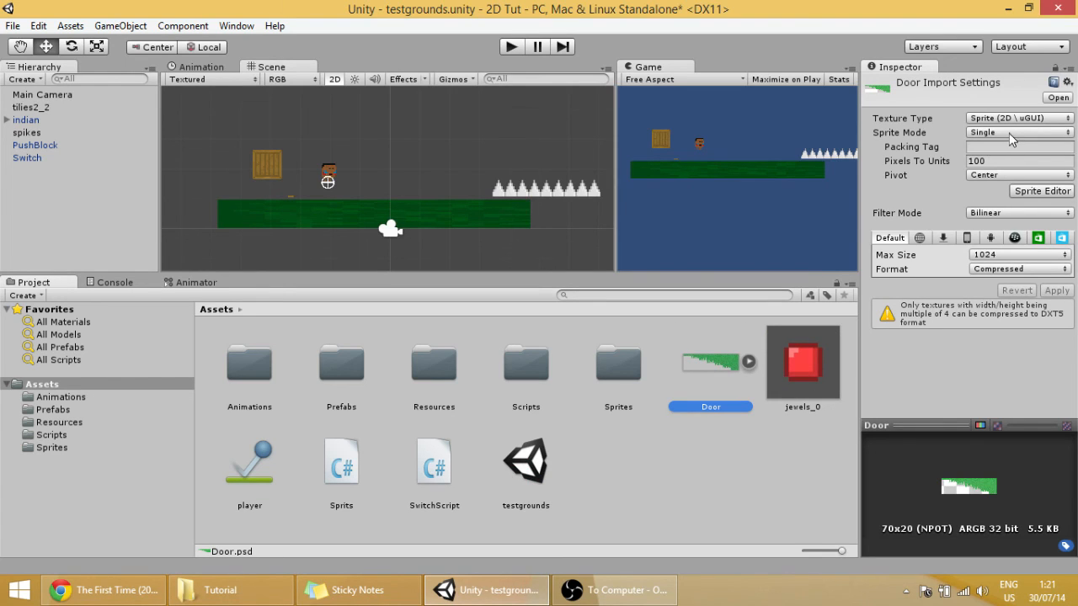
click(1018, 132)
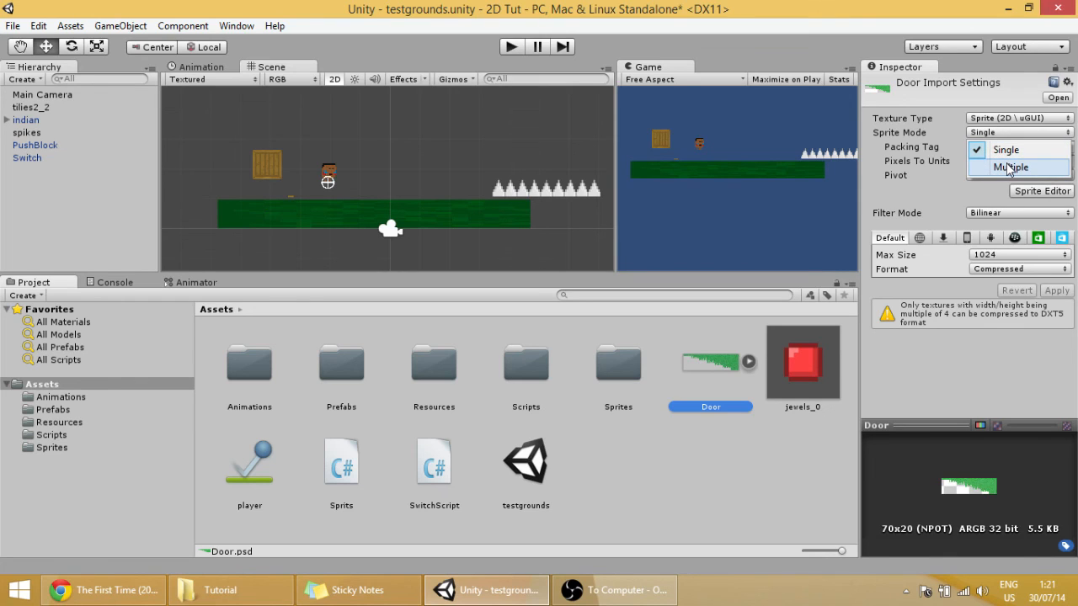
click(1010, 167)
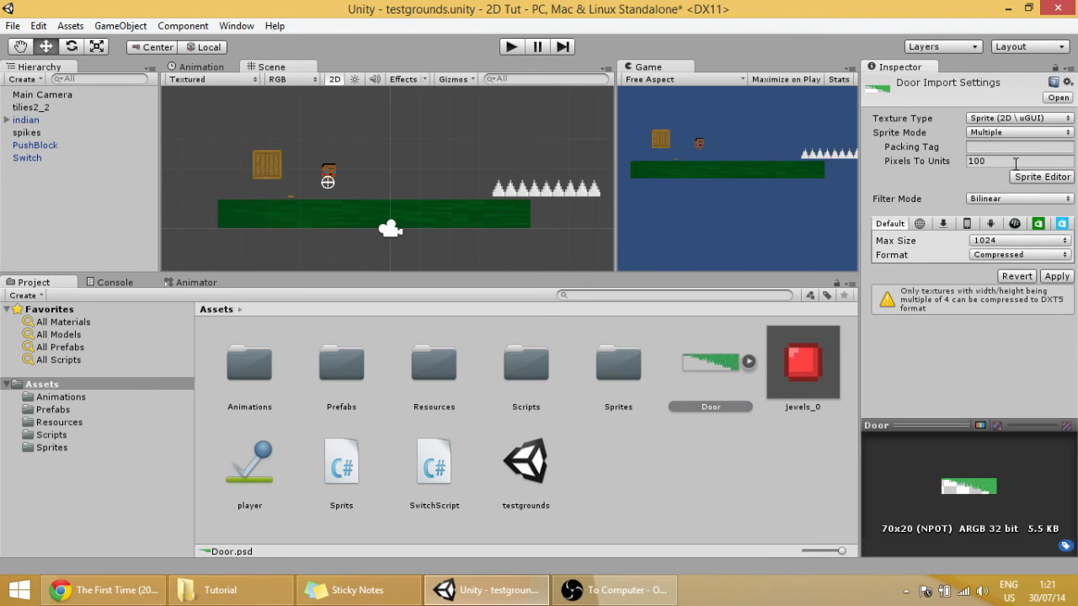
text(20)
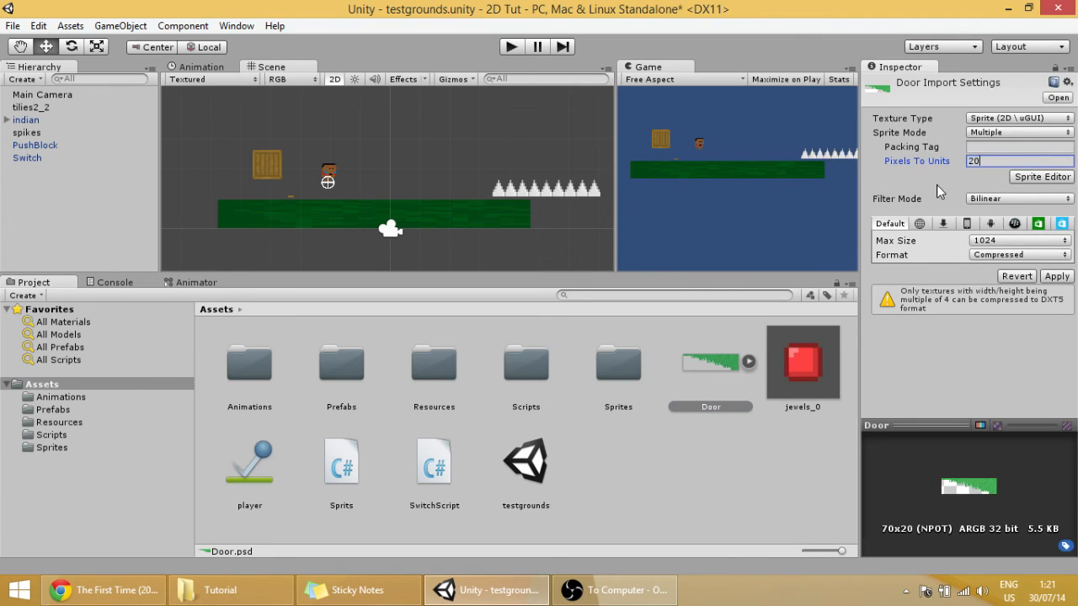
click(1019, 199)
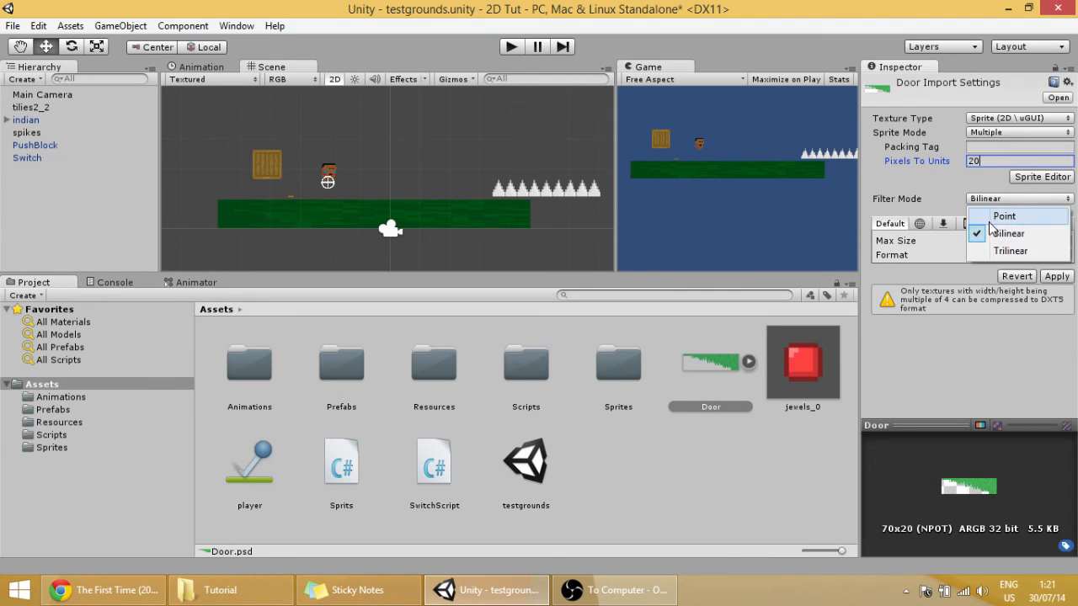
click(1003, 215)
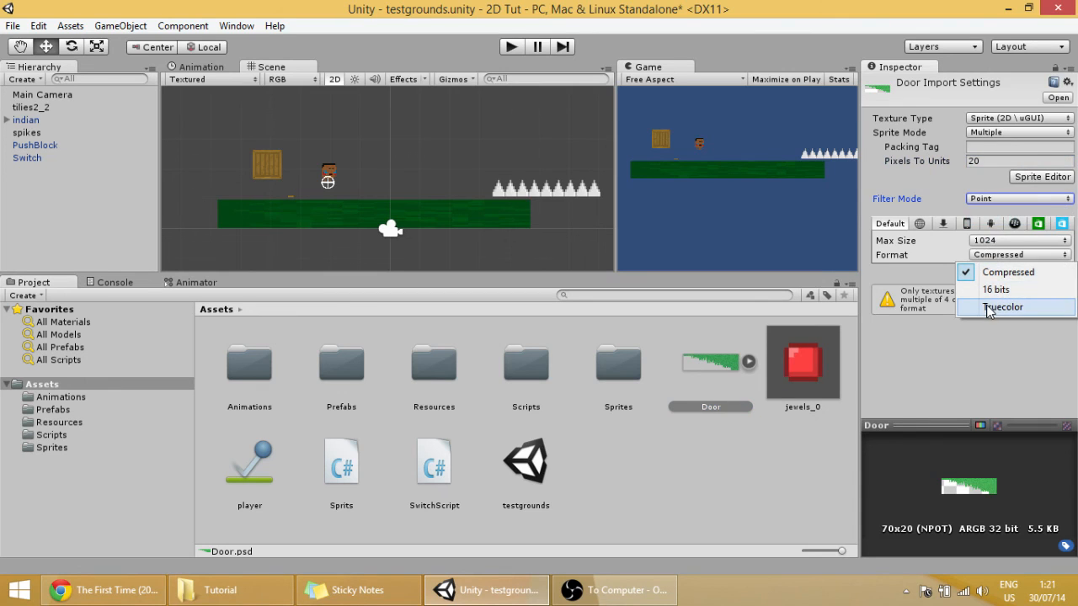
click(1041, 177)
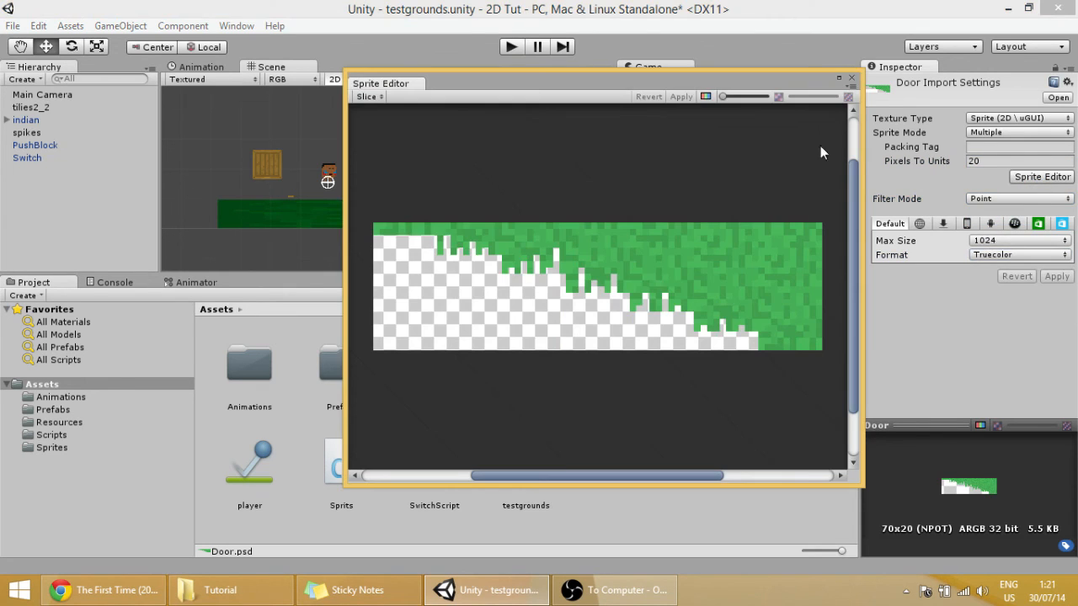
click(369, 96)
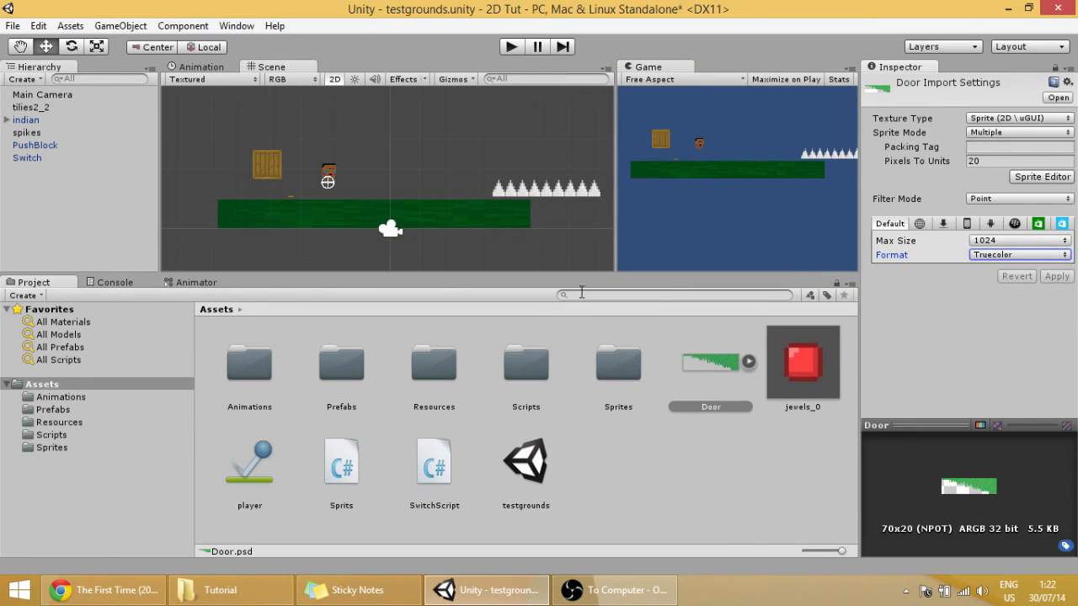
- Drag the sliced Door frames into the scene, saving the animation clip as DoorCloses
click(748, 360)
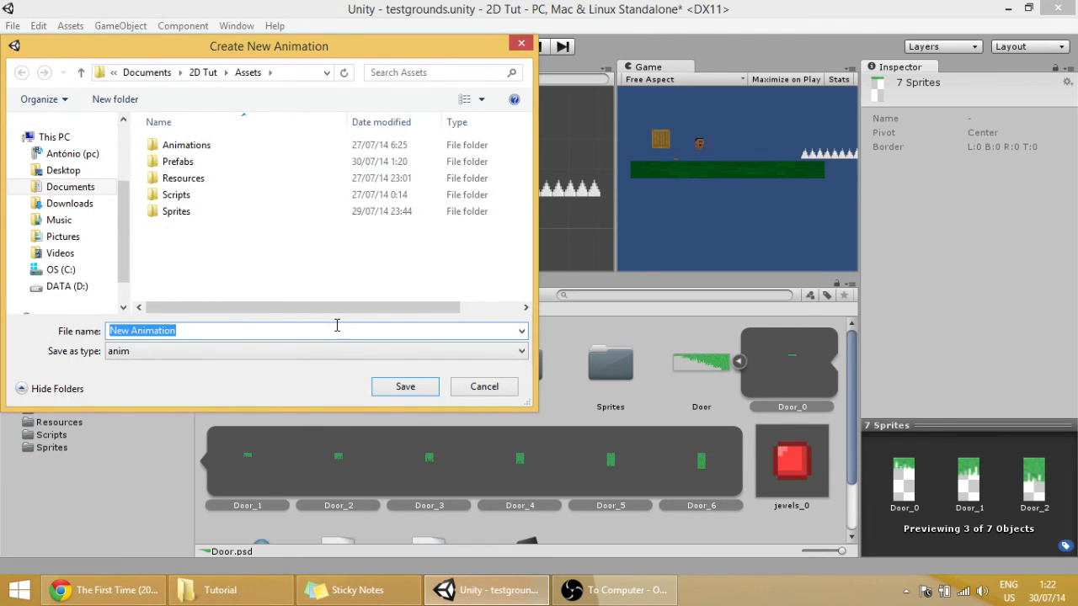
text(DoorClos)
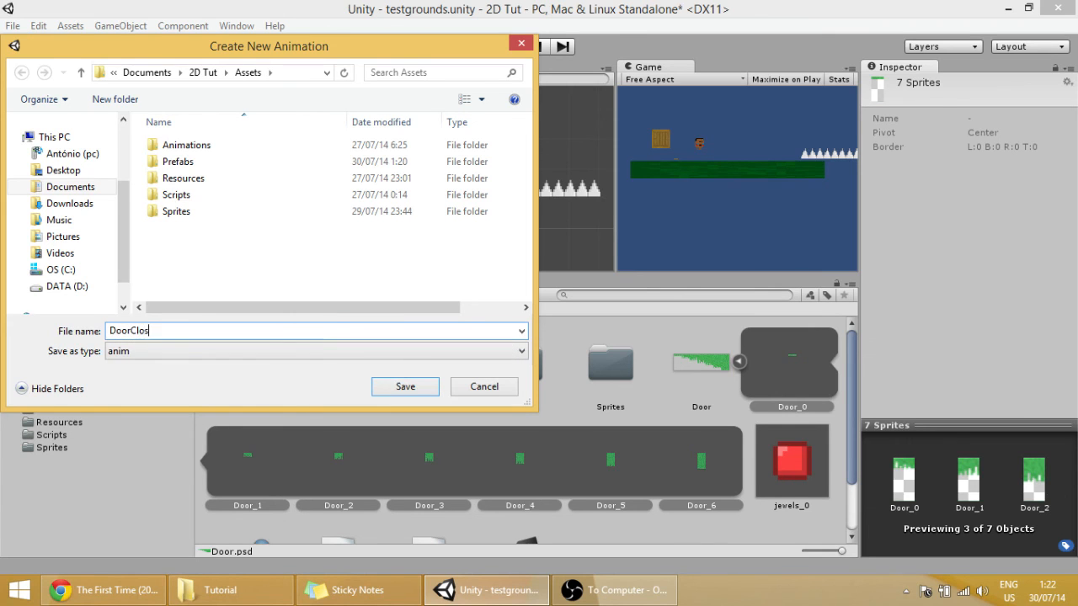
click(404, 386)
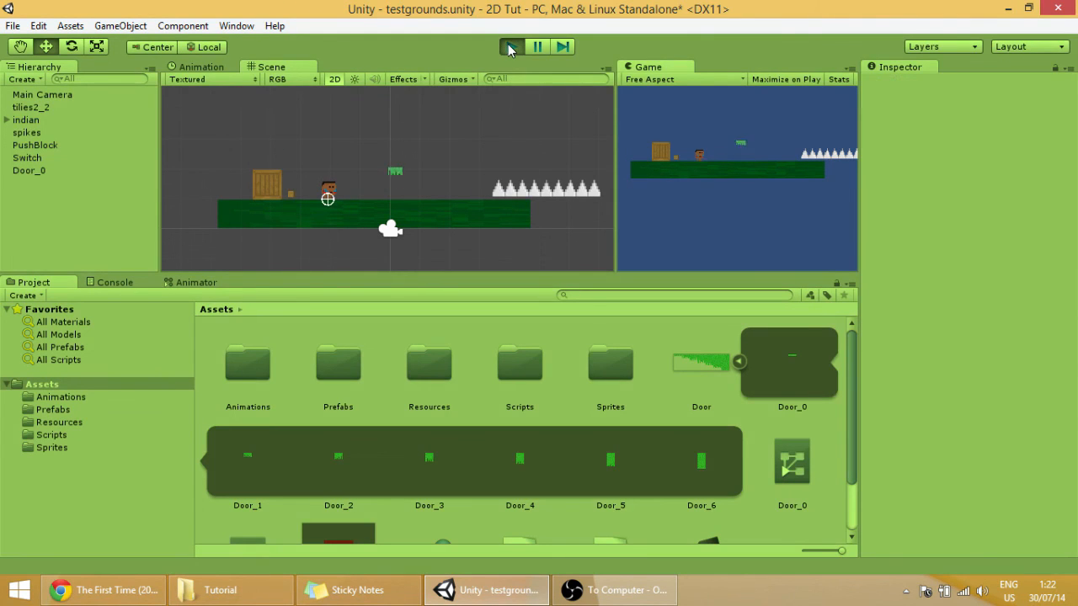
- Move the door slightly left above the platform and test-play the scene
click(511, 47)
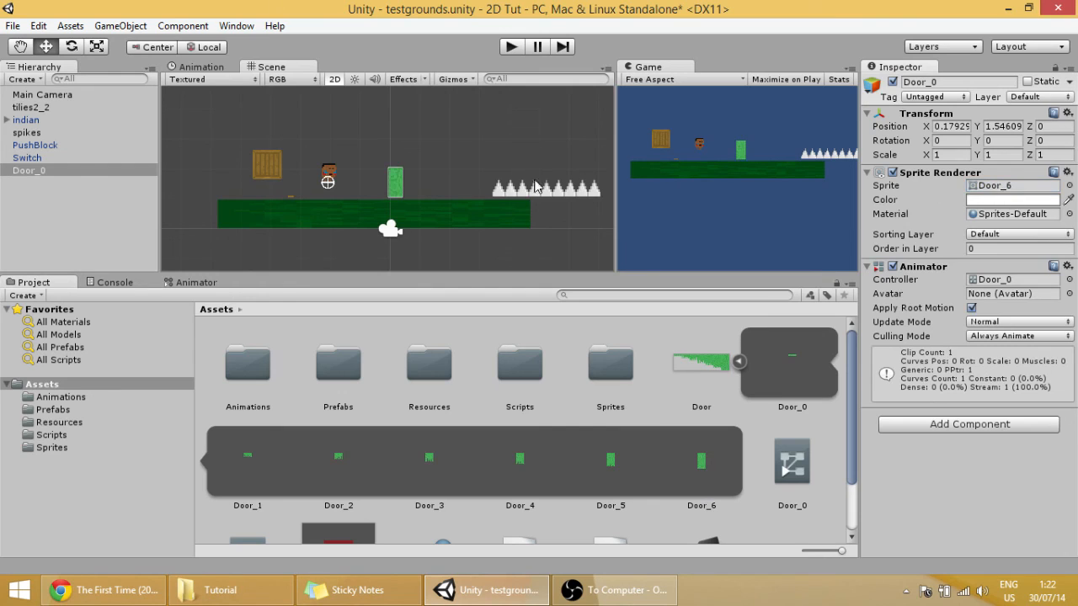
drag(394, 181, 410, 178)
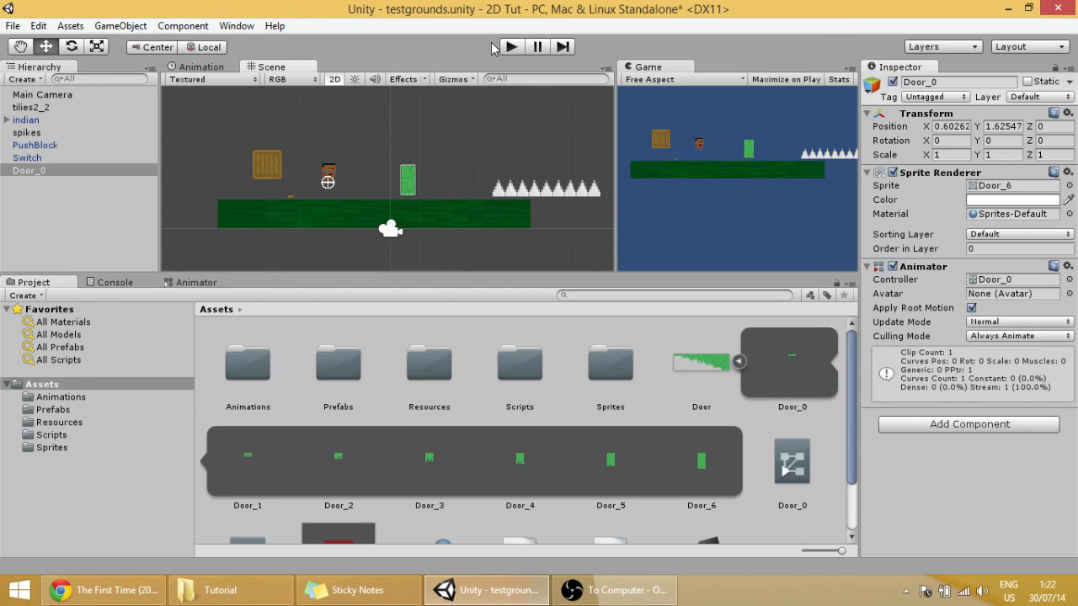
click(510, 48)
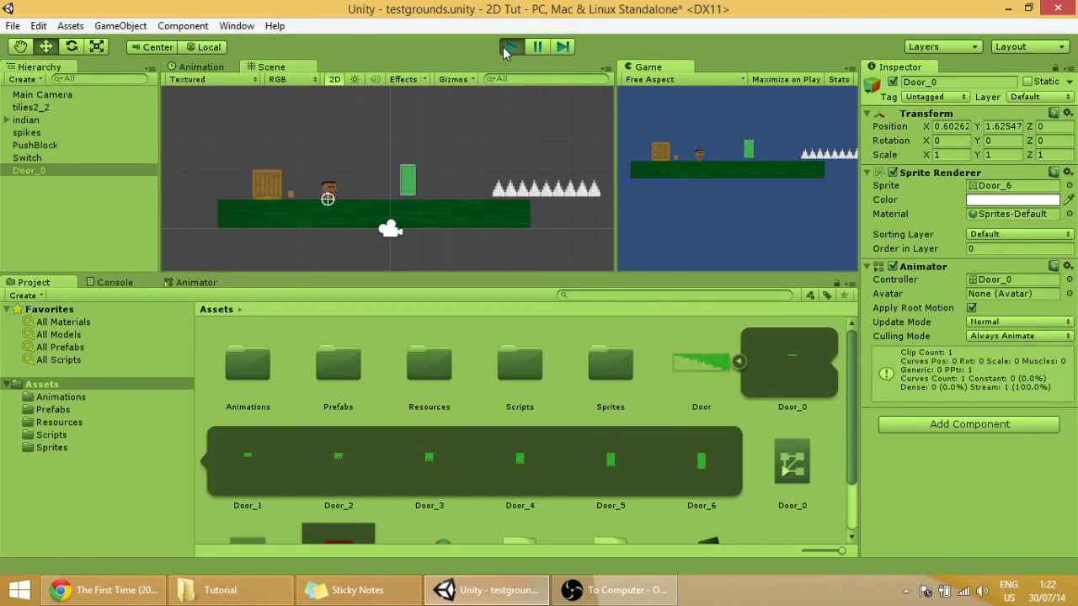
click(512, 47)
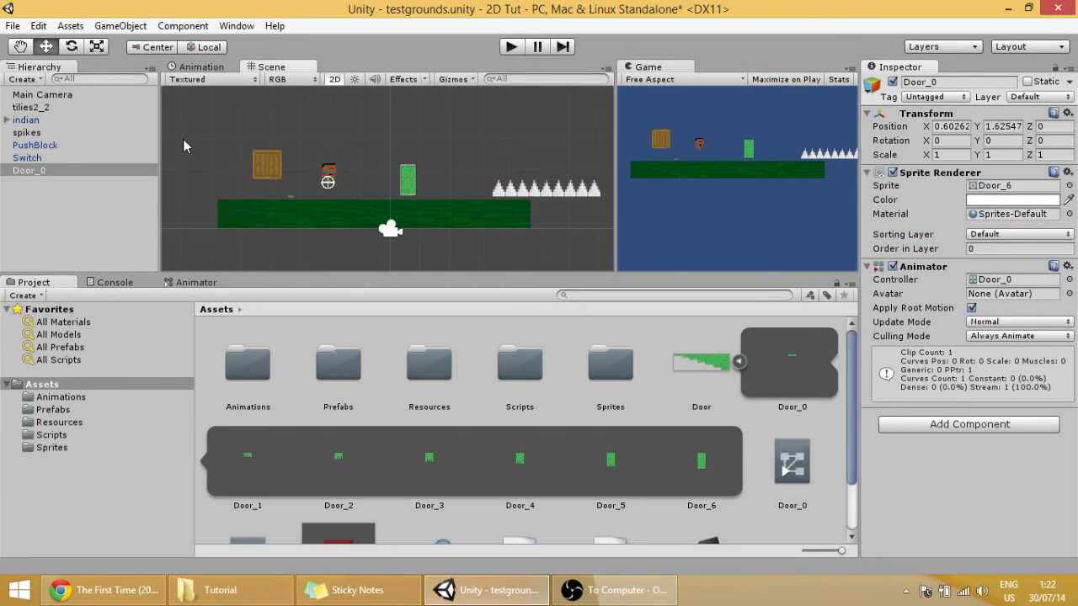
click(29, 171)
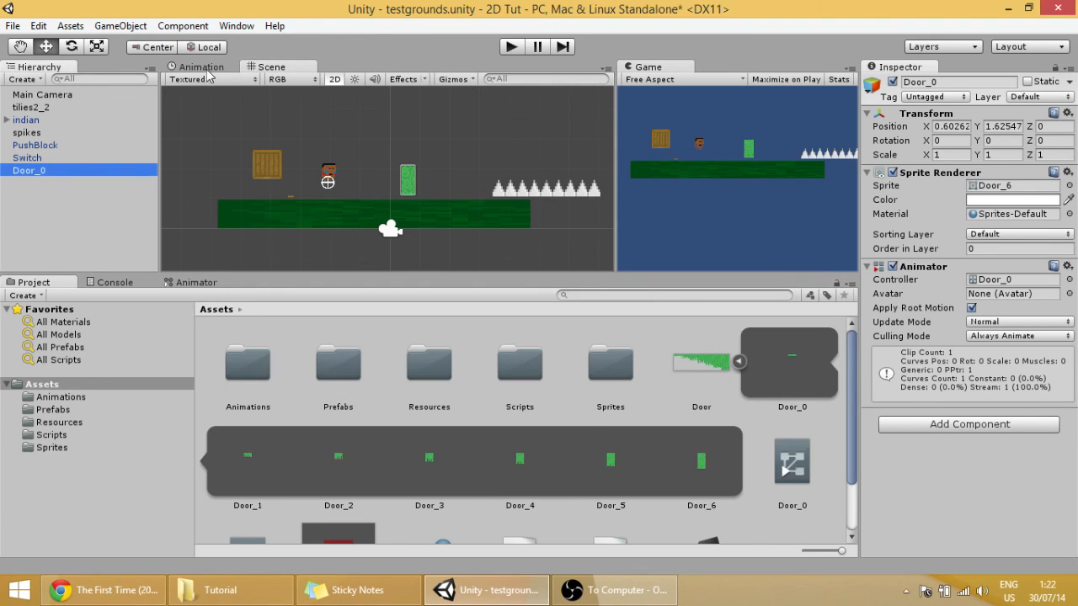
- Create a new DoorOpens clip for Door_0 and lay the door sprite frames along its timeline
click(202, 67)
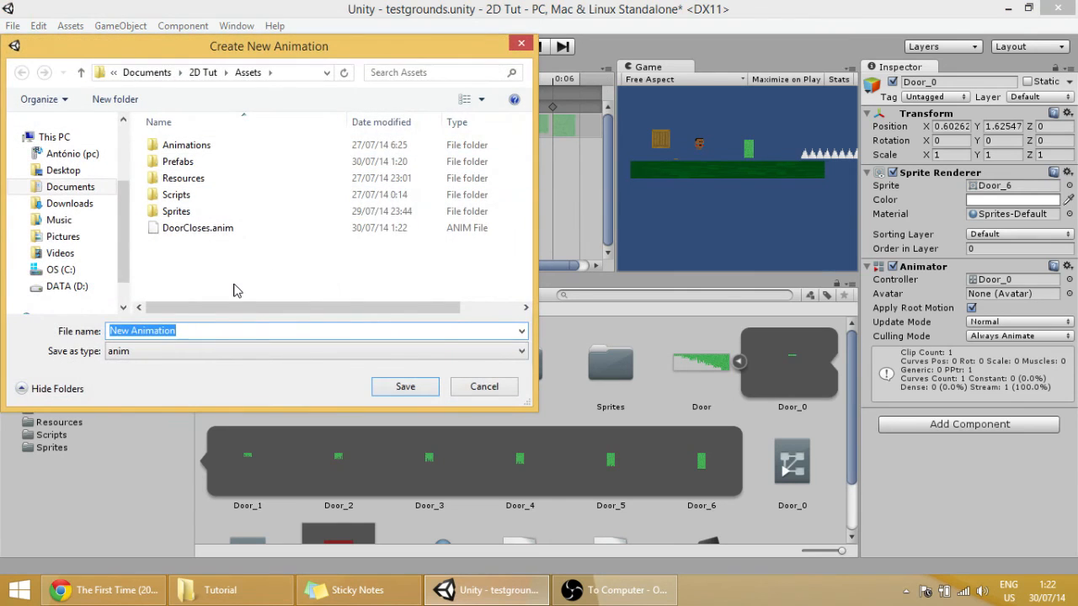
text(Door)
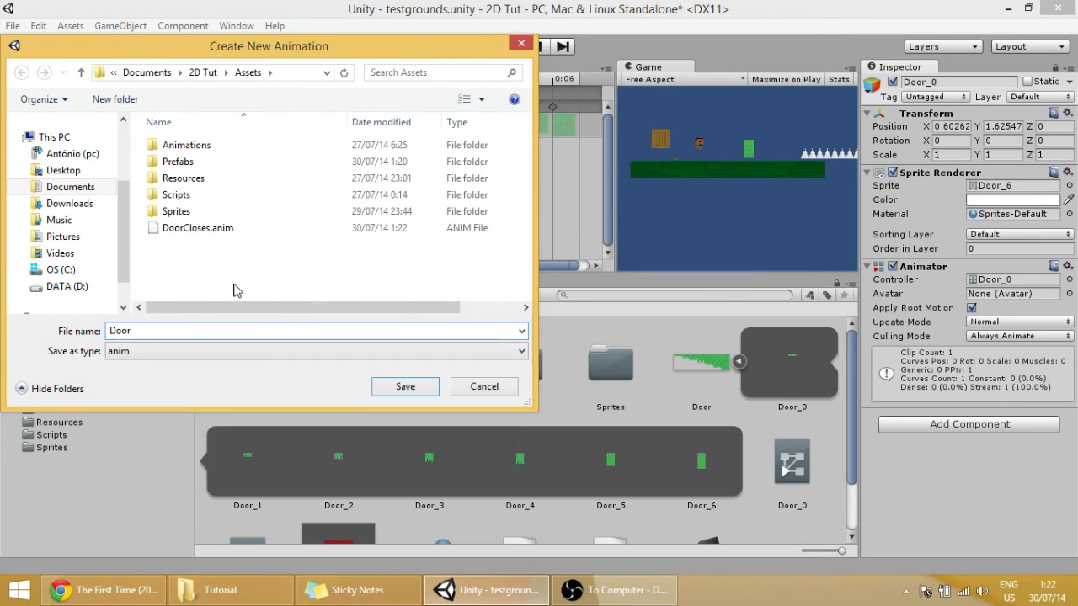
click(404, 385)
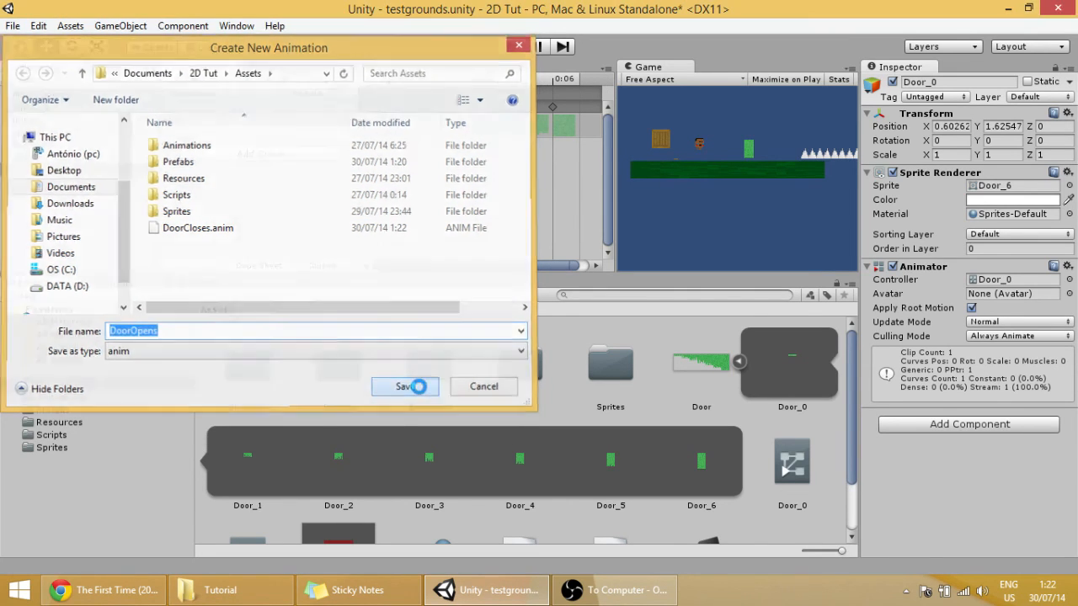
click(405, 386)
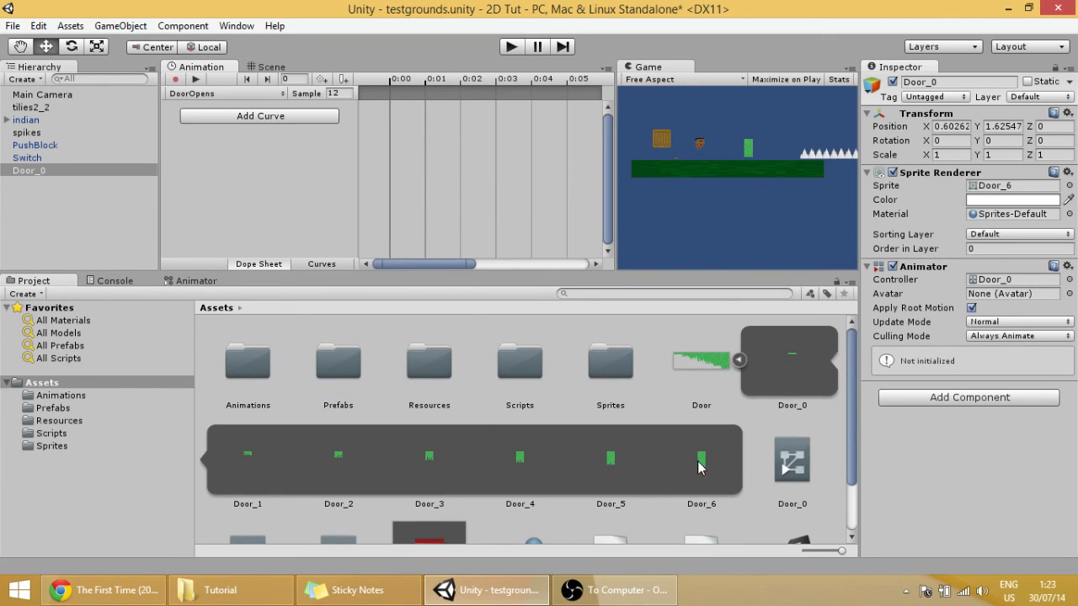
click(175, 80)
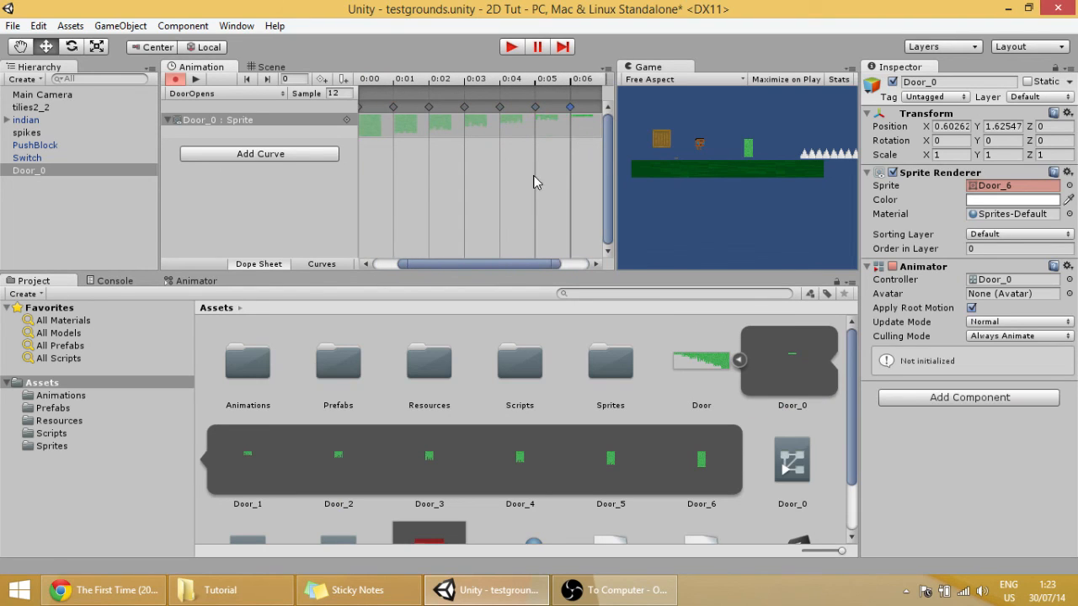
mouse_move(222, 289)
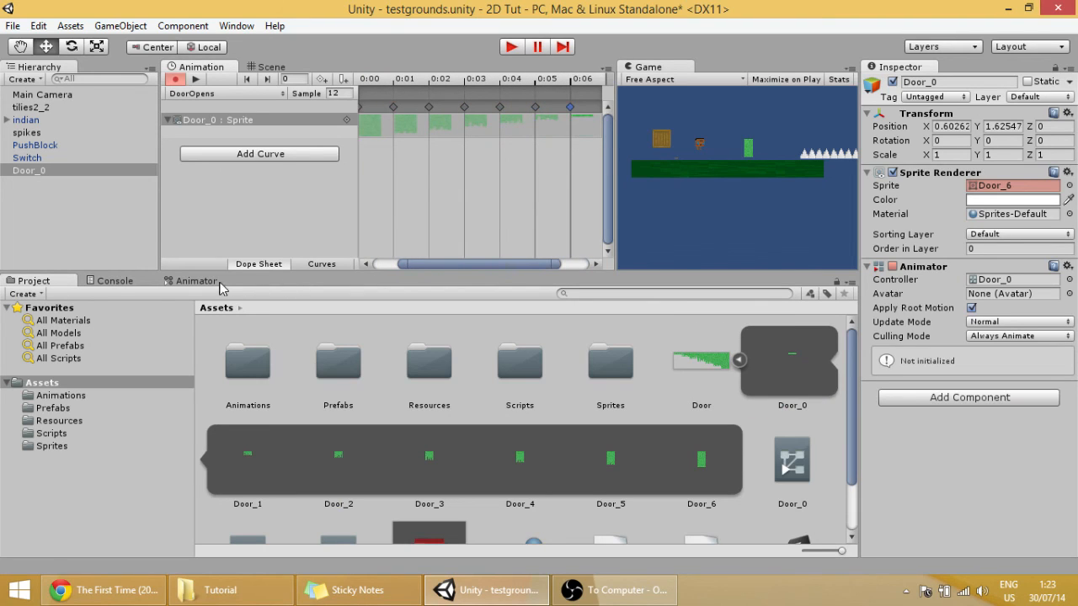
- In the Animator, make transitions from DoorOpens to DoorCloses and back again
click(195, 280)
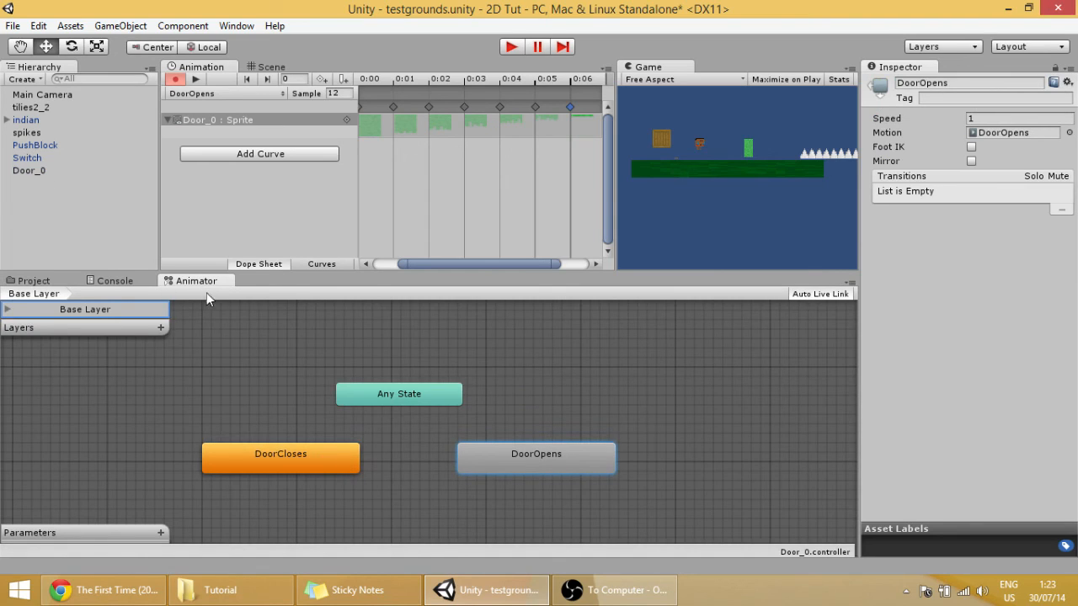
mouse_move(448, 427)
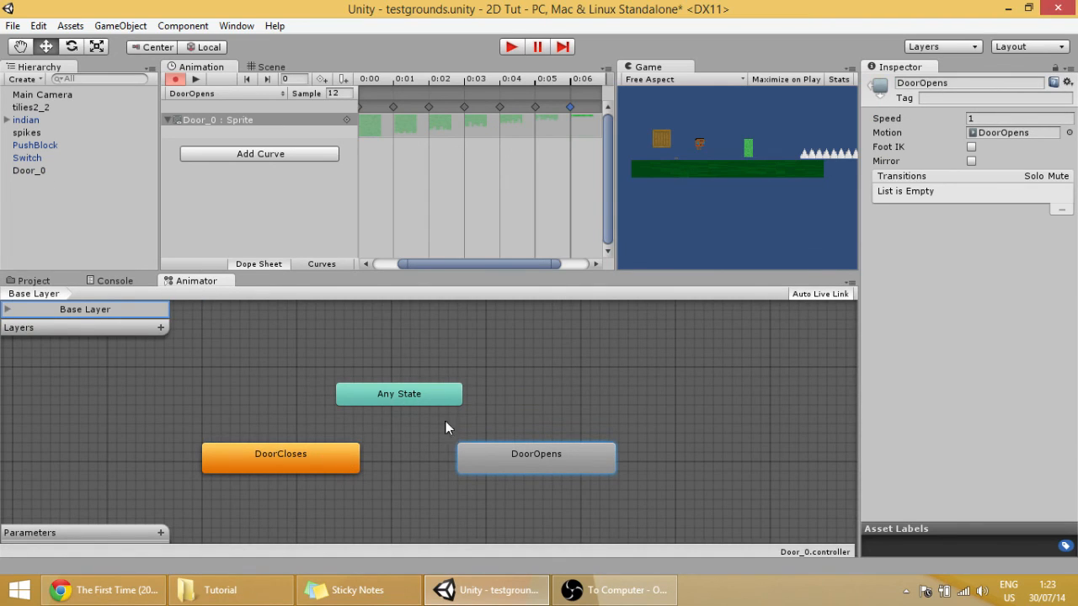
click(115, 221)
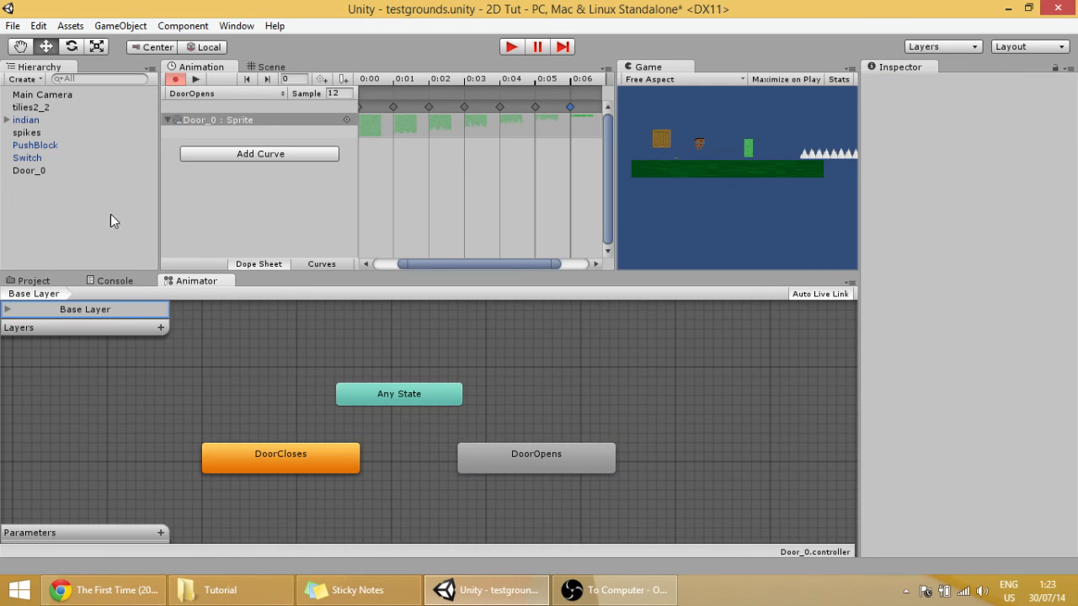
mouse_move(31, 124)
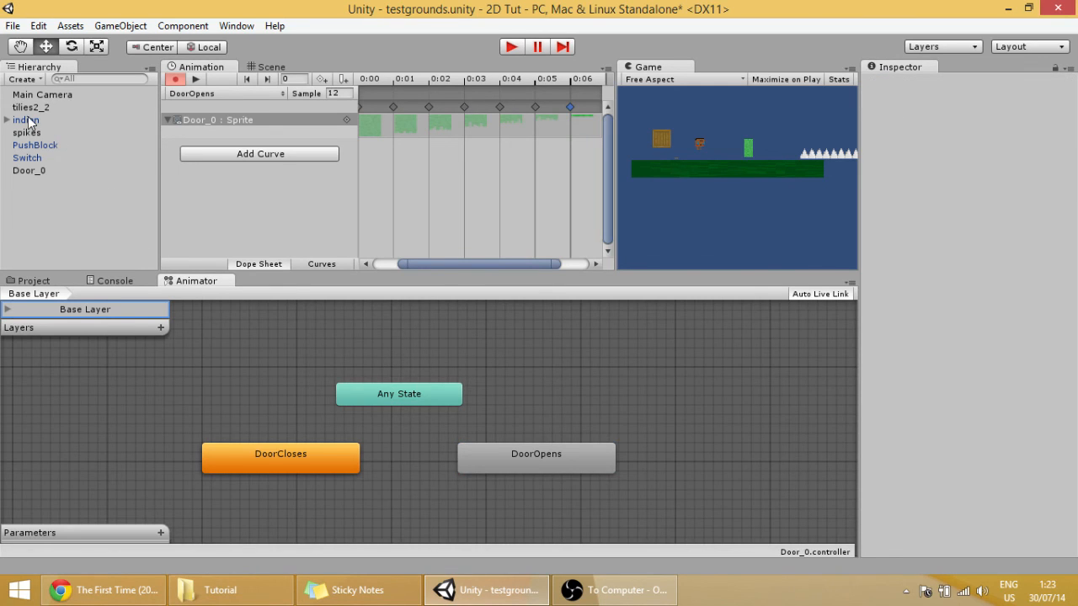
click(29, 170)
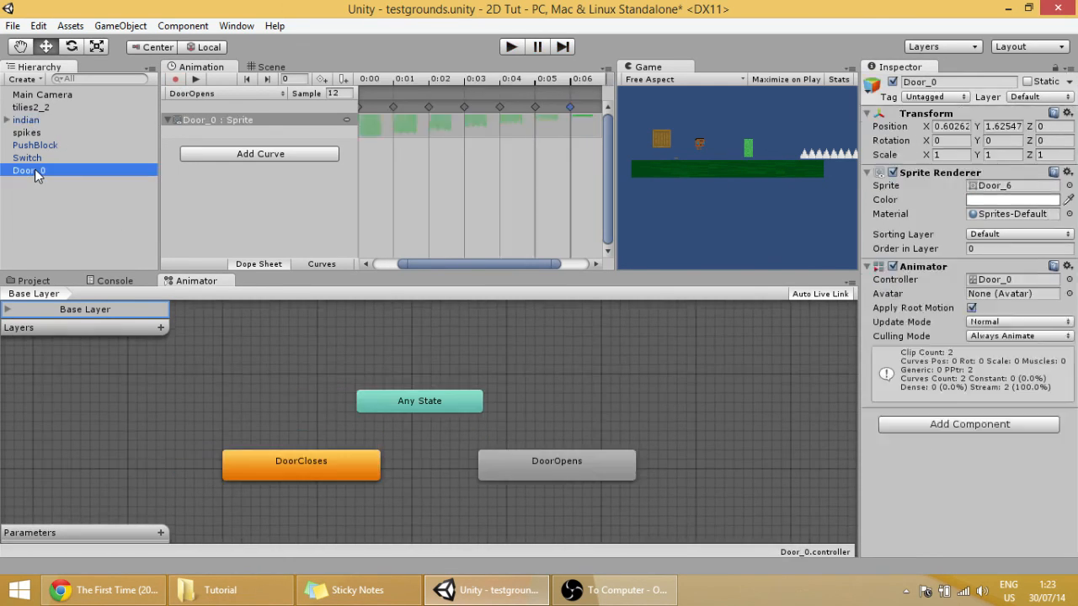
click(537, 462)
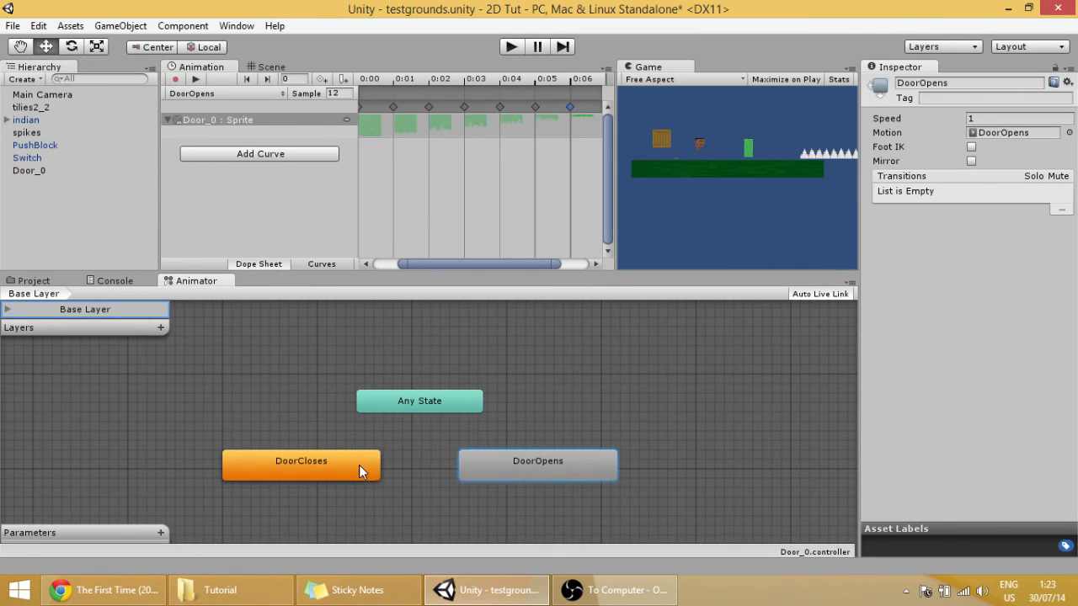
right_click(537, 465)
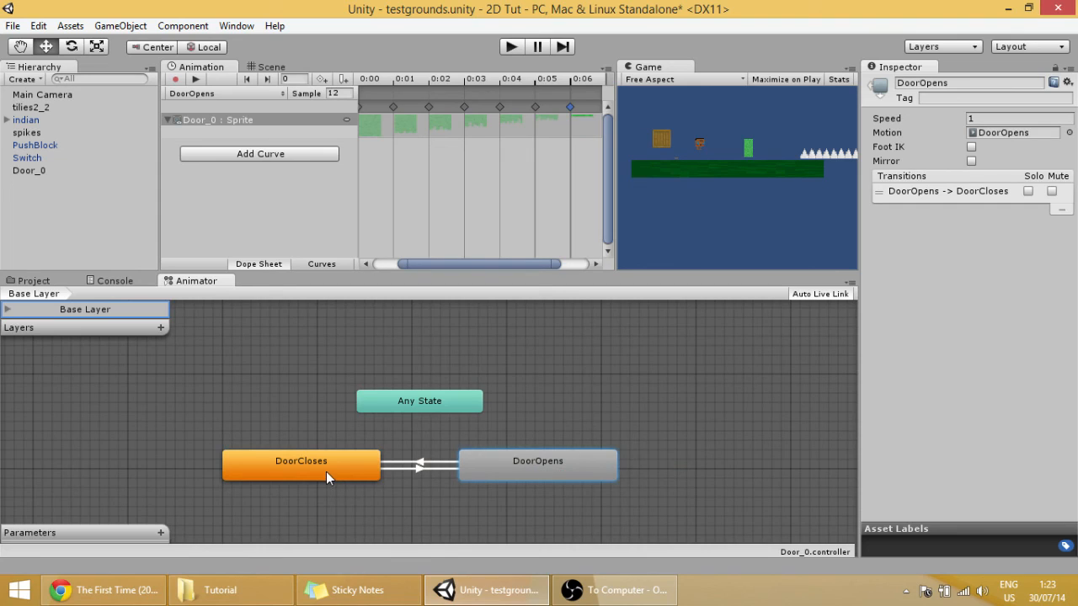
click(299, 464)
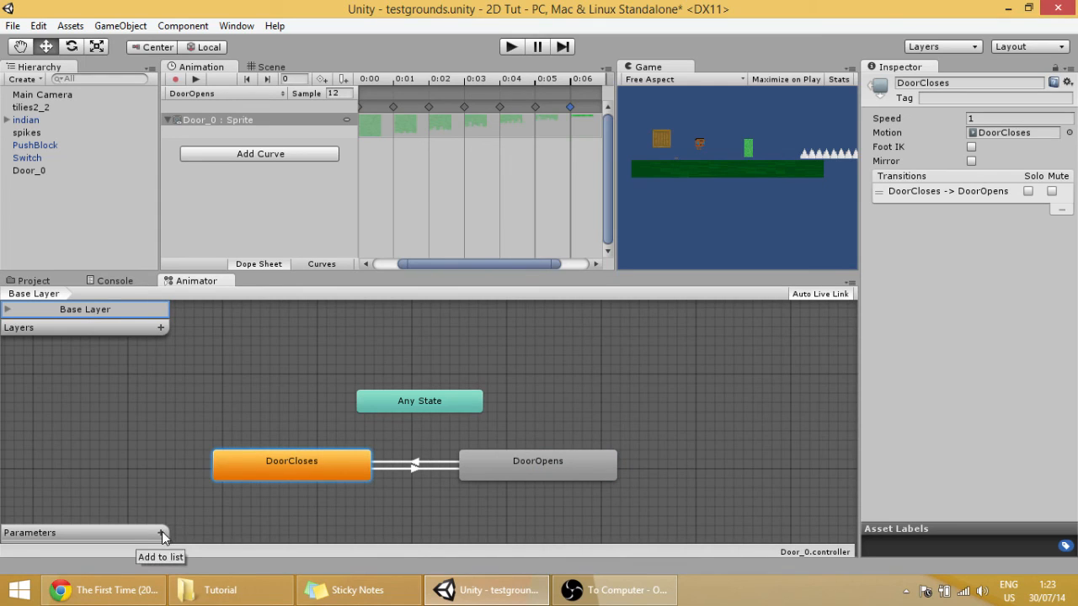
- Add a Bool animator parameter named Opens
click(160, 517)
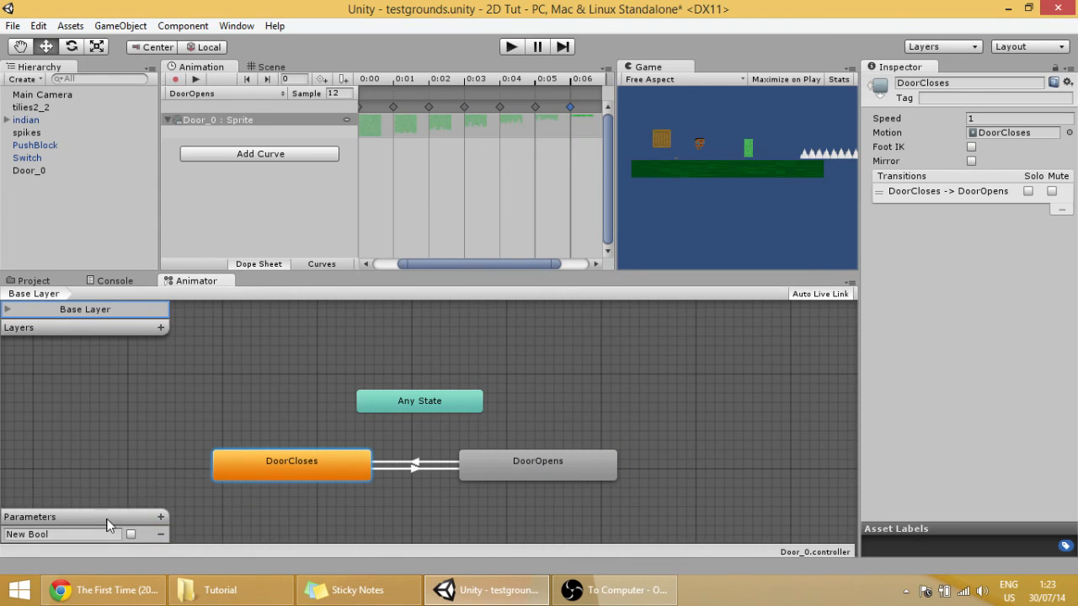
double_click(27, 534)
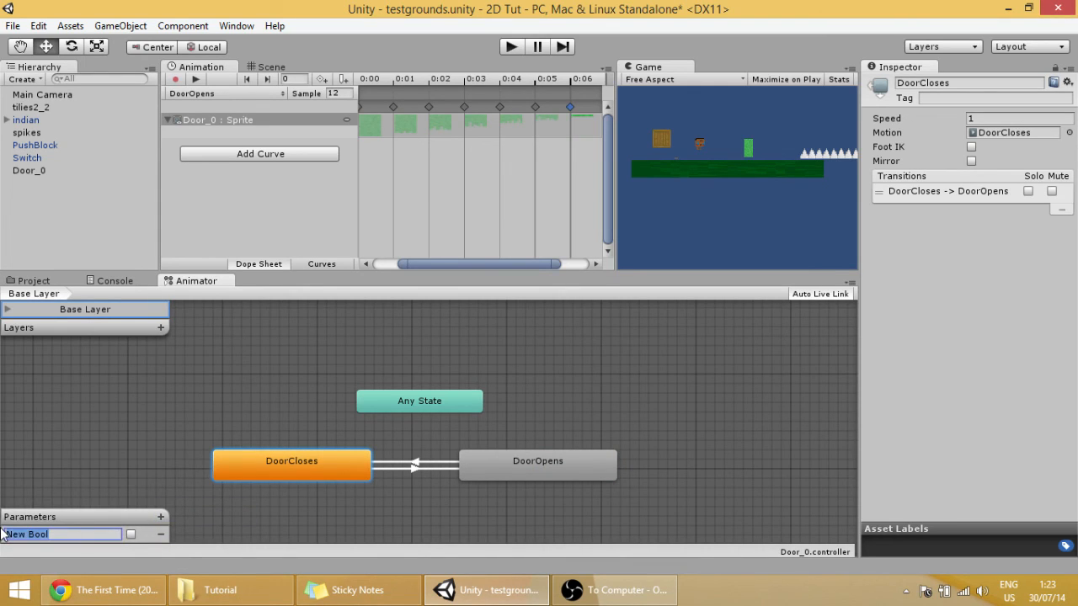
text(Opens)
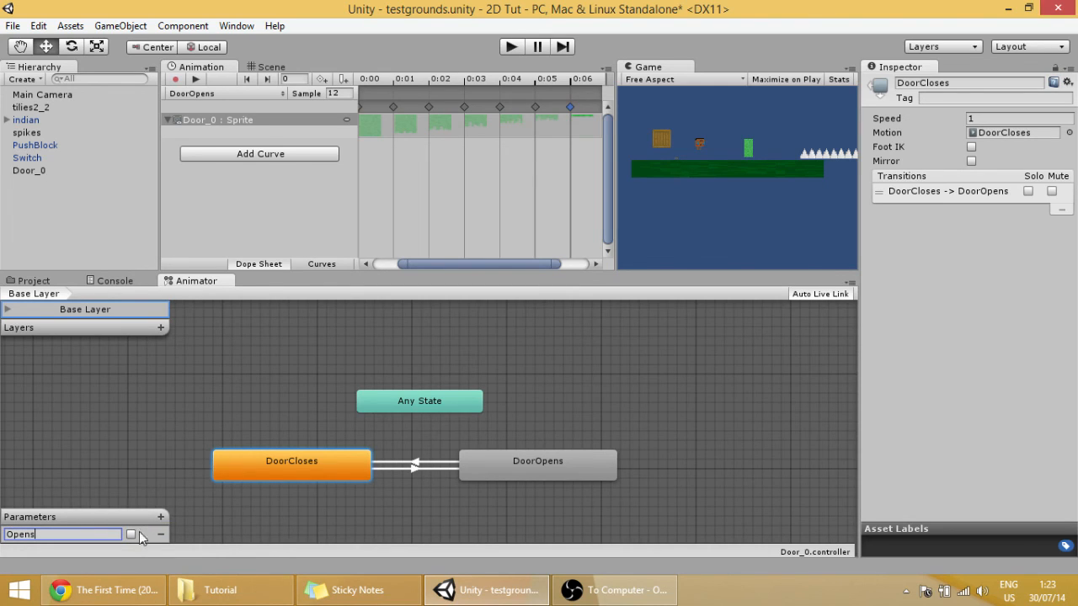
- Condition the transitions so Opens true opens the door and Opens false closes it
click(412, 465)
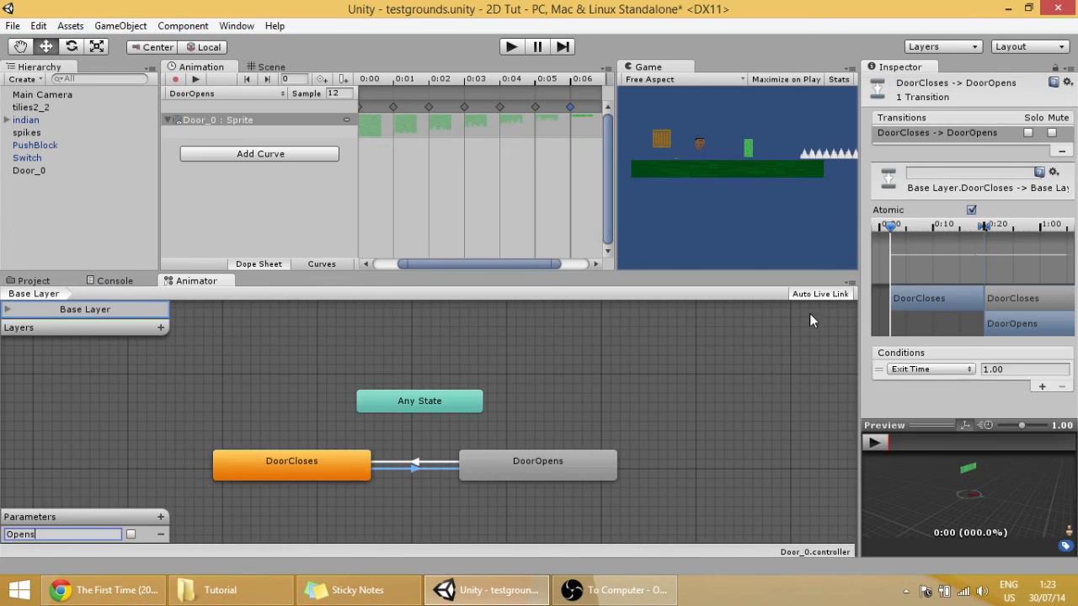
click(930, 368)
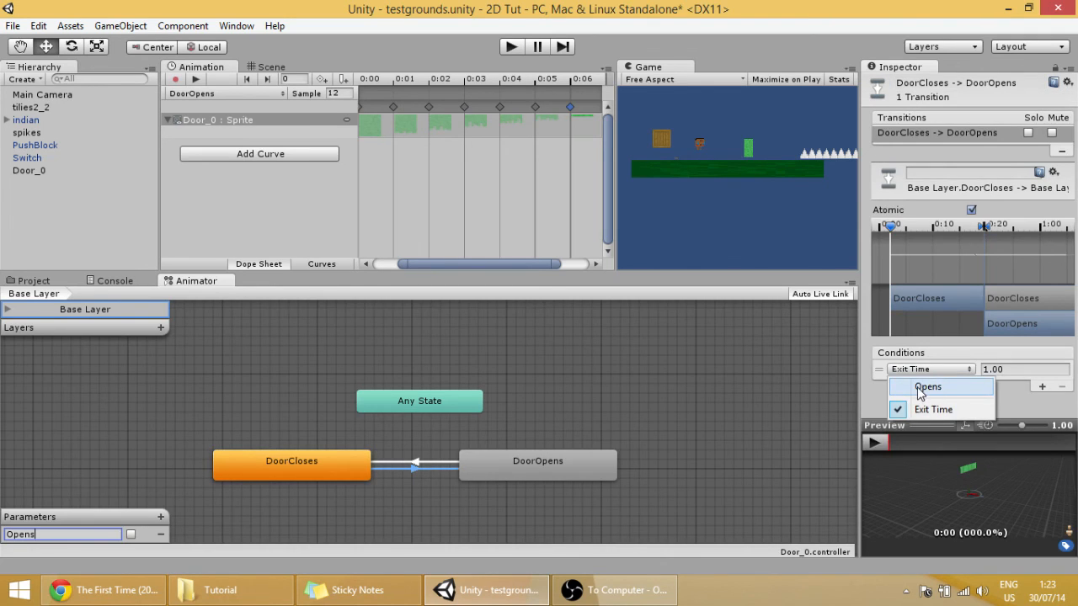
mouse_move(937, 392)
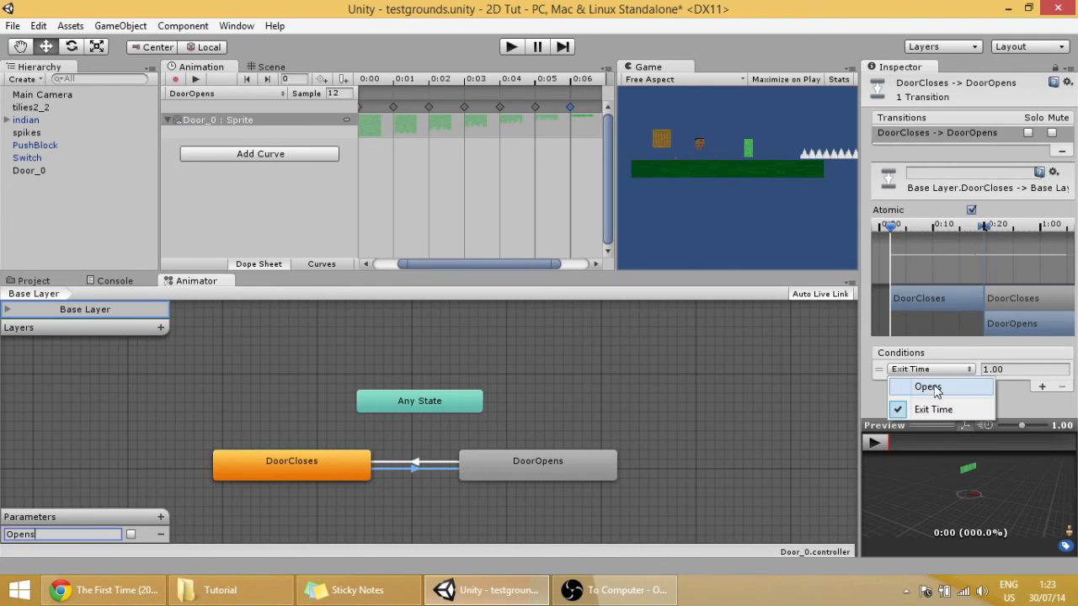
click(926, 386)
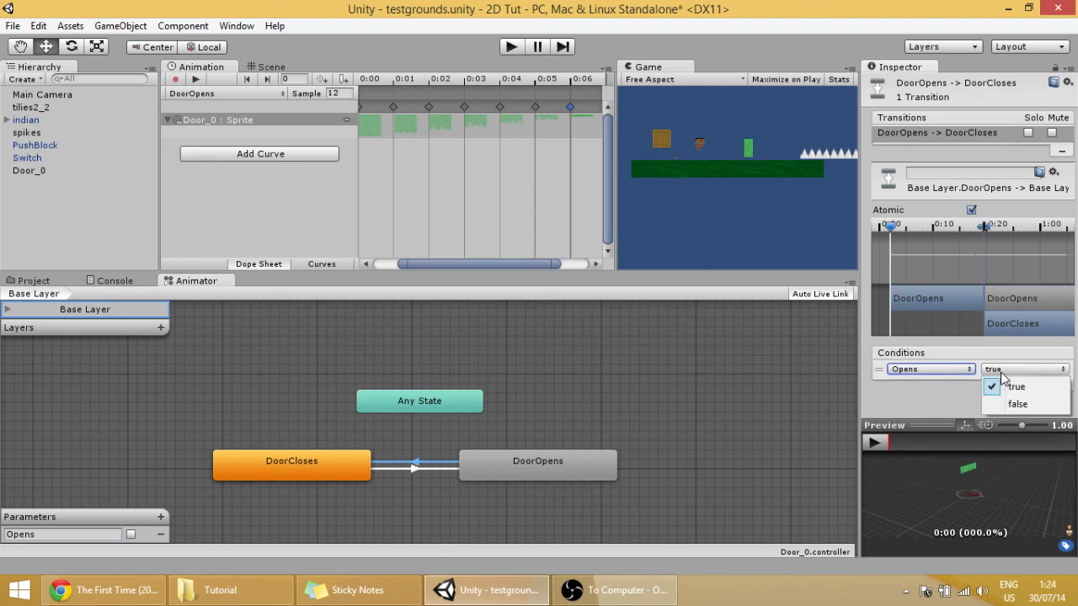
click(1017, 404)
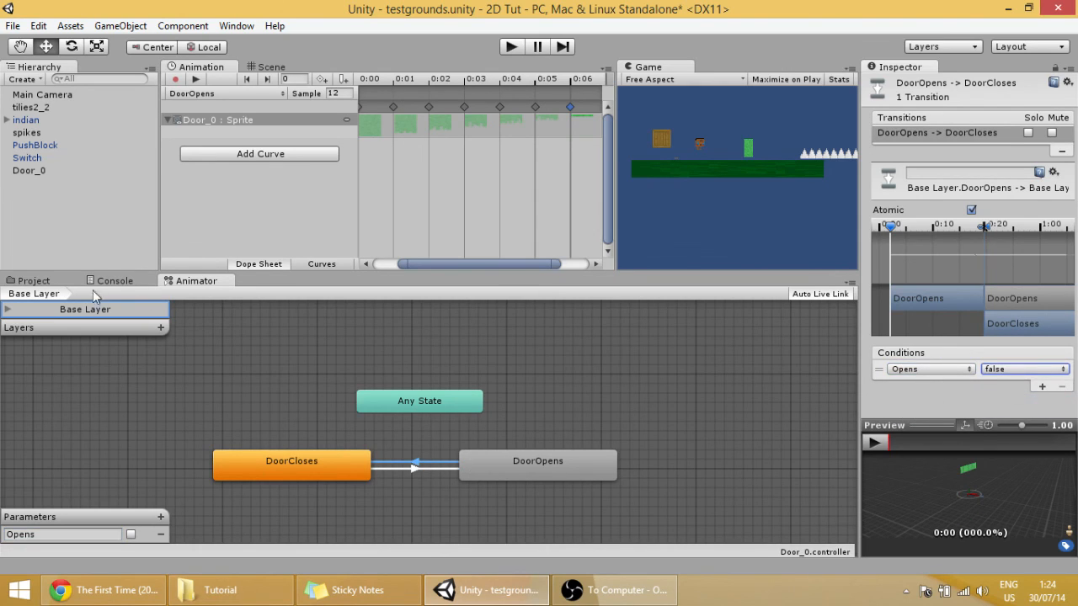
mouse_move(54, 290)
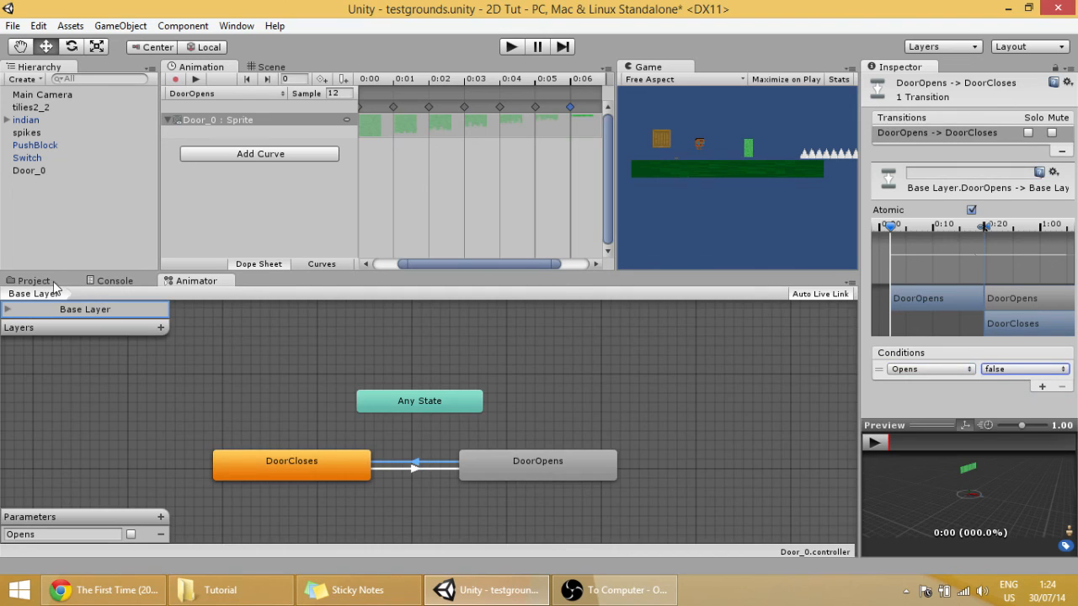
- Uncheck Loop Time on the DoorCloses animation clip
click(32, 280)
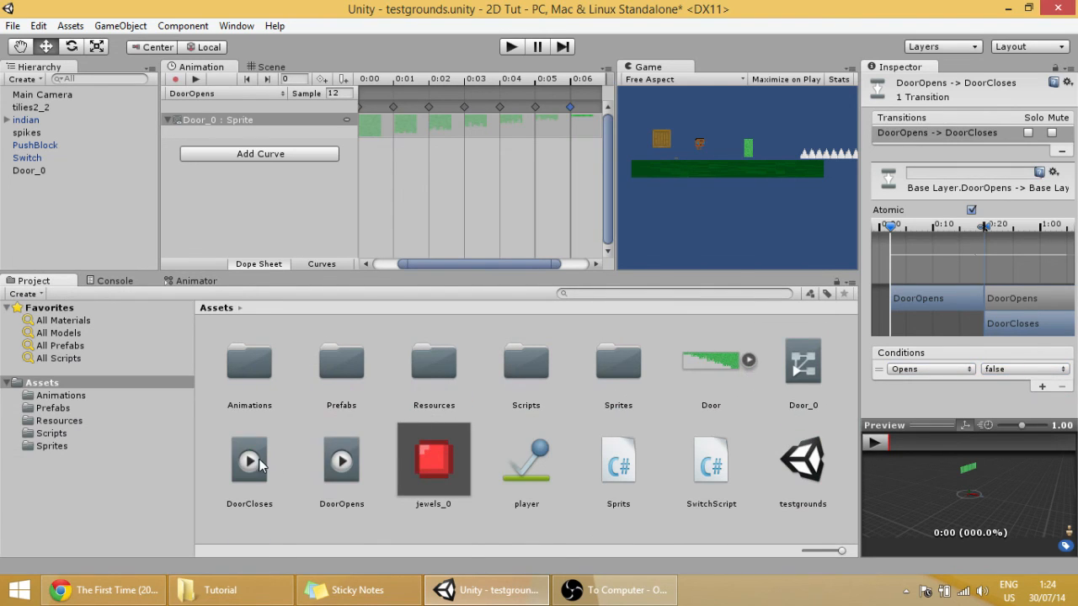
click(249, 460)
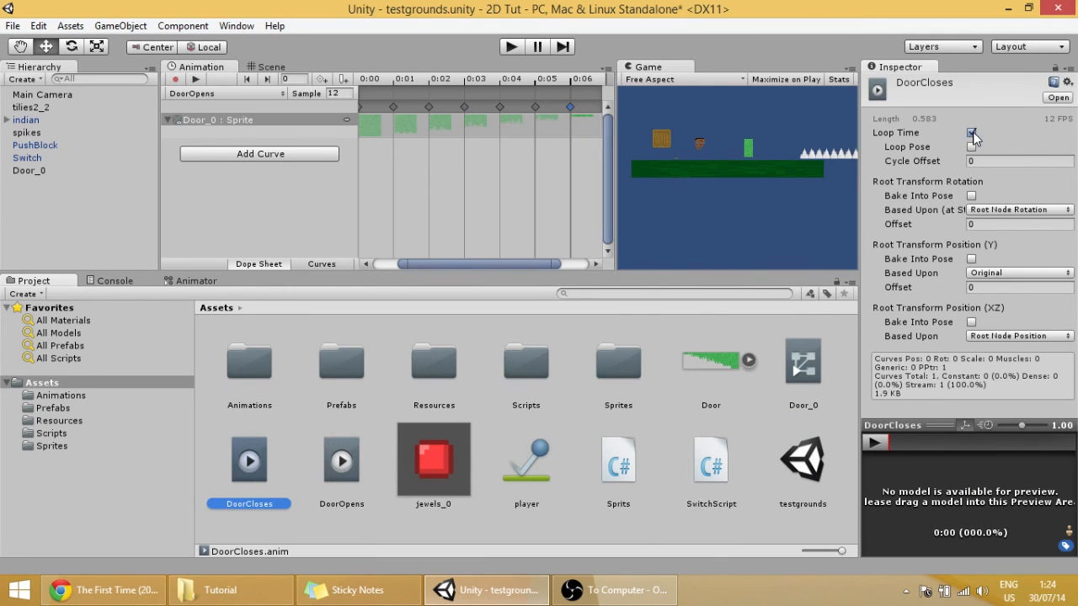
click(340, 460)
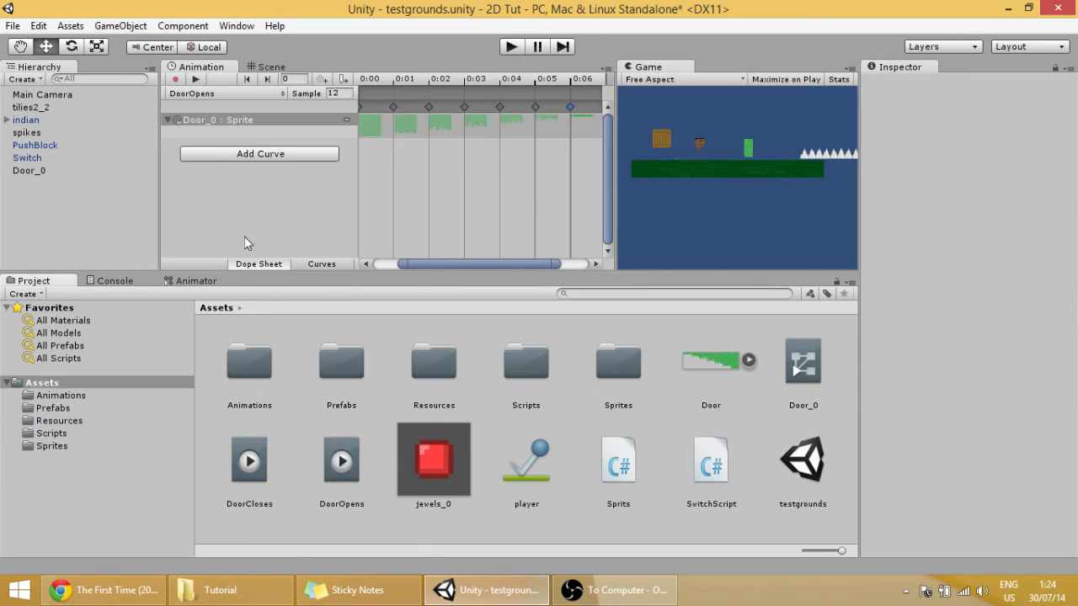
- Add a new C# script component named DoorScript to Door_0 and open it in the editor
click(28, 171)
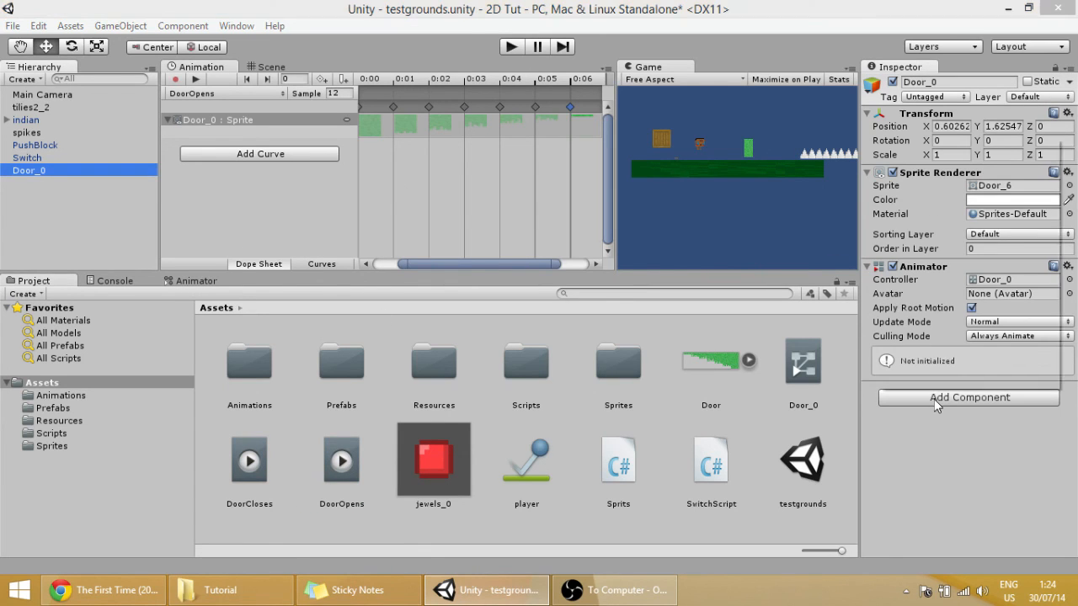
click(968, 398)
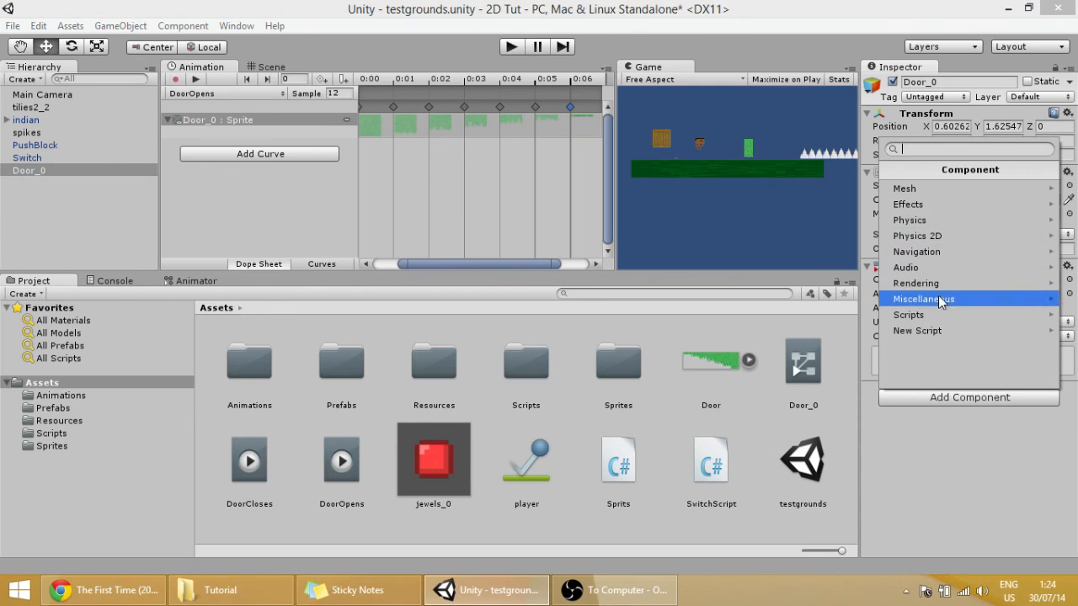
click(916, 330)
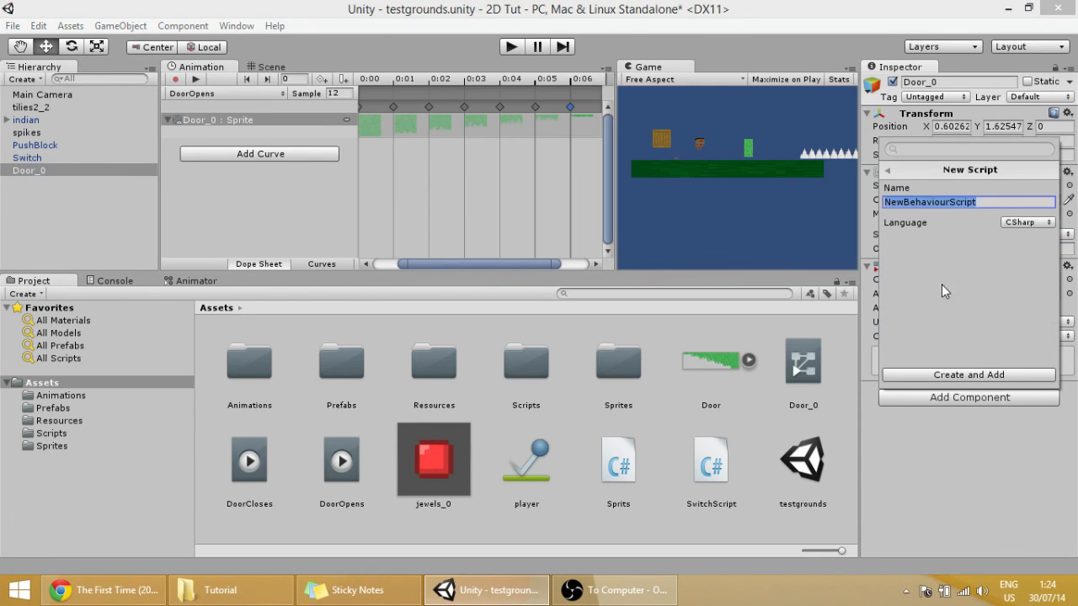
text(Door)
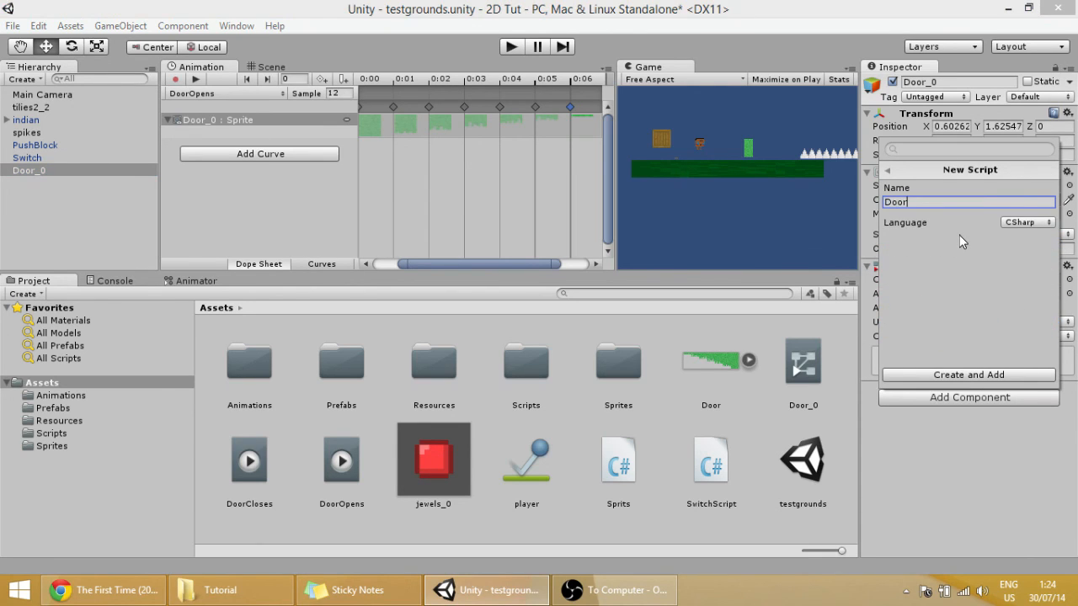
text(Script)
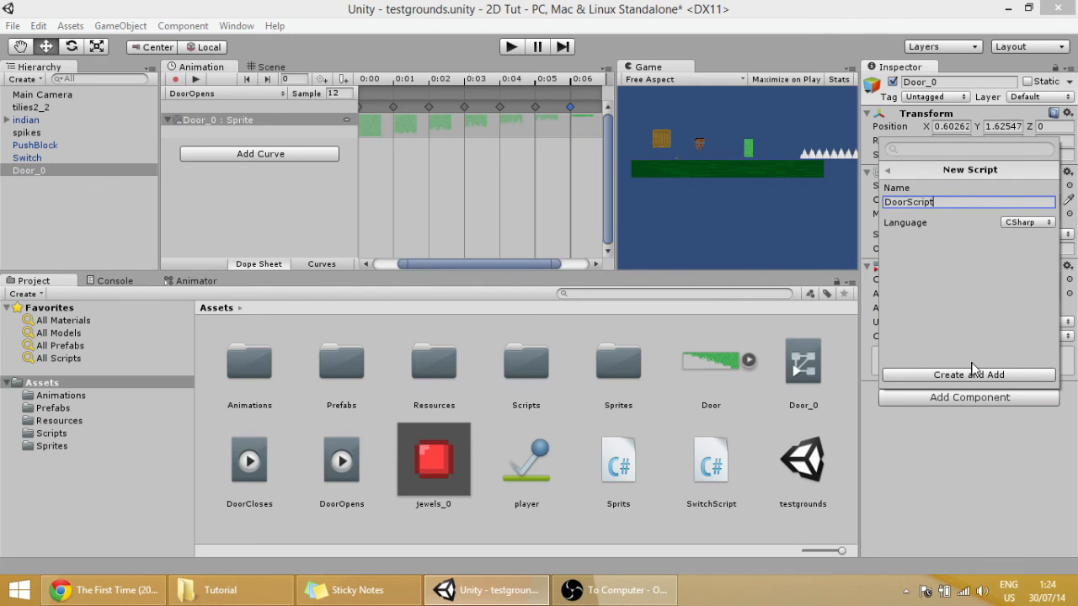
click(991, 374)
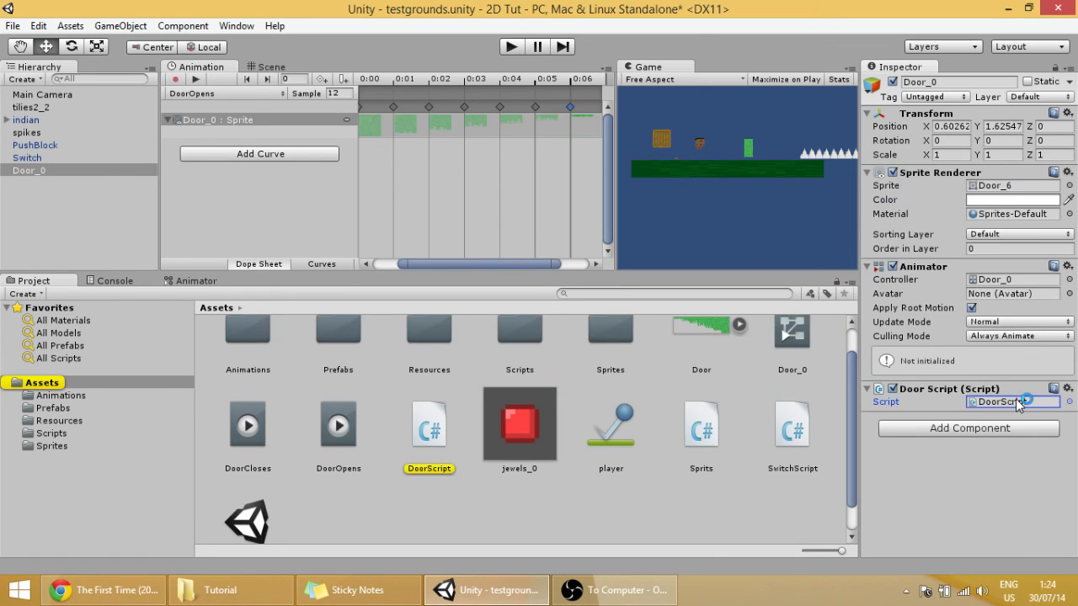
double_click(427, 425)
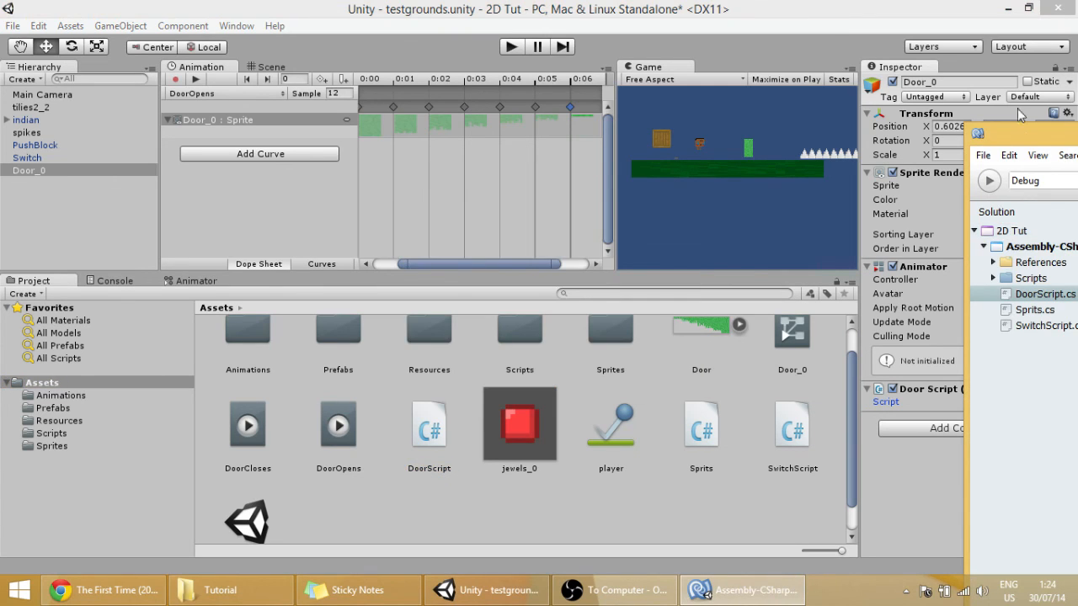
- Declare an Animator anim field in DoorScript
click(741, 589)
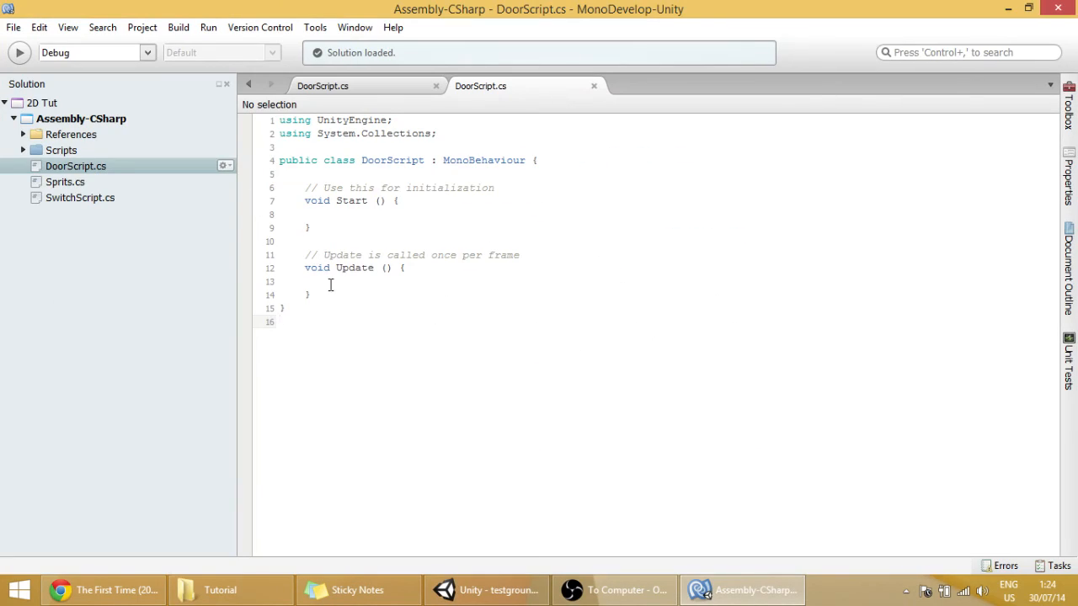
key(enter)
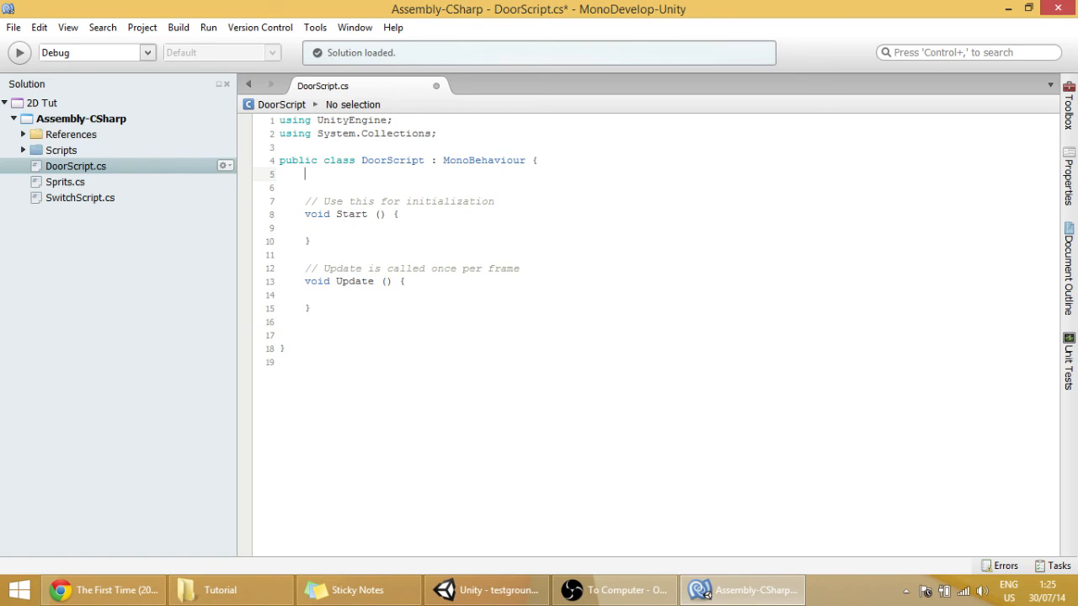
text(Animator)
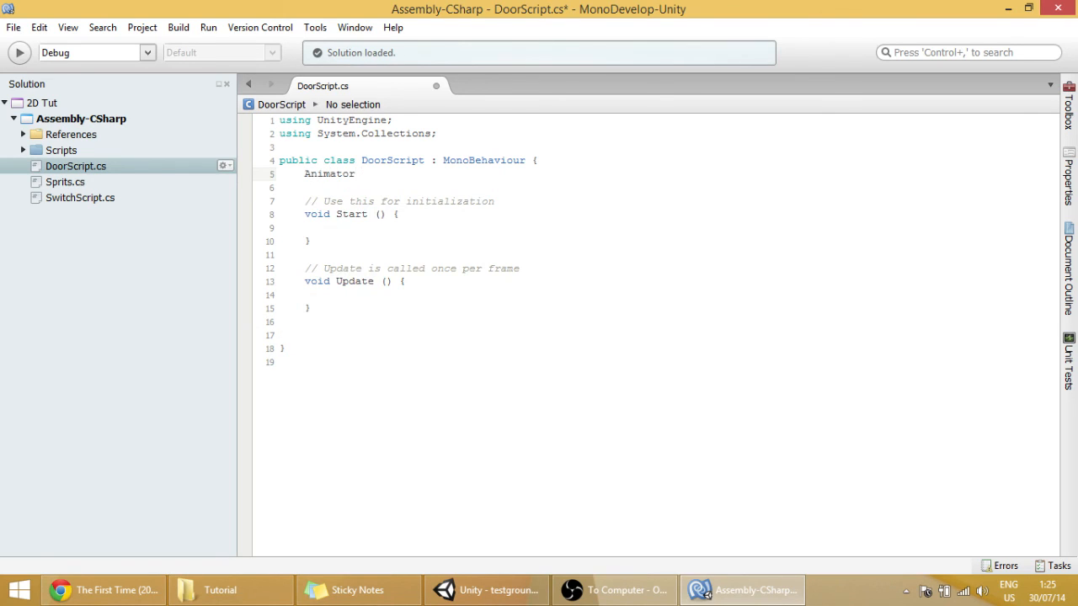
text(anim<)
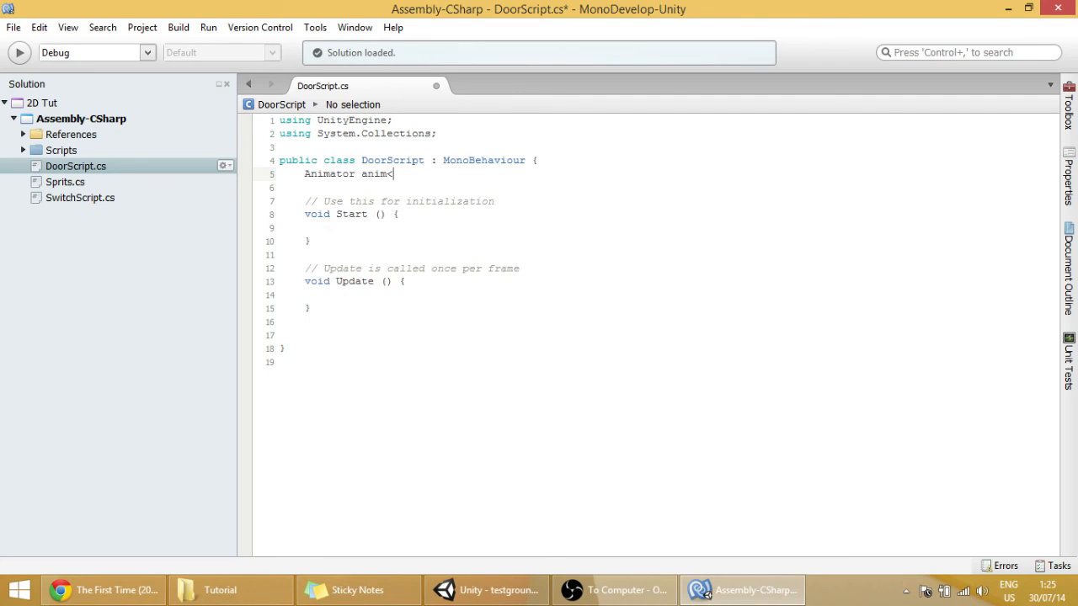
text(;)
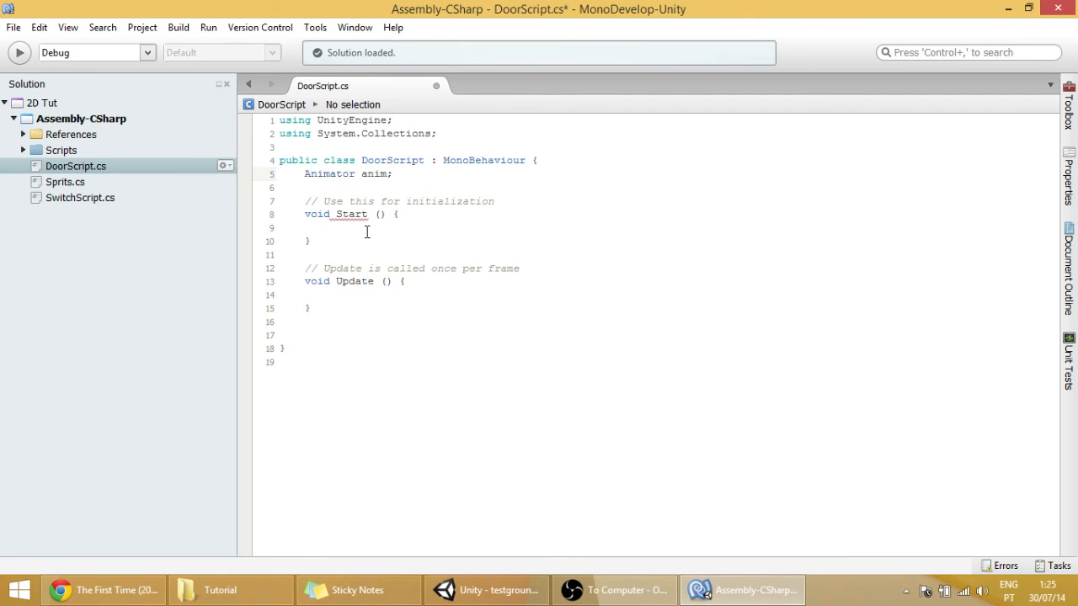
- In Start, assign anim = GetComponent<Animator>()
text(anim)
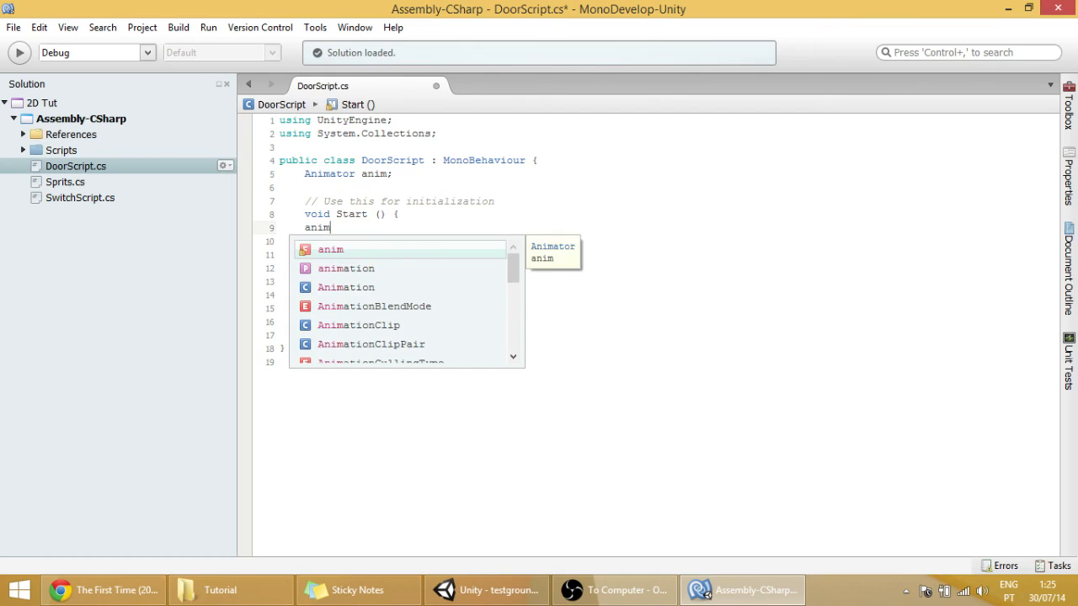
text(= getComponent)
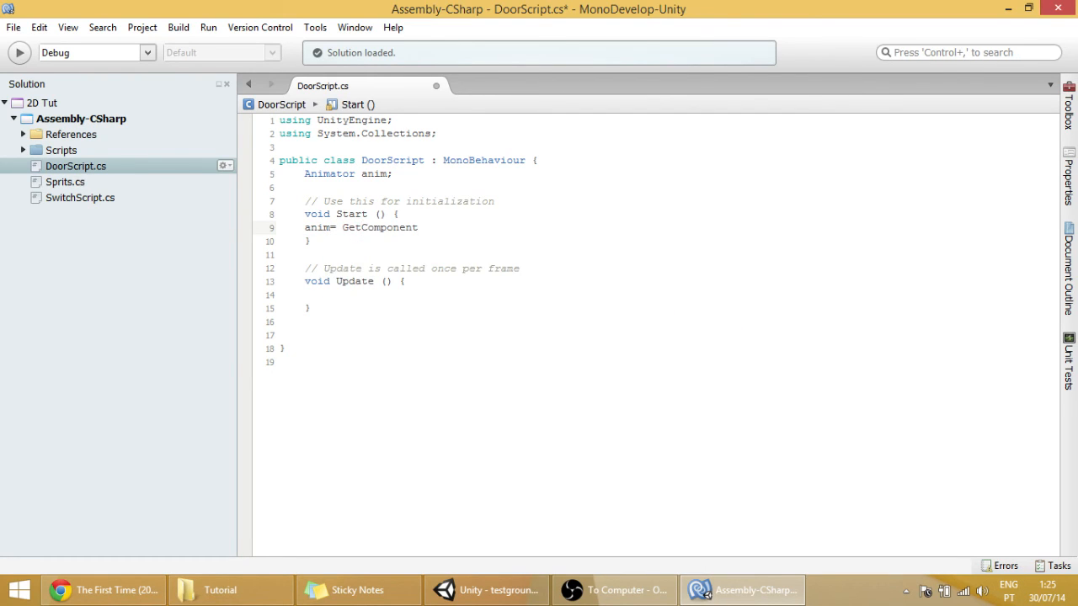
text(<a>)
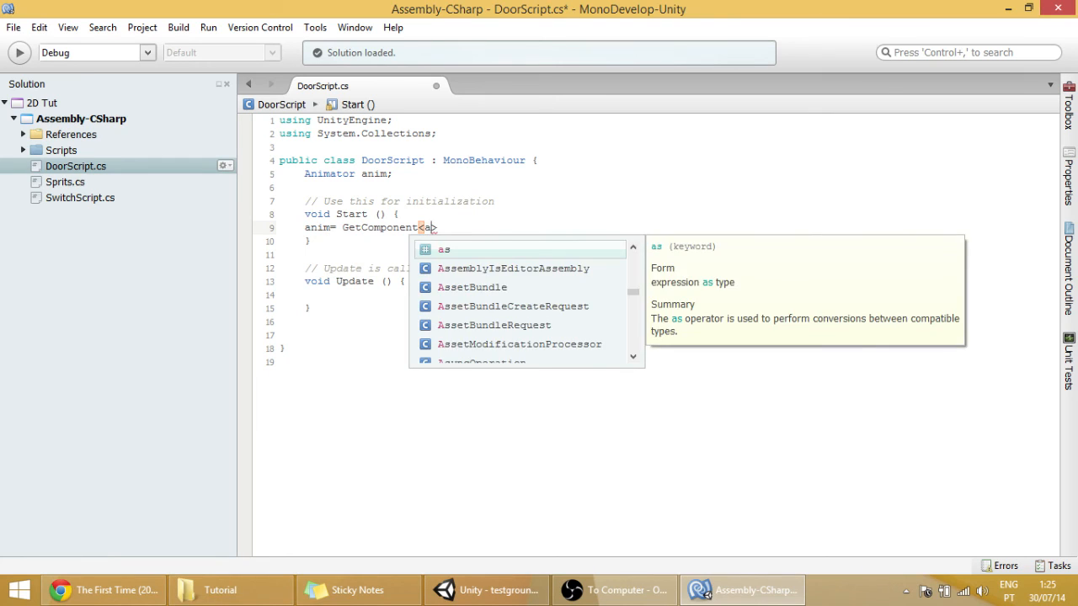
text(n)
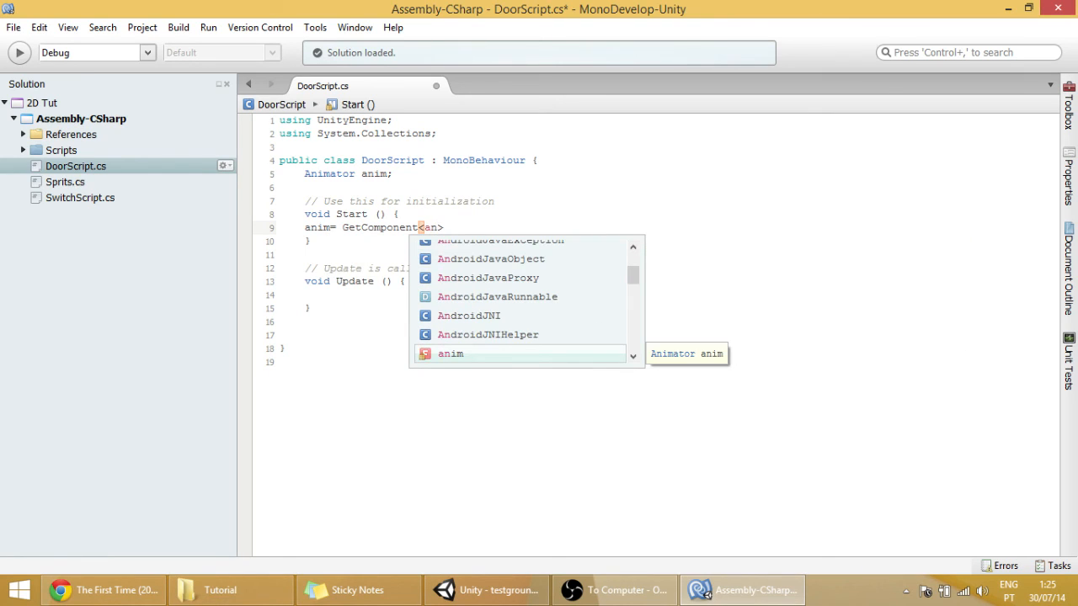
text(imator)
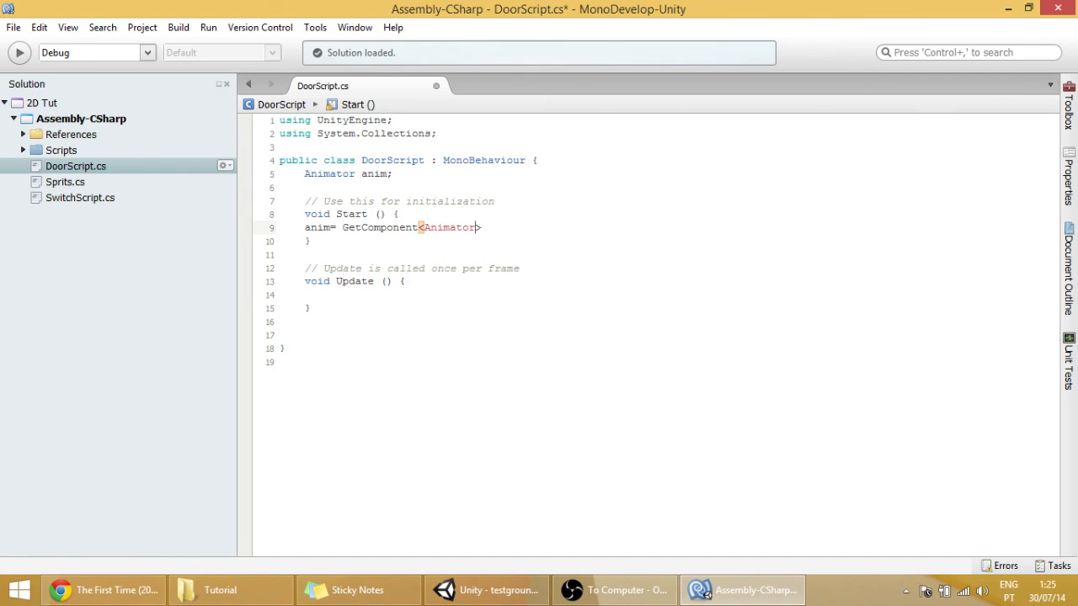
text(();)
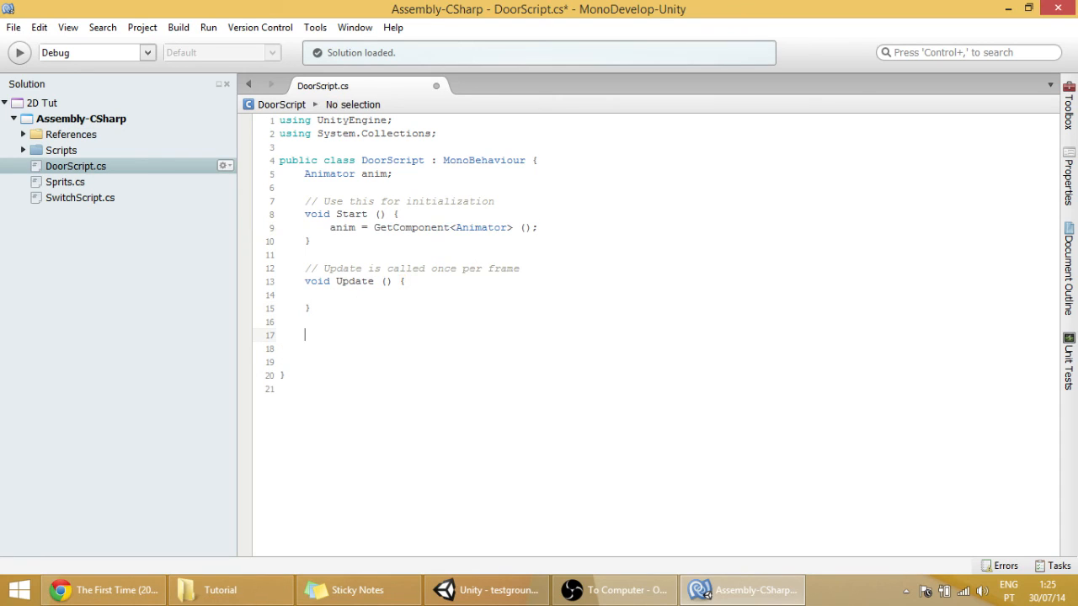
- Write public void DoorOpens() calling anim.SetBool("Opens", true)
text(public)
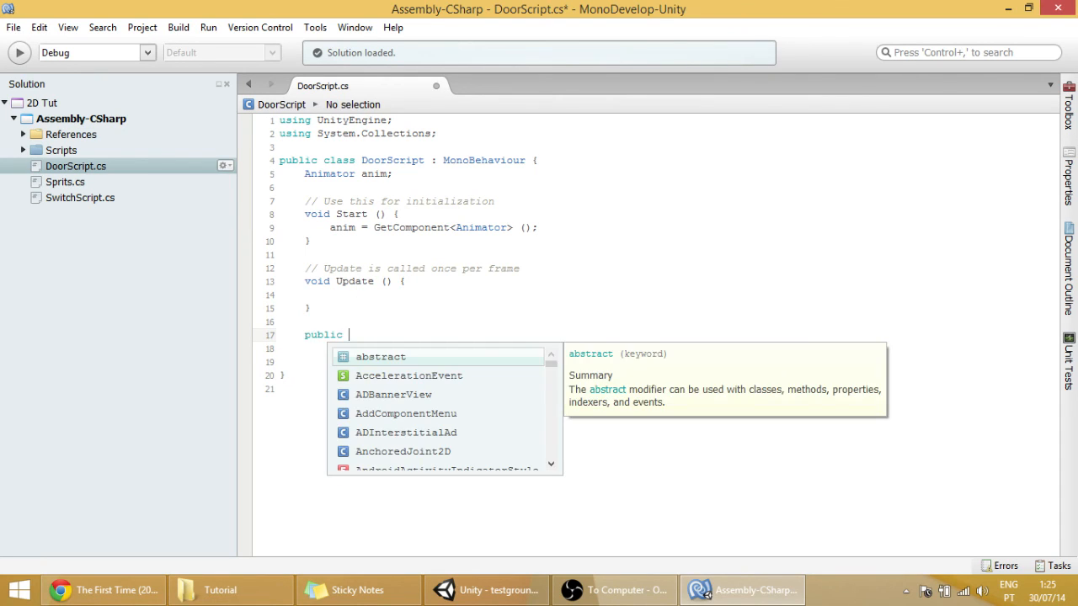
text(void)
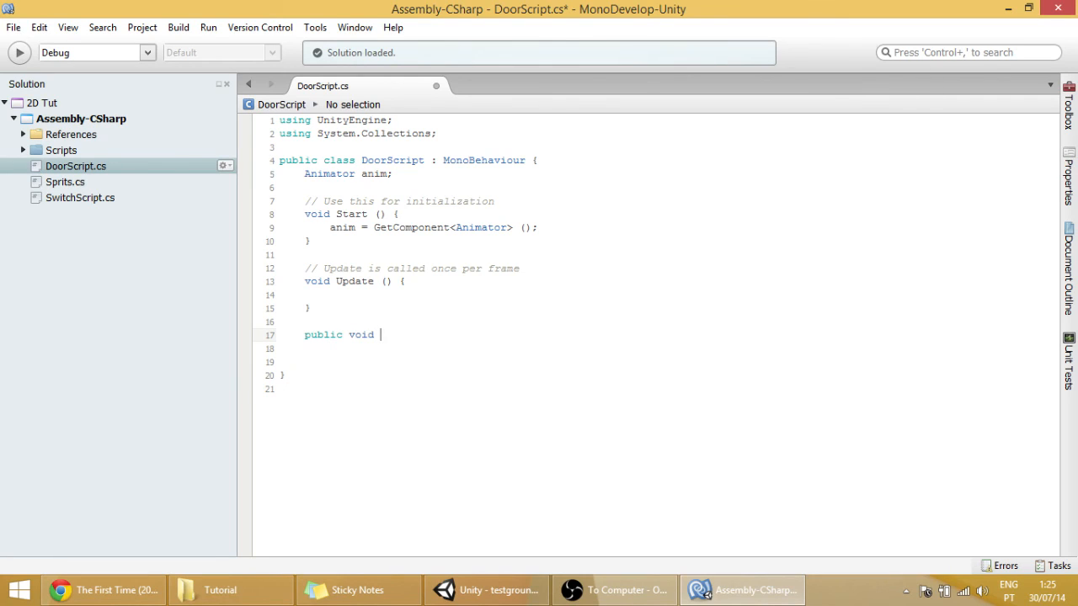
text(Door)
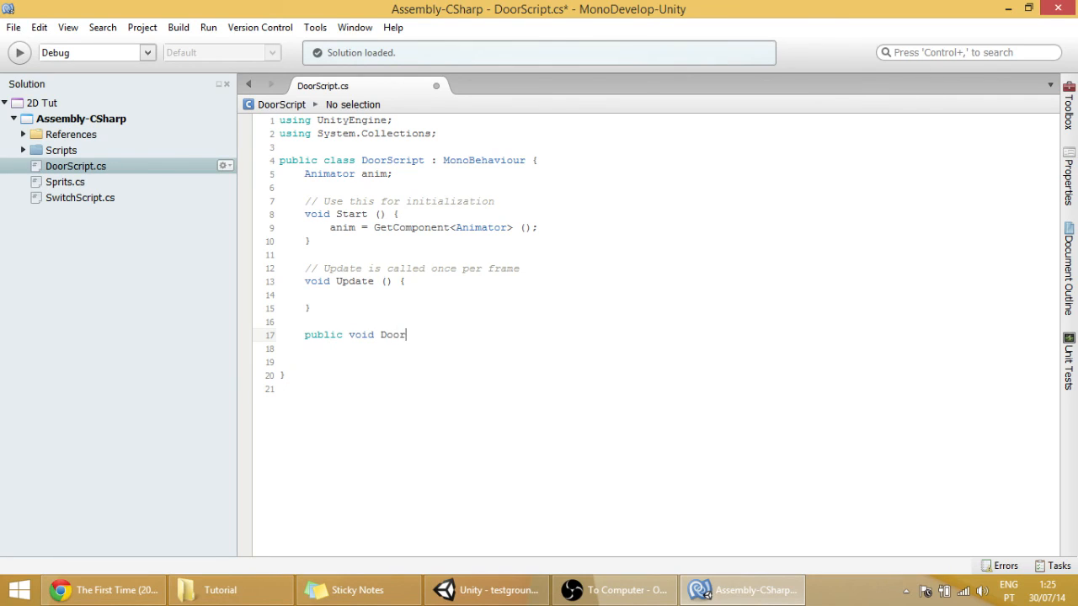
text(Opens())
text({)
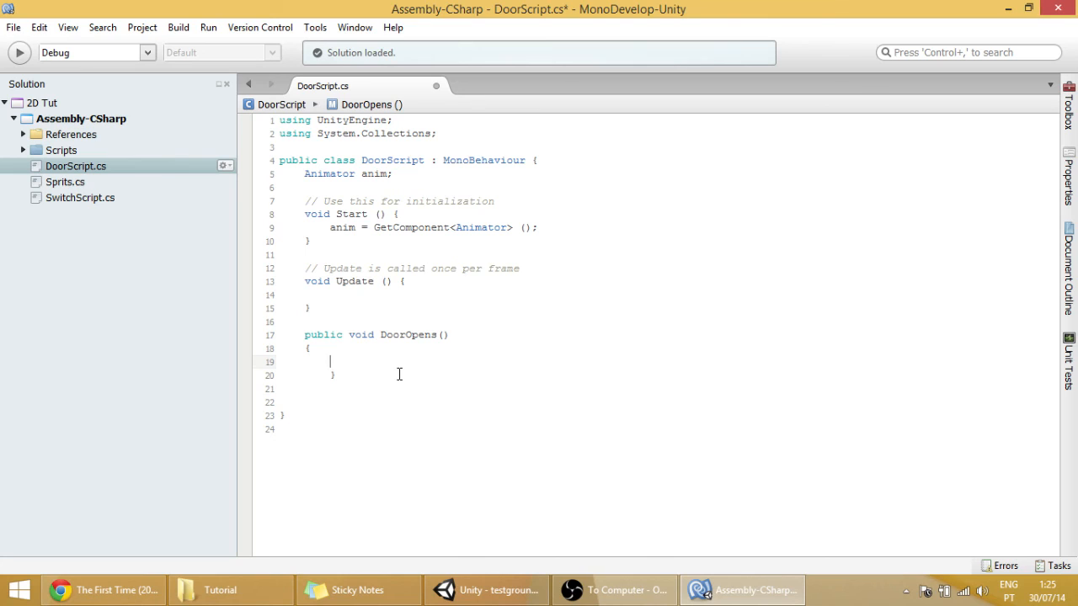
text(a)
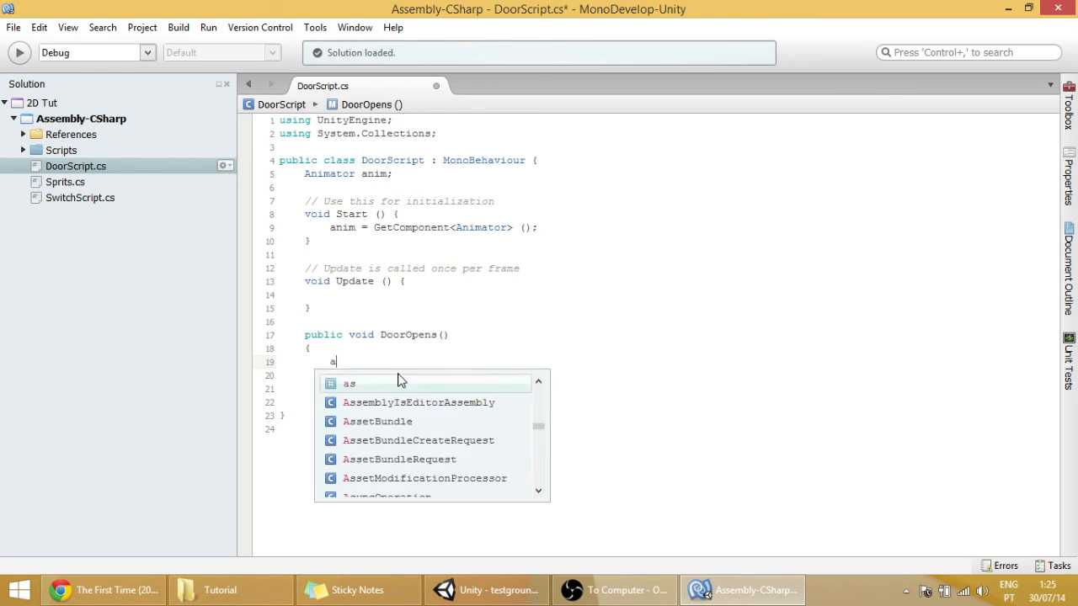
text(nim.SetBool)
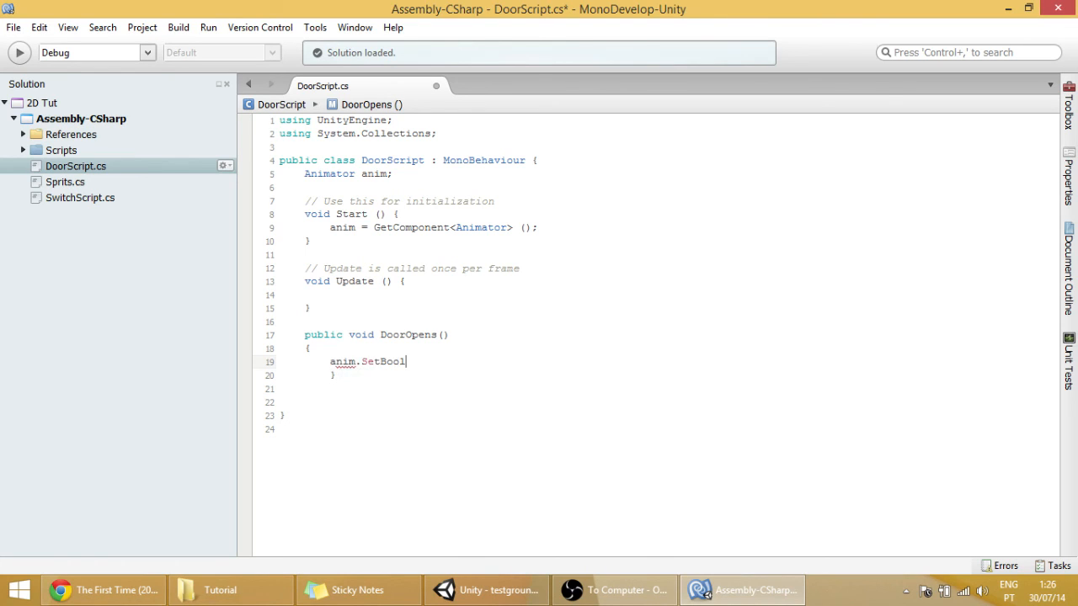
text((""))
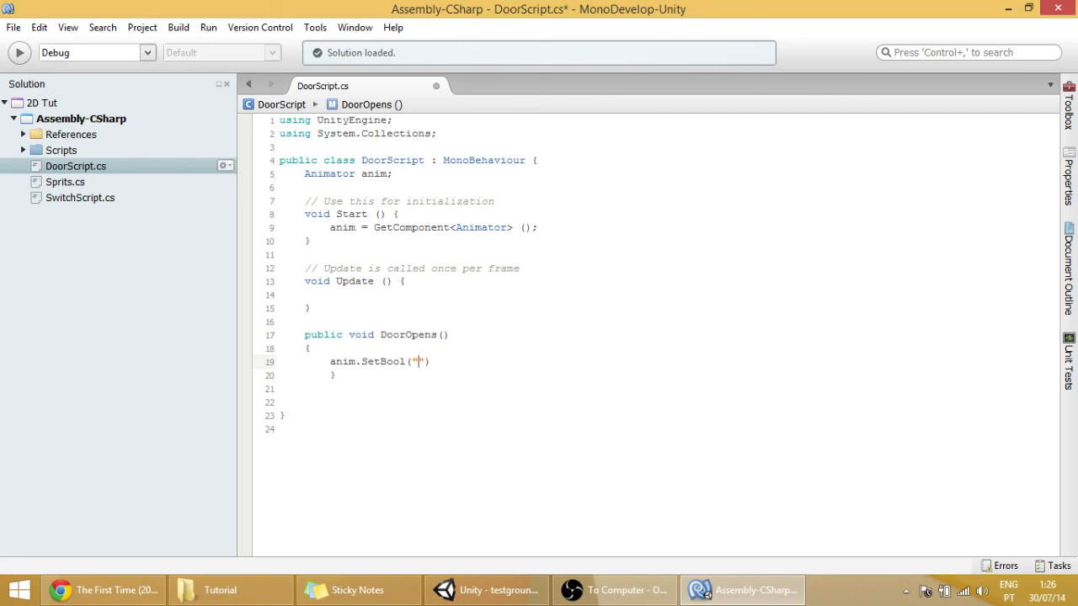
text(Opens)
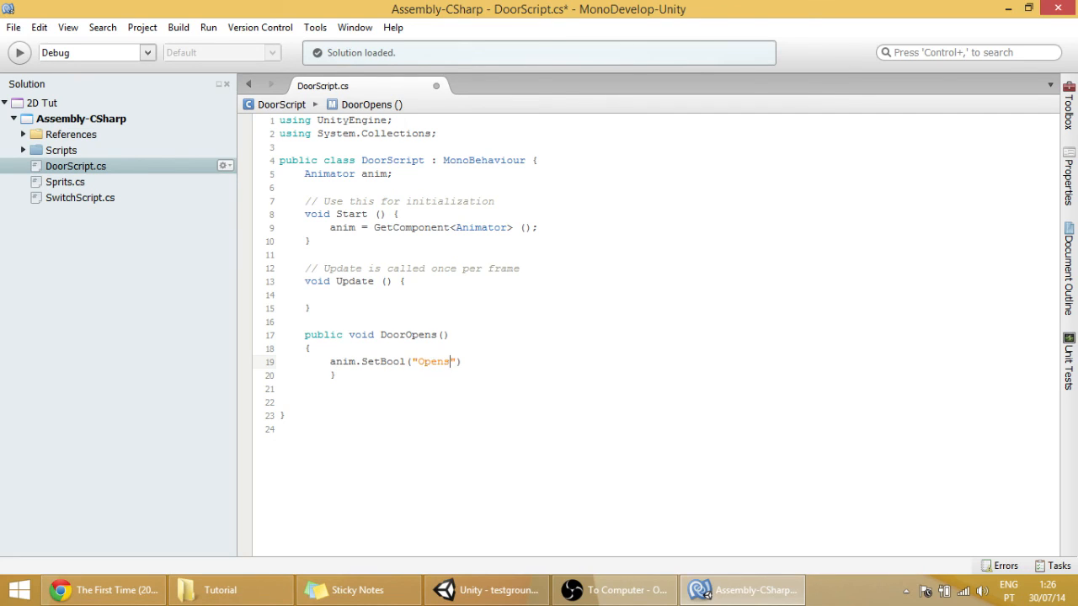
text(,)
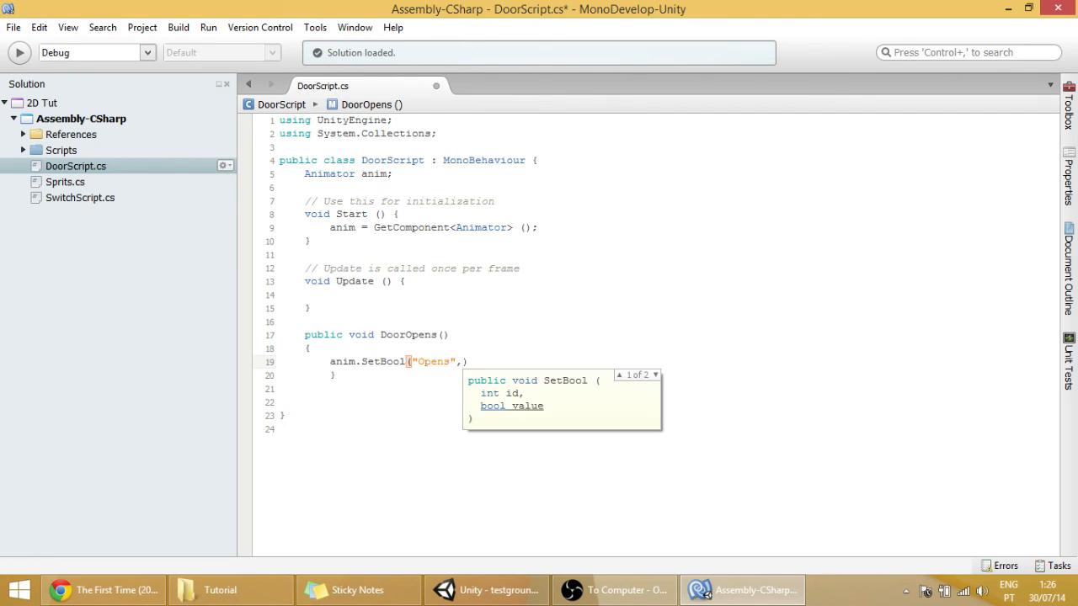
text(true)
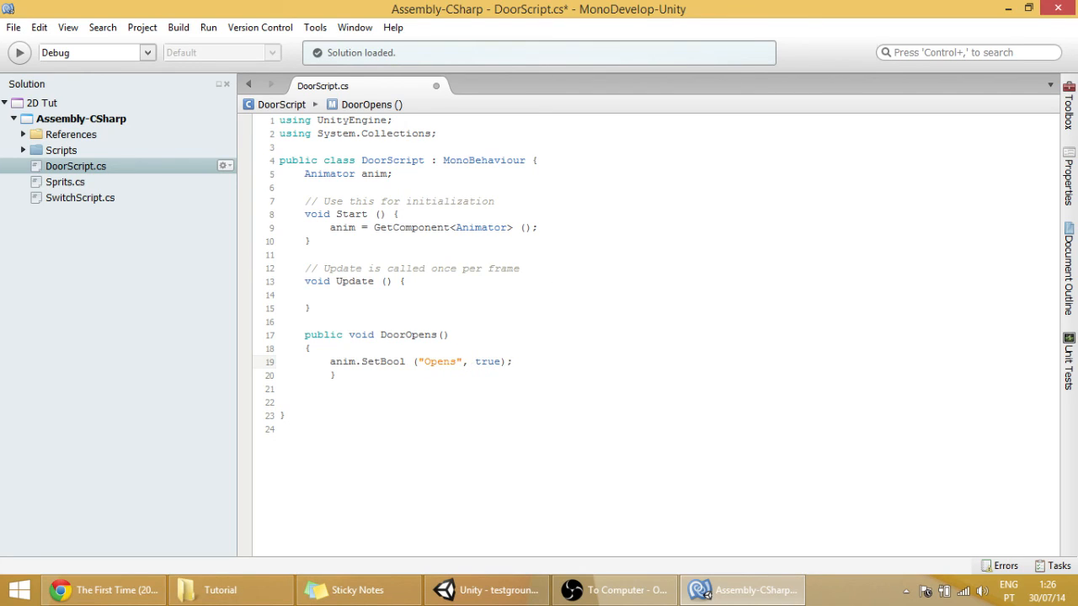
- Copy it as DoorCloses() with false, build, and return to Unity
drag(306, 334, 333, 375)
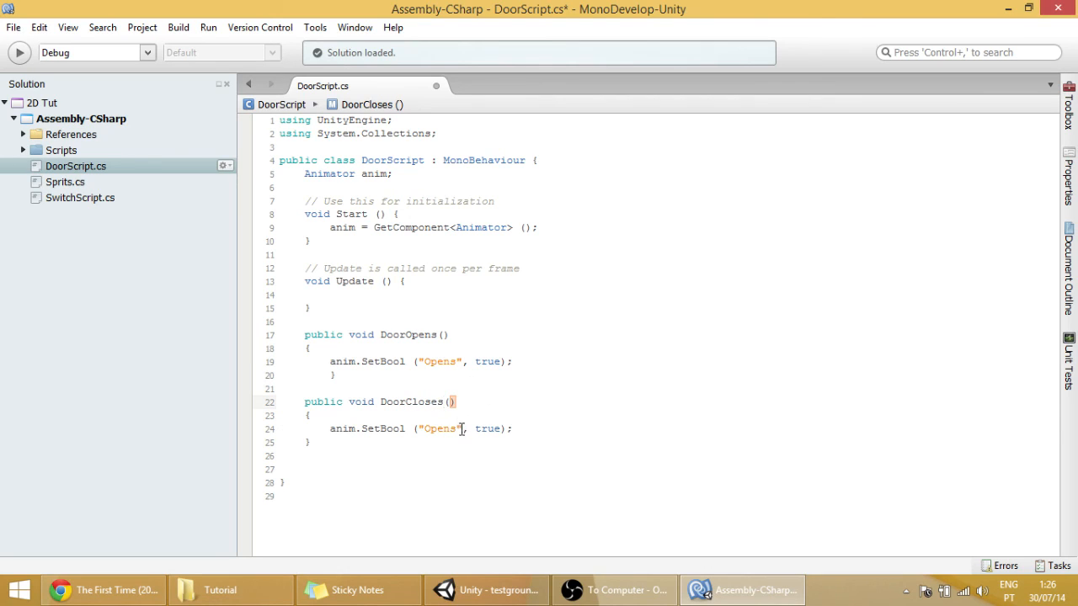
double_click(488, 430)
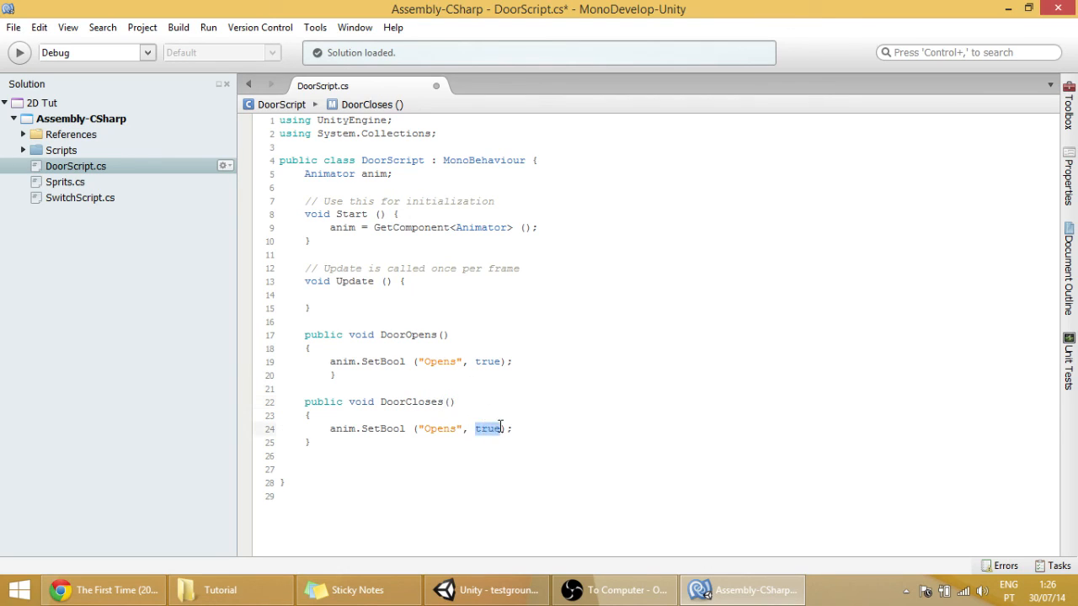
text(false)
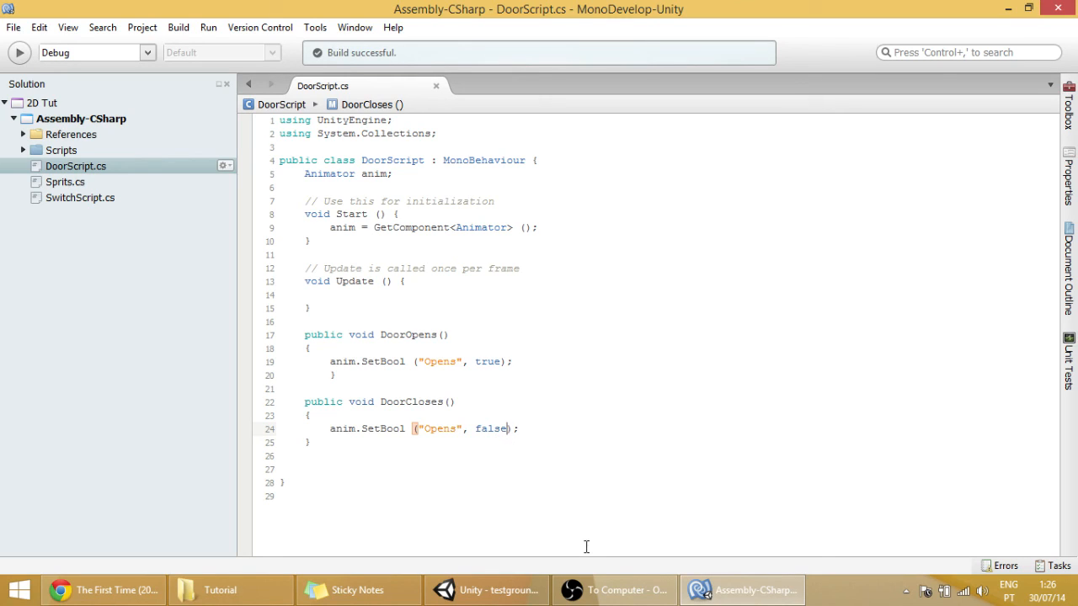
click(485, 590)
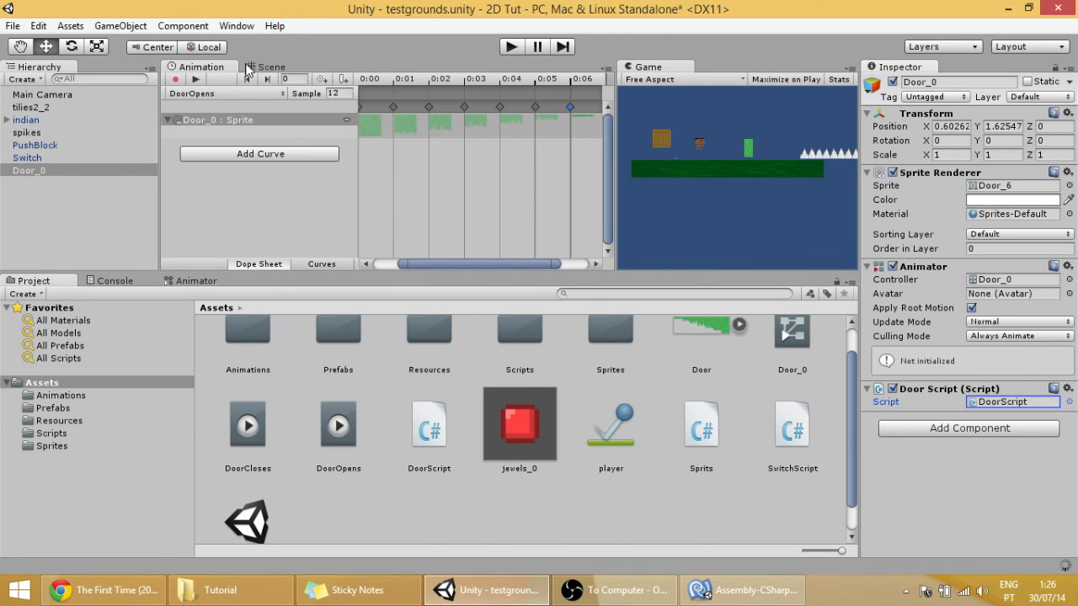
mouse_move(278, 71)
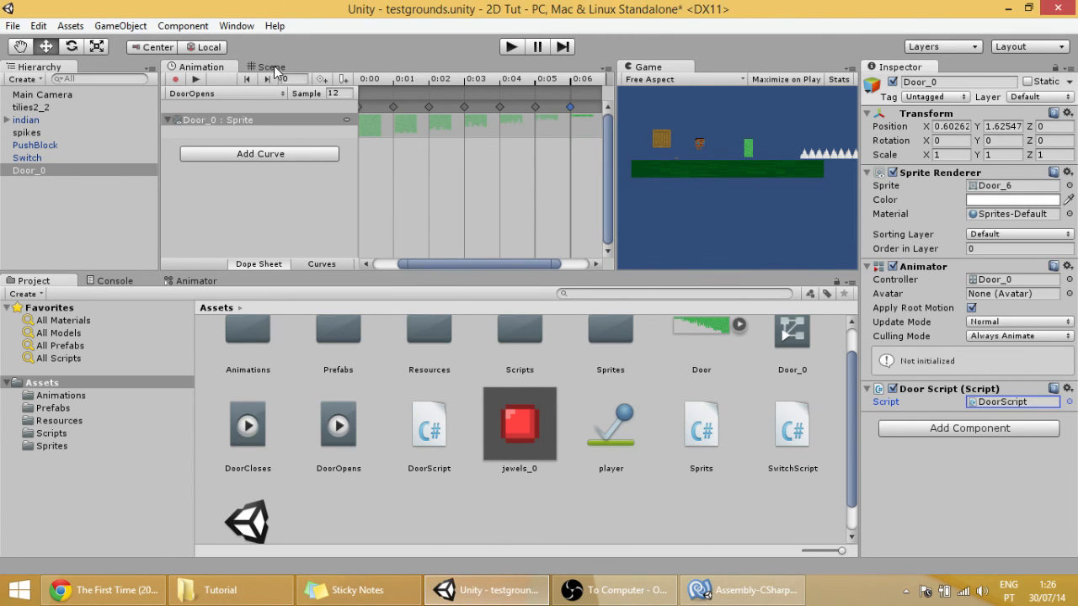
- Add a Box Collider 2D component to Door_0 via Physics 2D
click(271, 68)
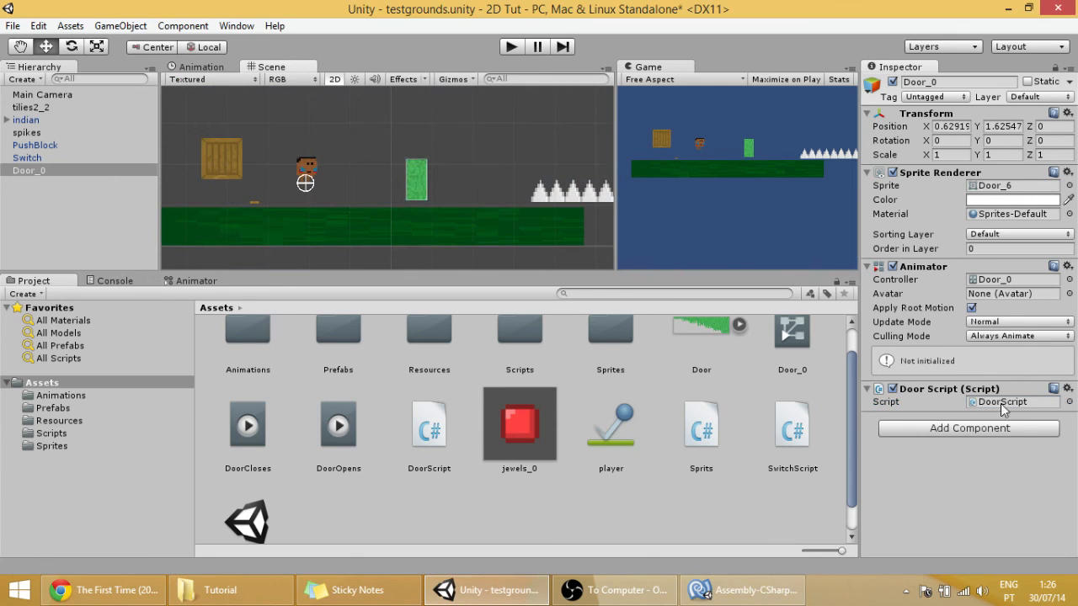
click(969, 428)
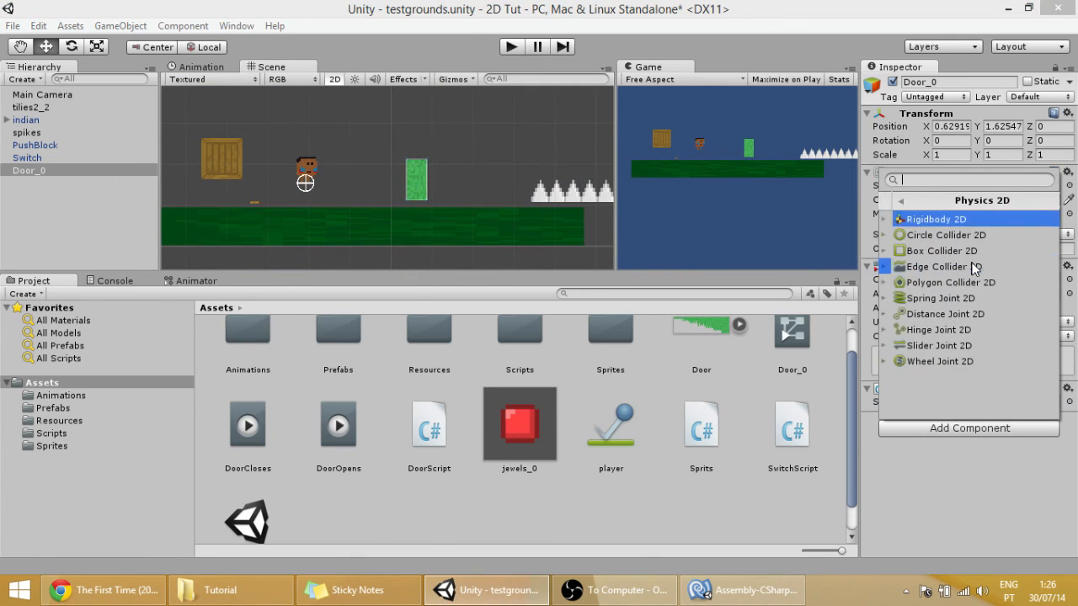
click(940, 249)
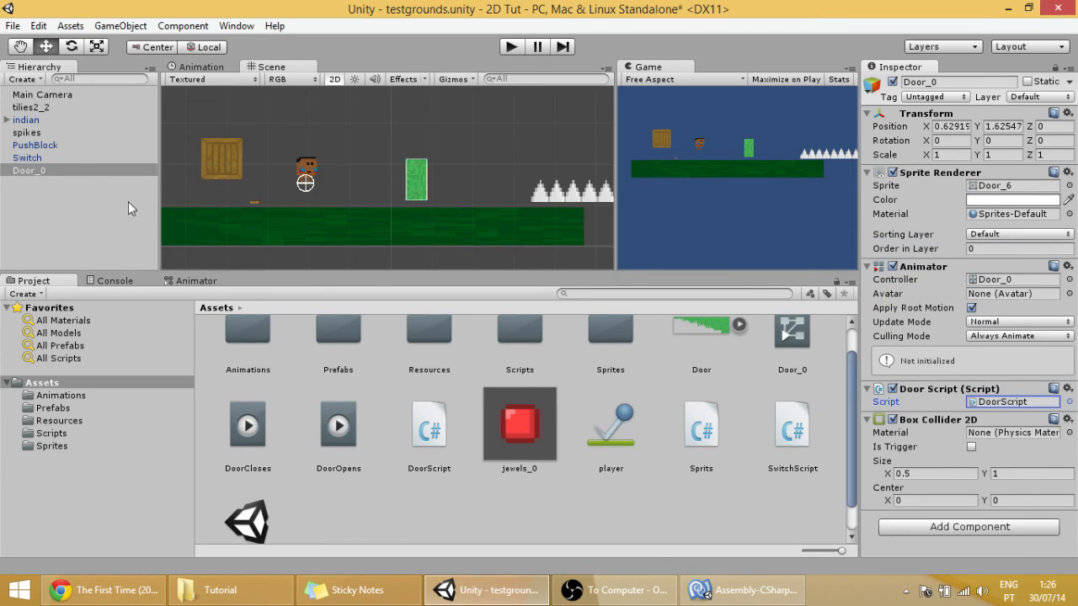
click(29, 170)
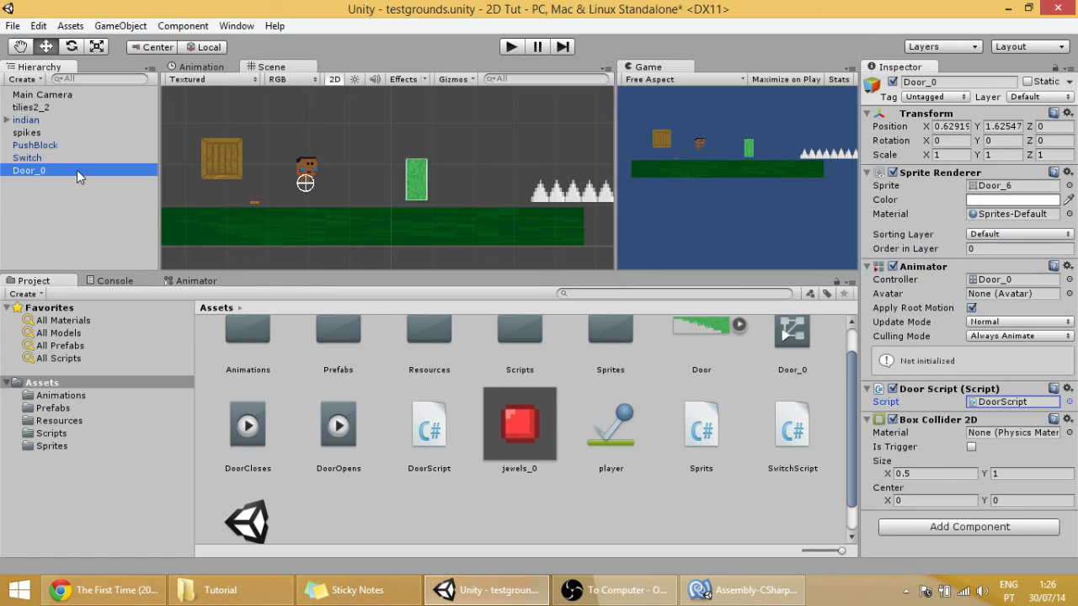
- Create an empty GameObject and nest it under Door_0 with zeroed position
key(ctrl+shift+n)
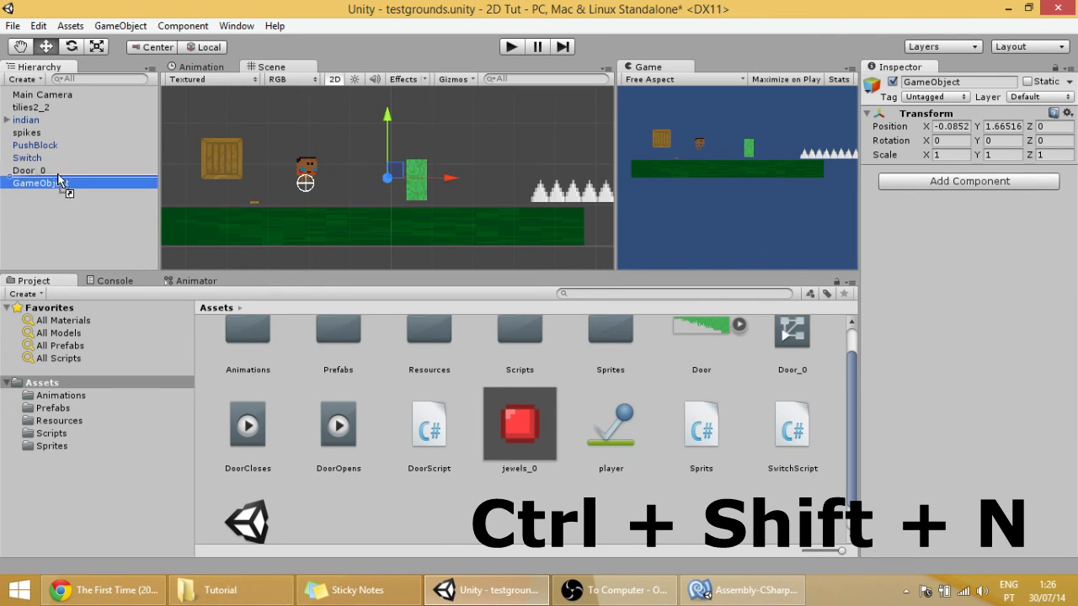
key(ctrl+shift+n)
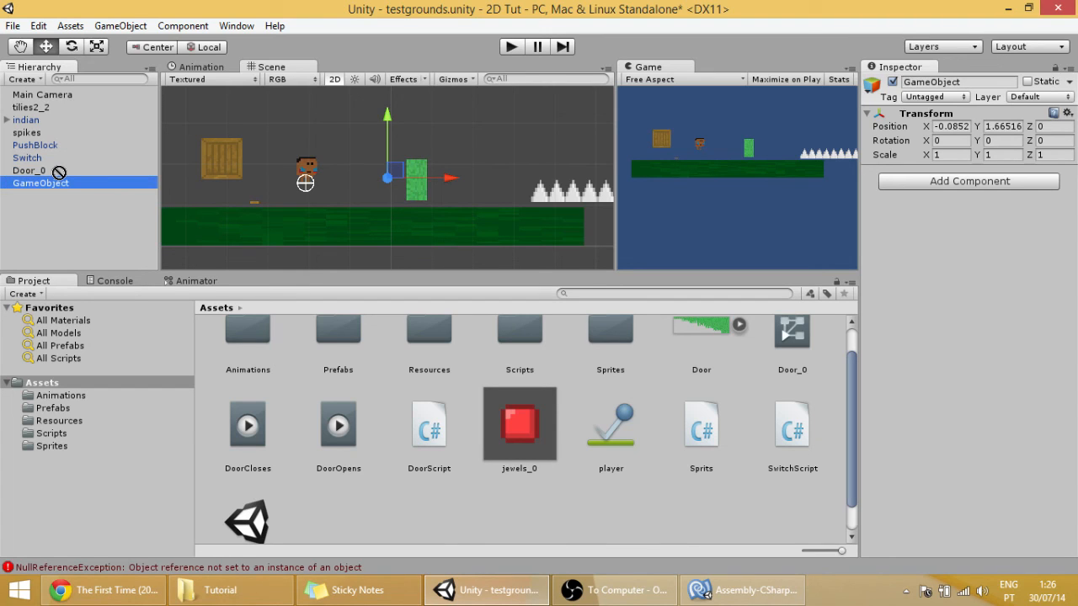
click(951, 126)
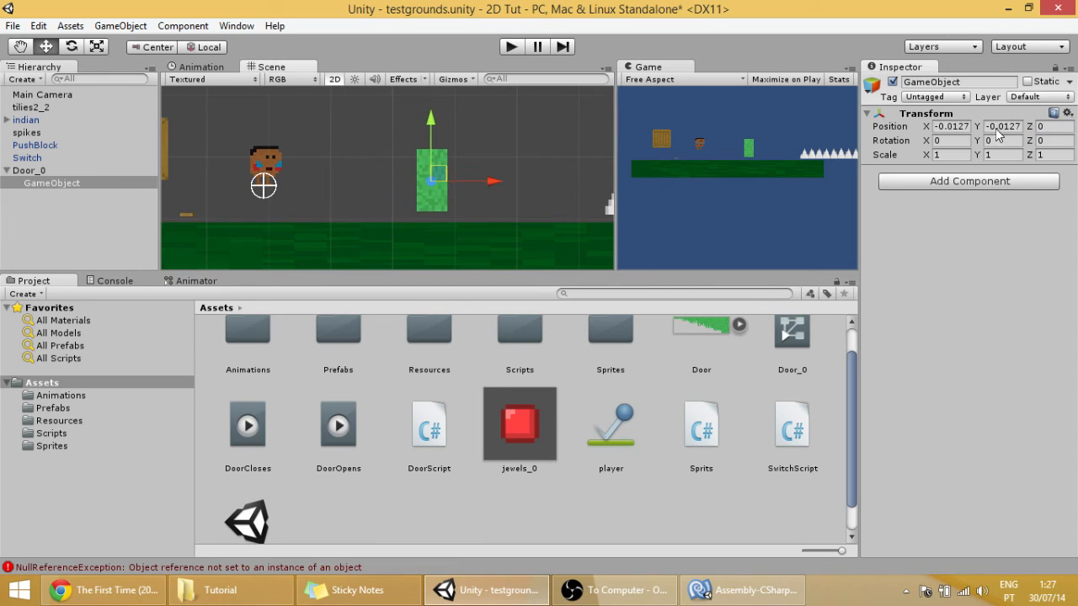
- Add a trigger Box Collider 2D (Size X 1.84) to the child object and start a new script component
click(969, 180)
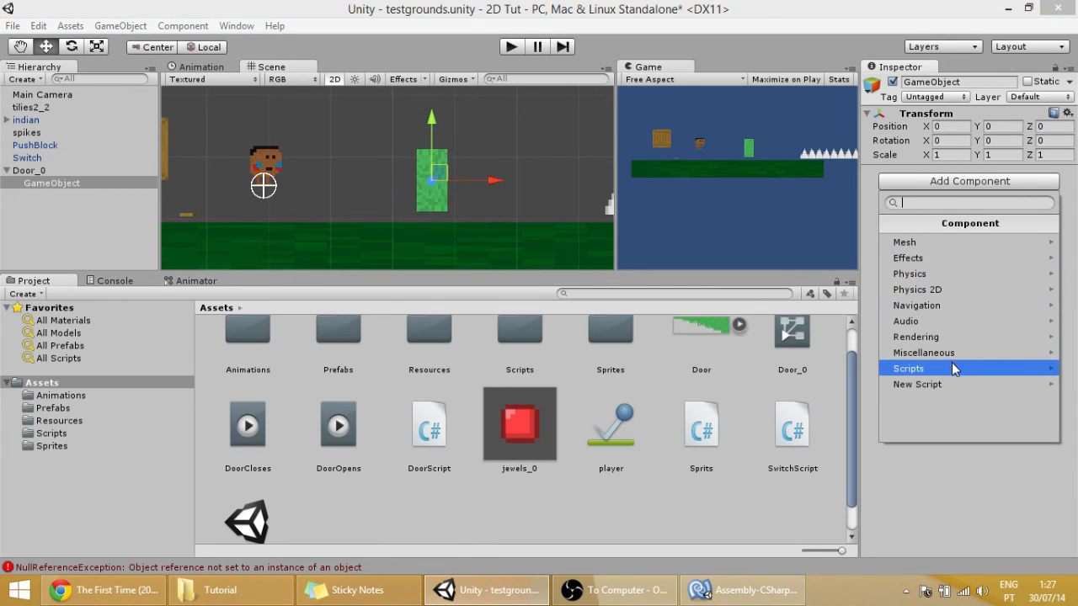
click(910, 273)
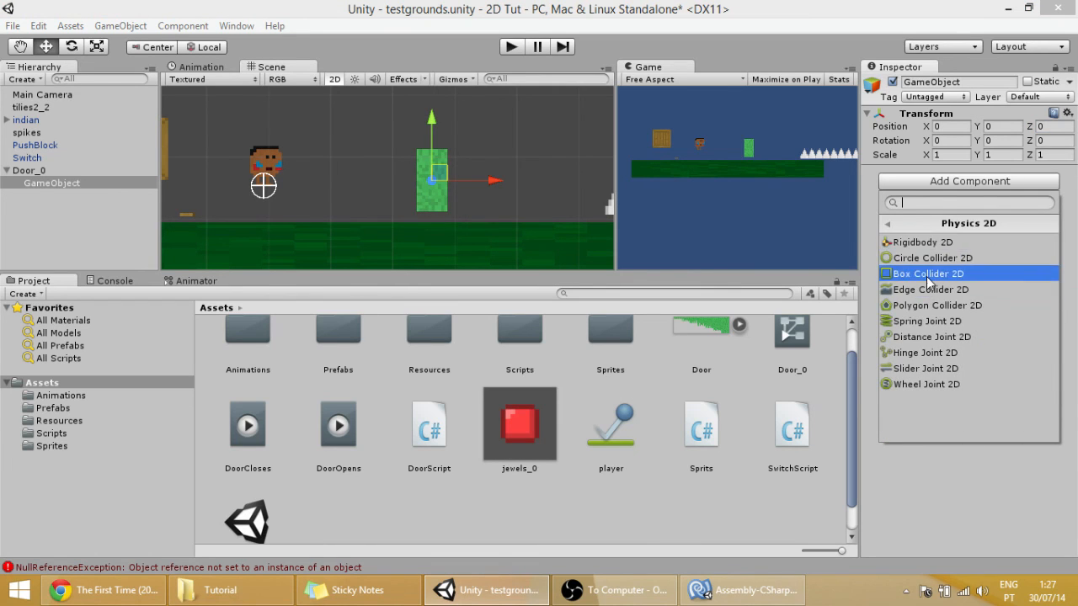
click(928, 273)
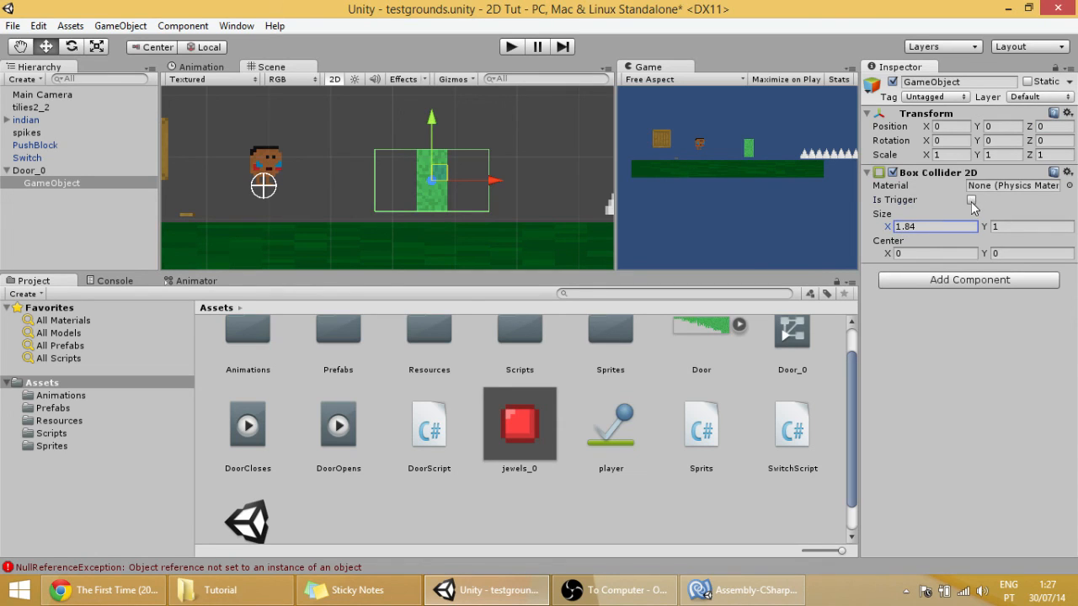
click(972, 199)
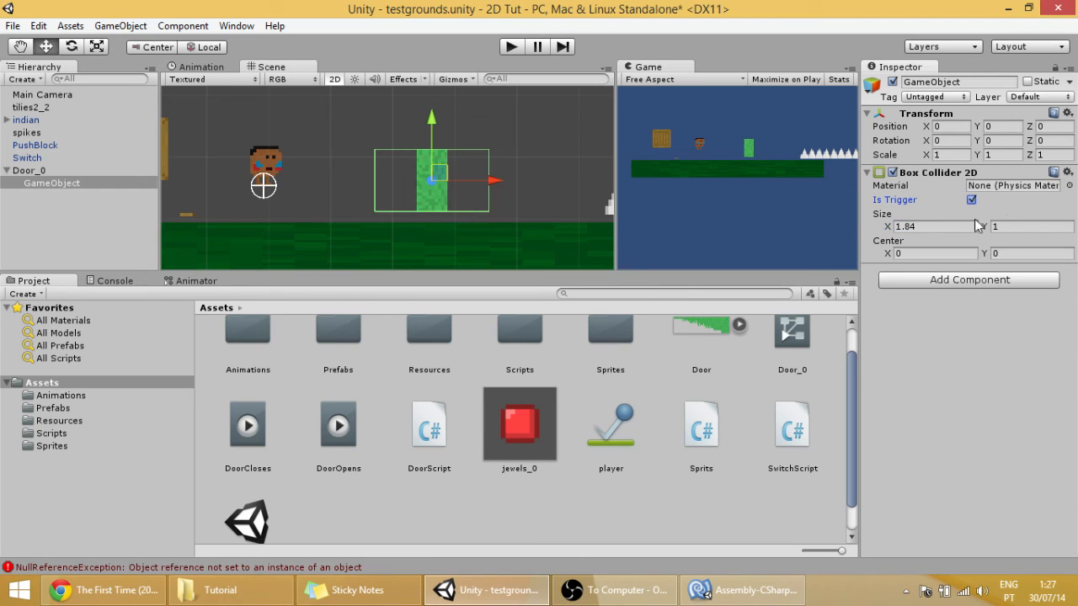
click(968, 279)
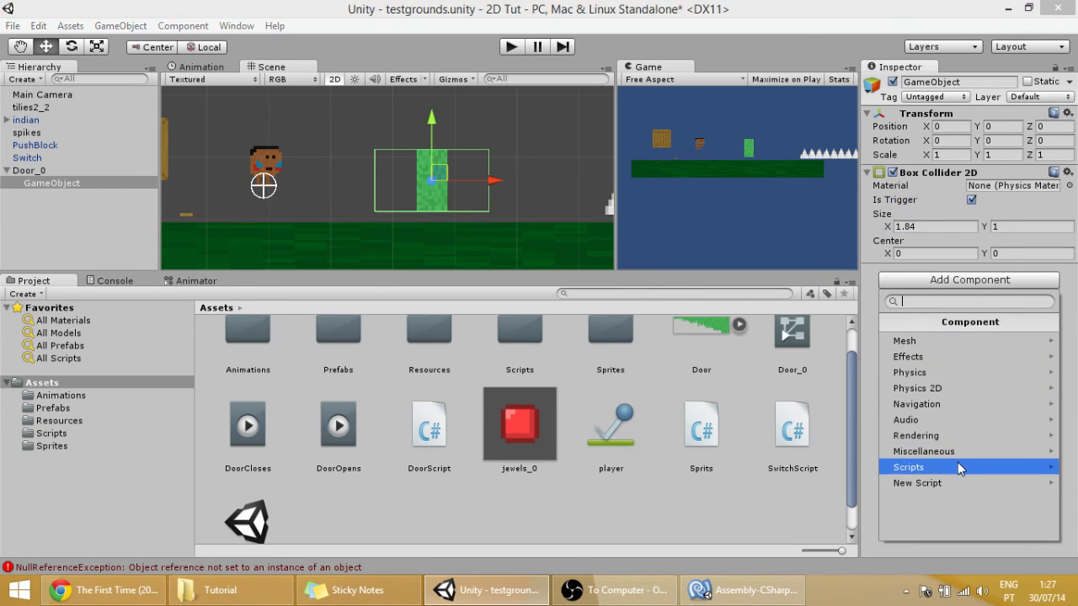
click(910, 467)
text(DoorTrigger)
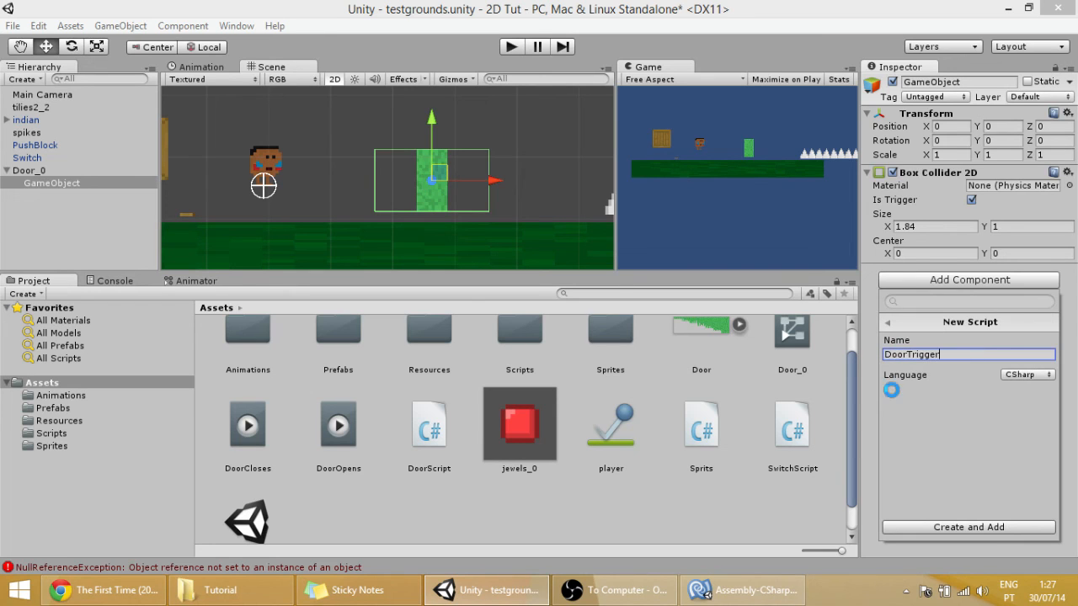
- Create and attach the DoorTrigger script, then view DoorScript's DoorOpens and DoorCloses in MonoDevelop
click(969, 527)
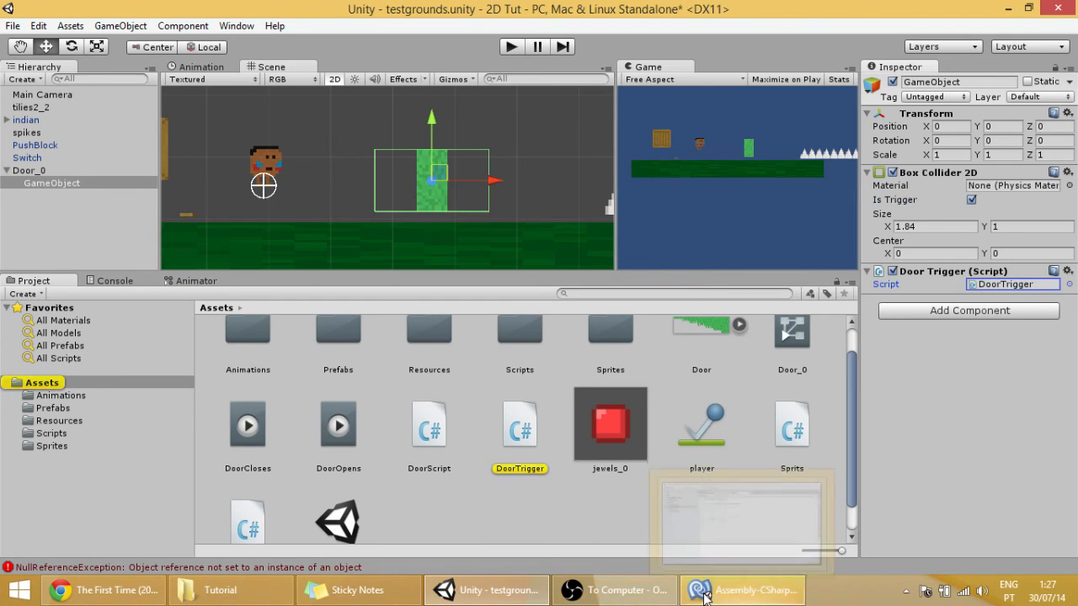
click(741, 590)
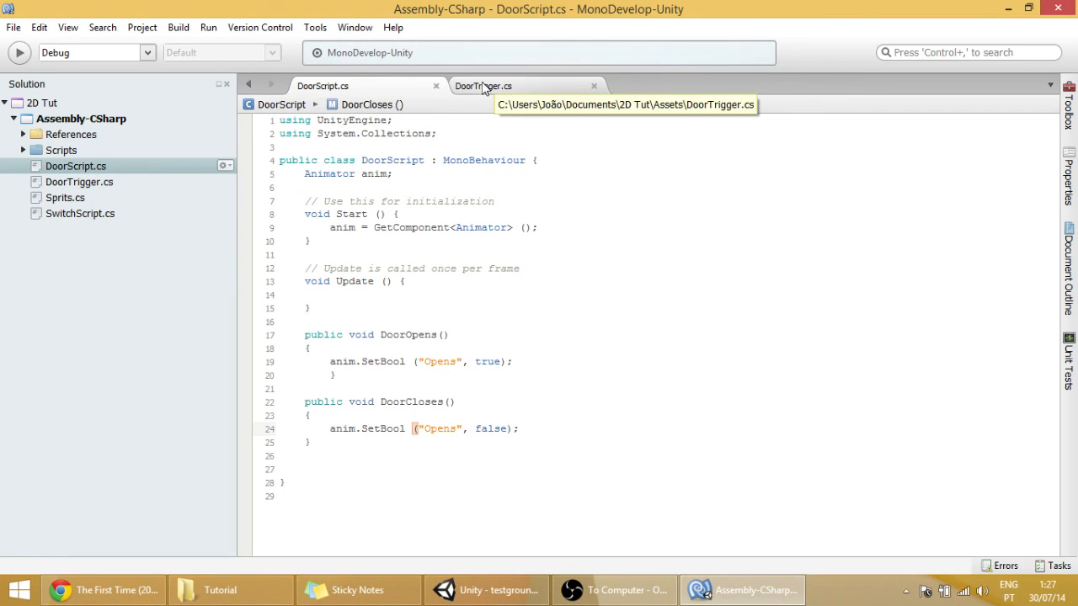
- In DoorTrigger.cs, declare a public DoorScript field named door
click(483, 86)
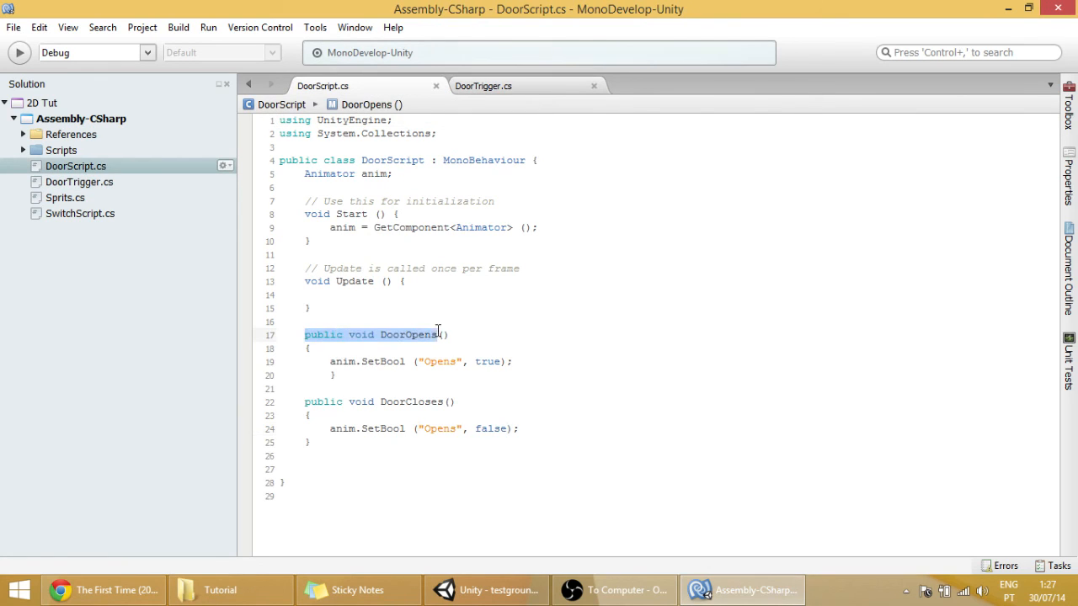
click(482, 86)
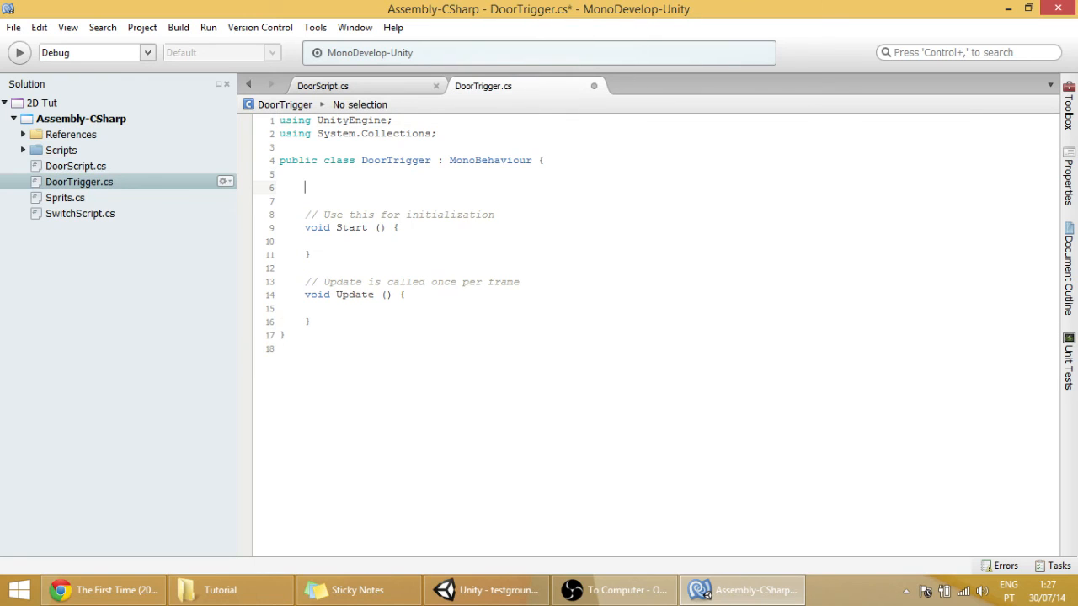
text(public DoorScript doo)
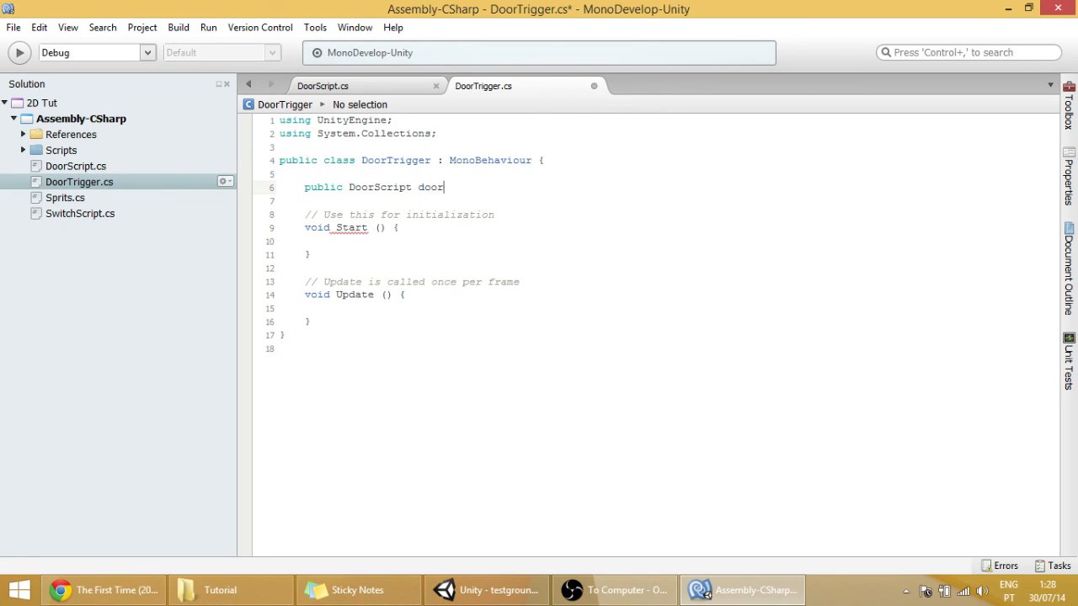
text(r)
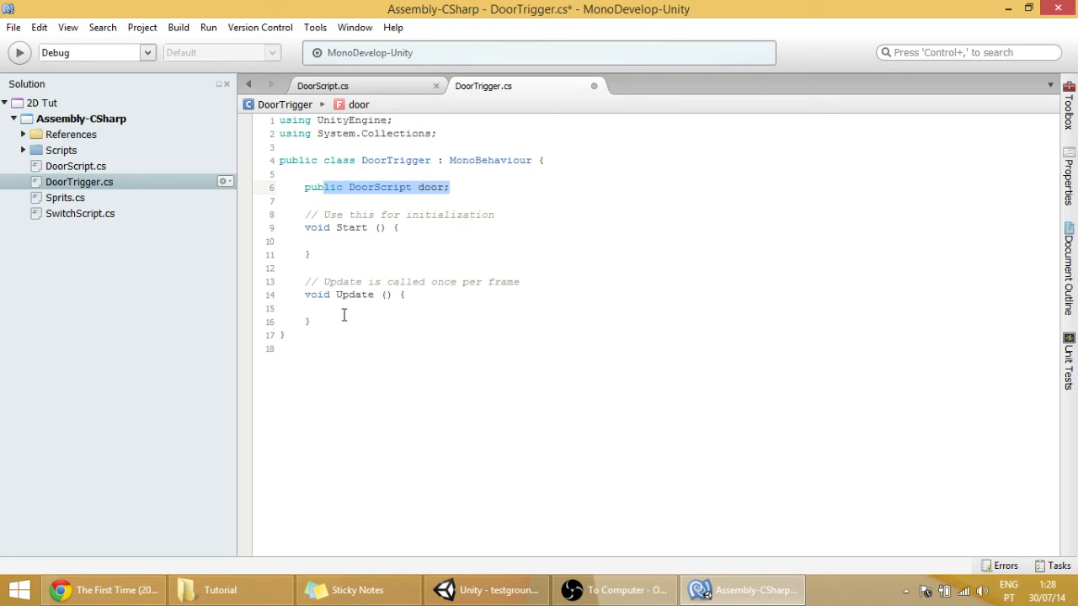
click(364, 322)
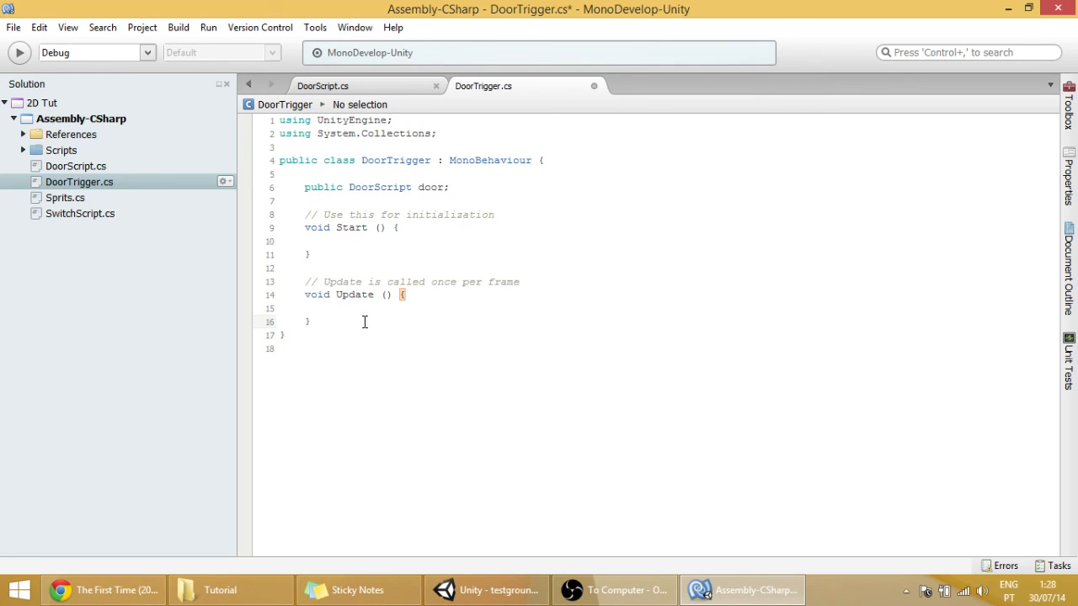
- Begin a void OnTriggerEnter2D(Collider2D other) method below Update
text(vp)
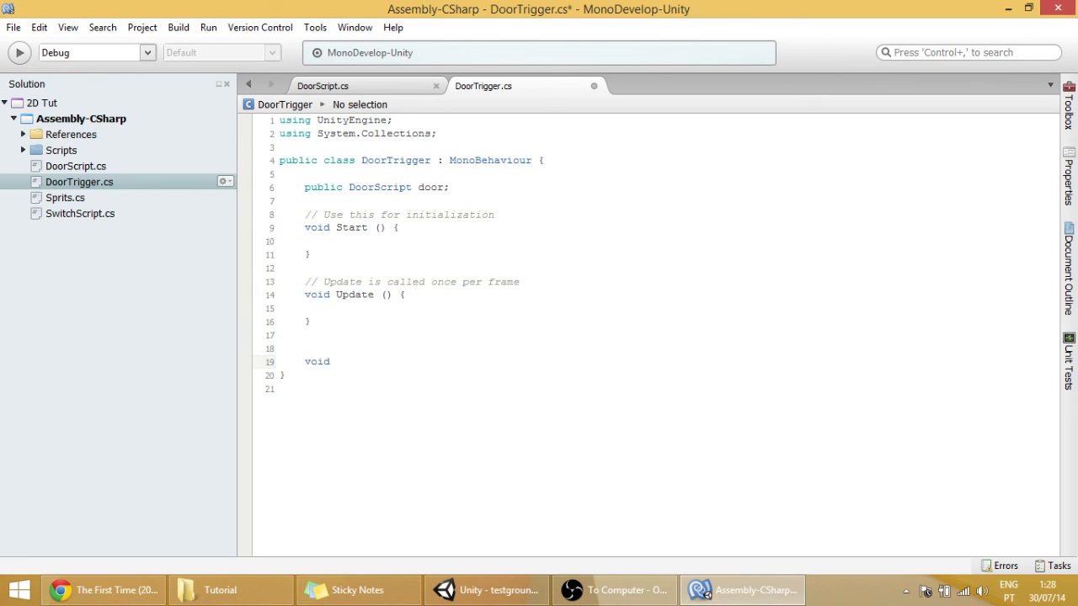
text(OnTr)
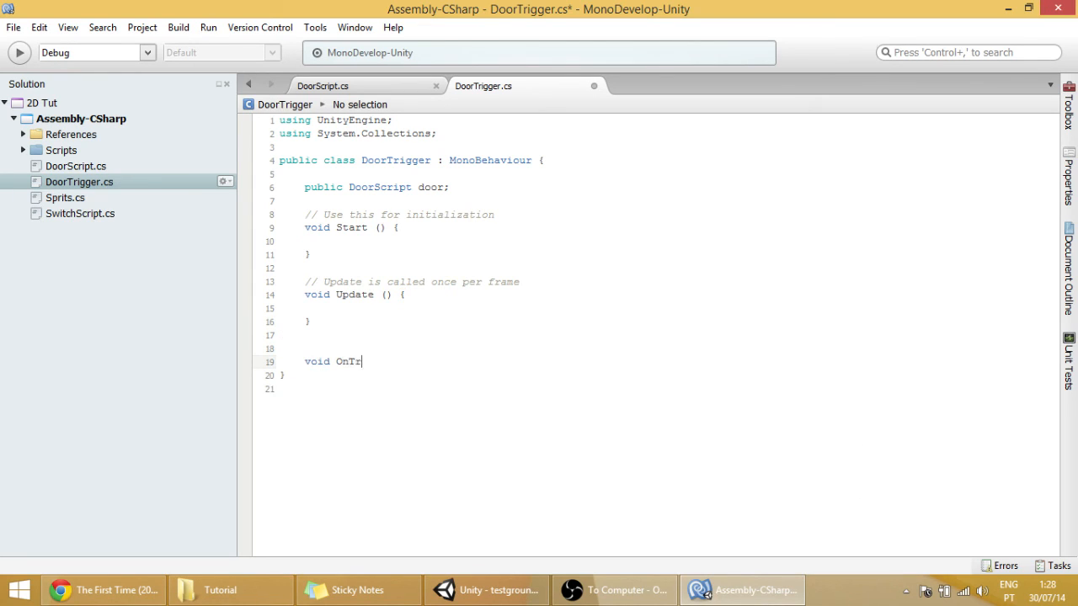
text(iggerEn)
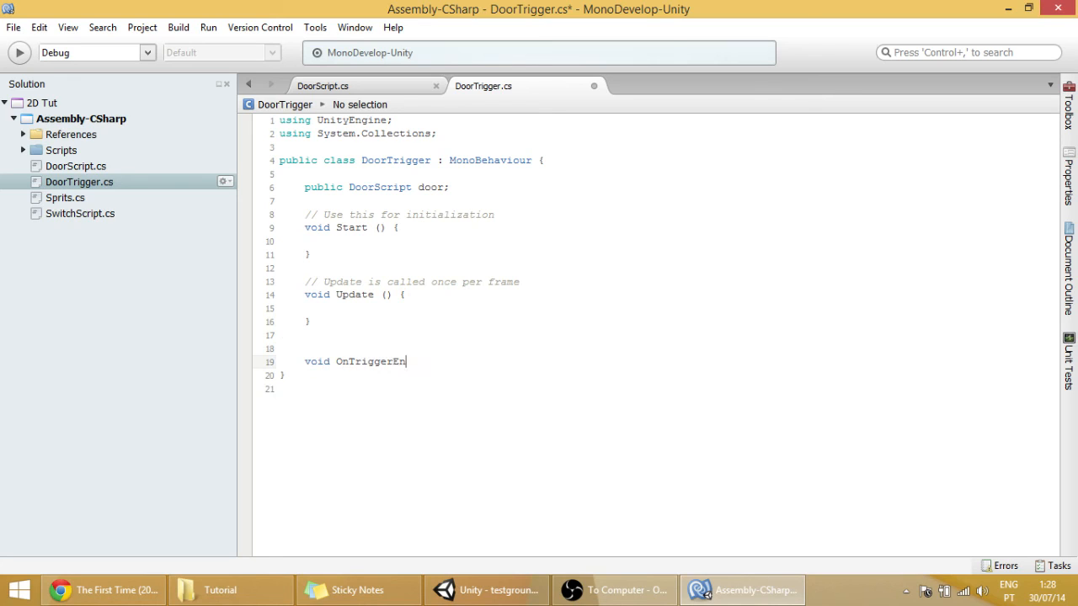
text(ter2D)
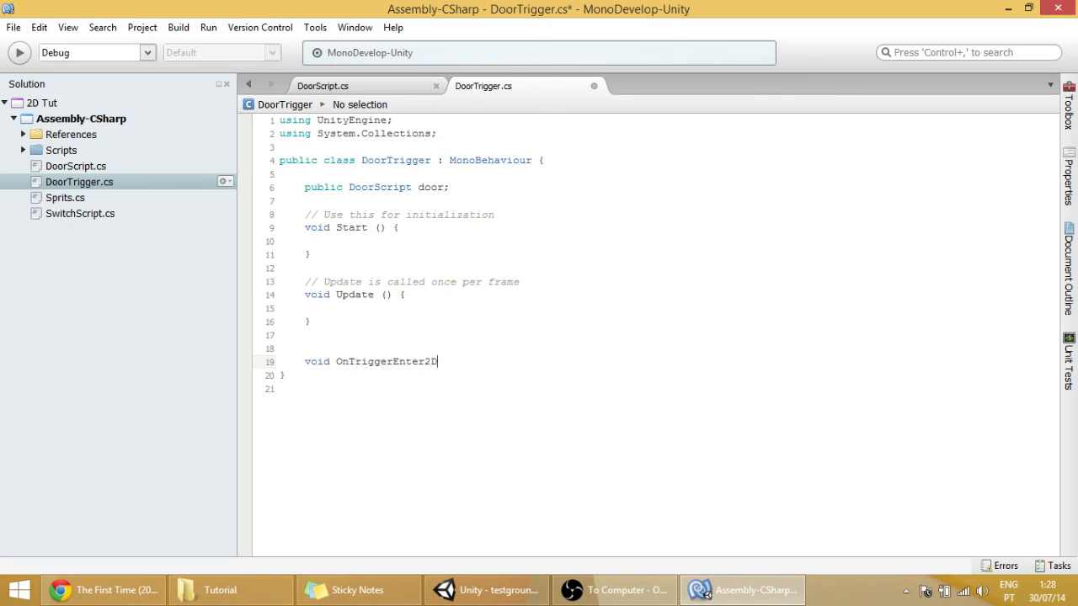
text(())
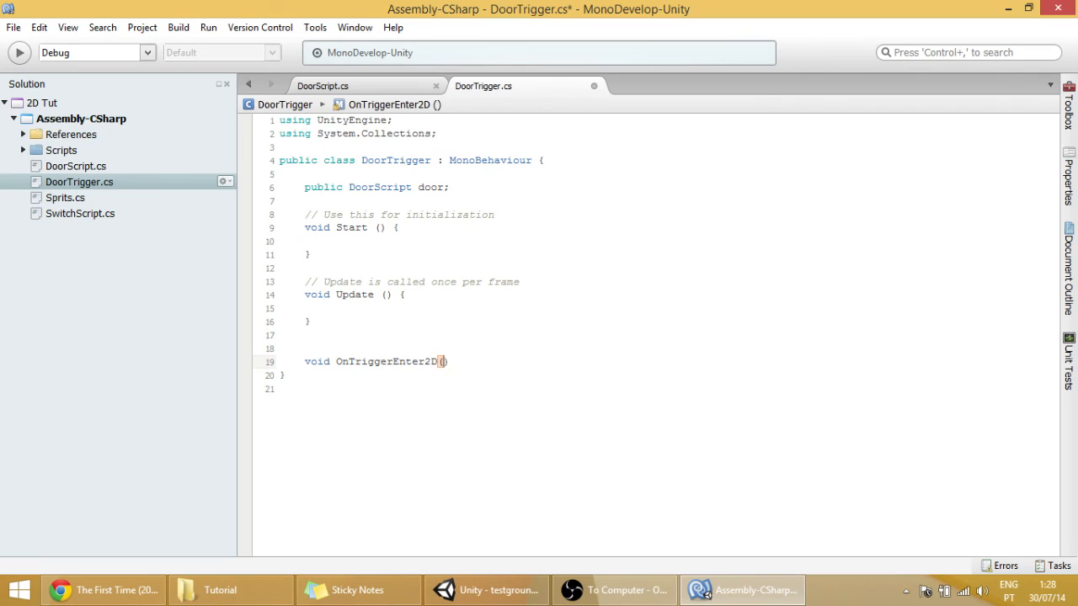
text(Collider2D)
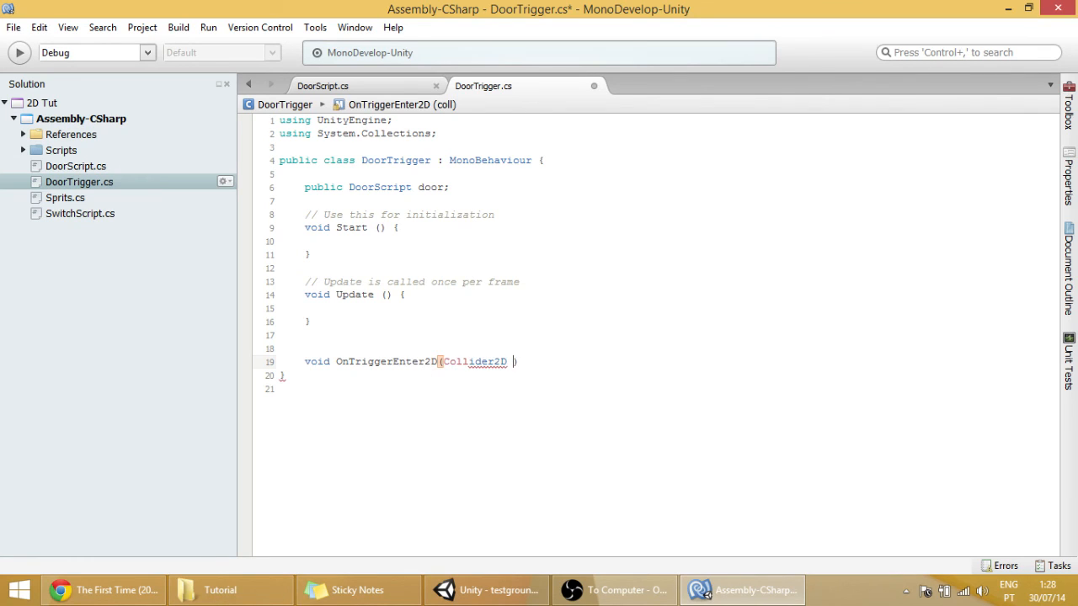
text(other)
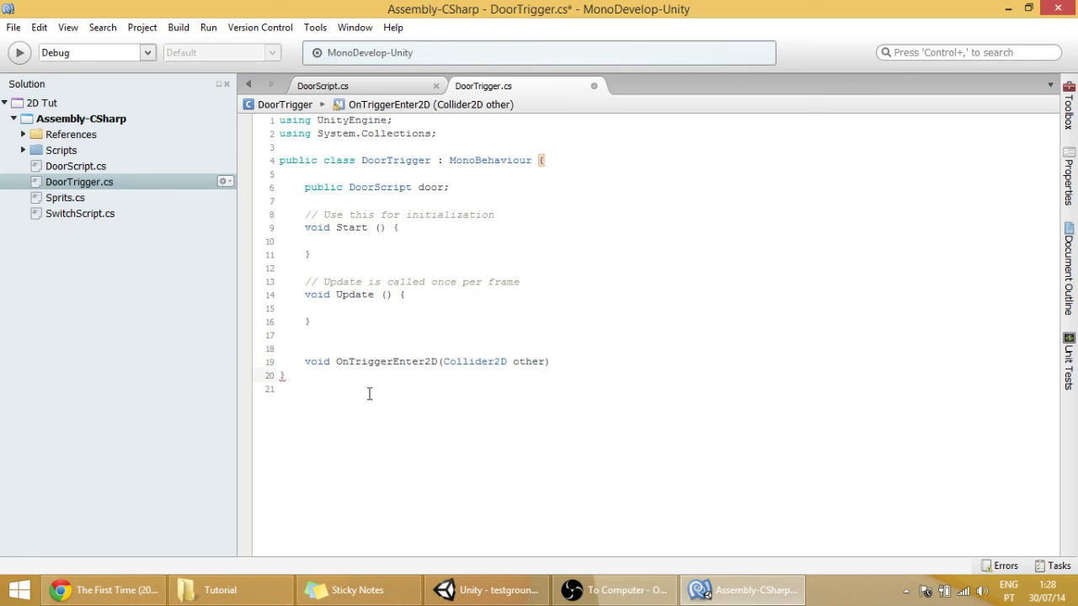
text({)
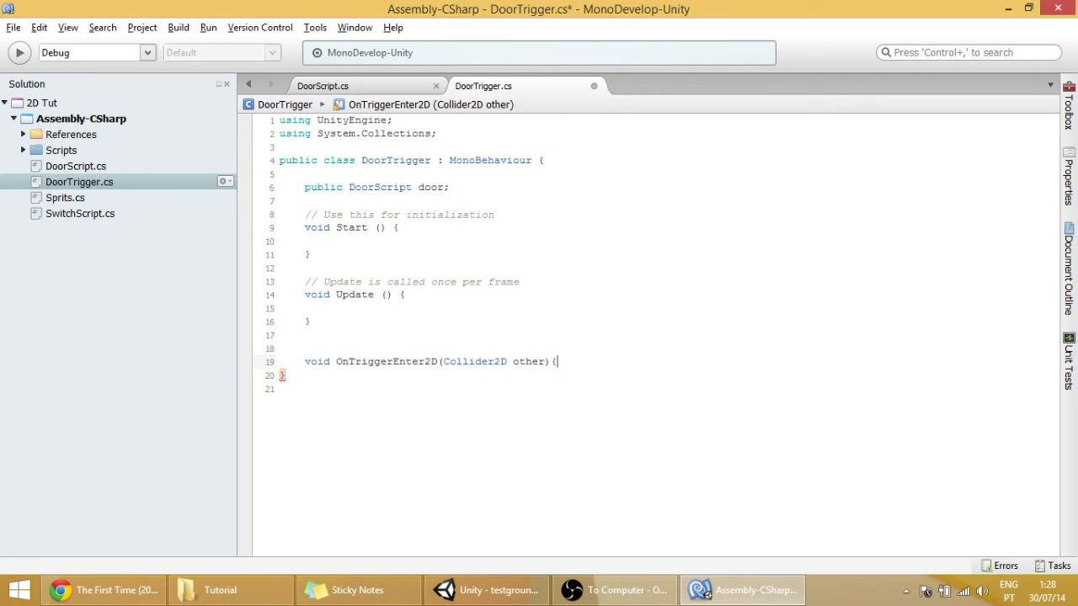
- Add the condition if (other.tag == "Player") inside OnTriggerEnter2D
key(enter)
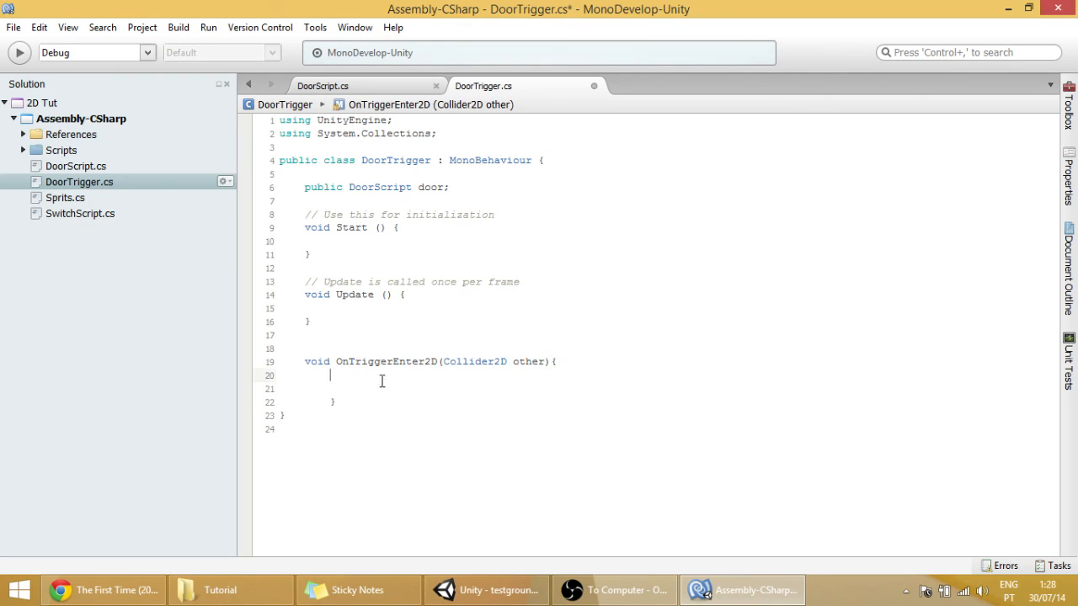
text(if()
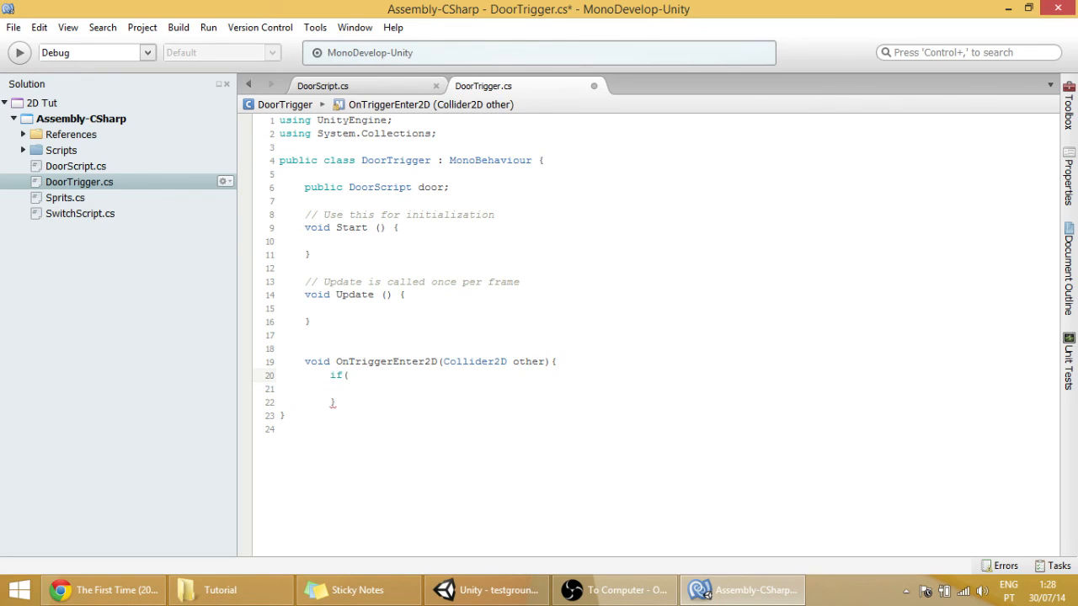
text(other)
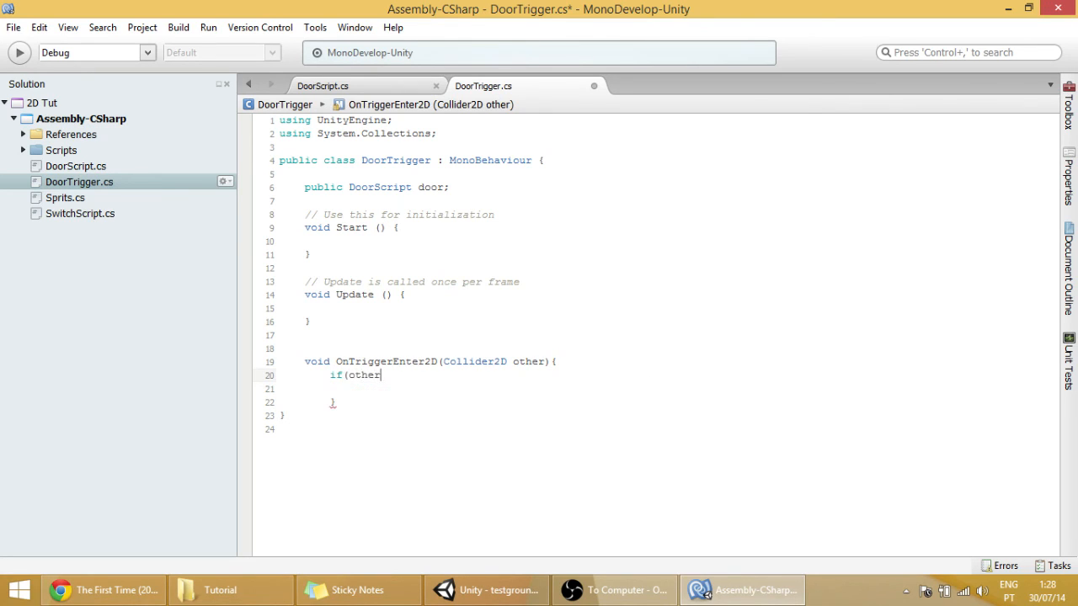
text(.tag)
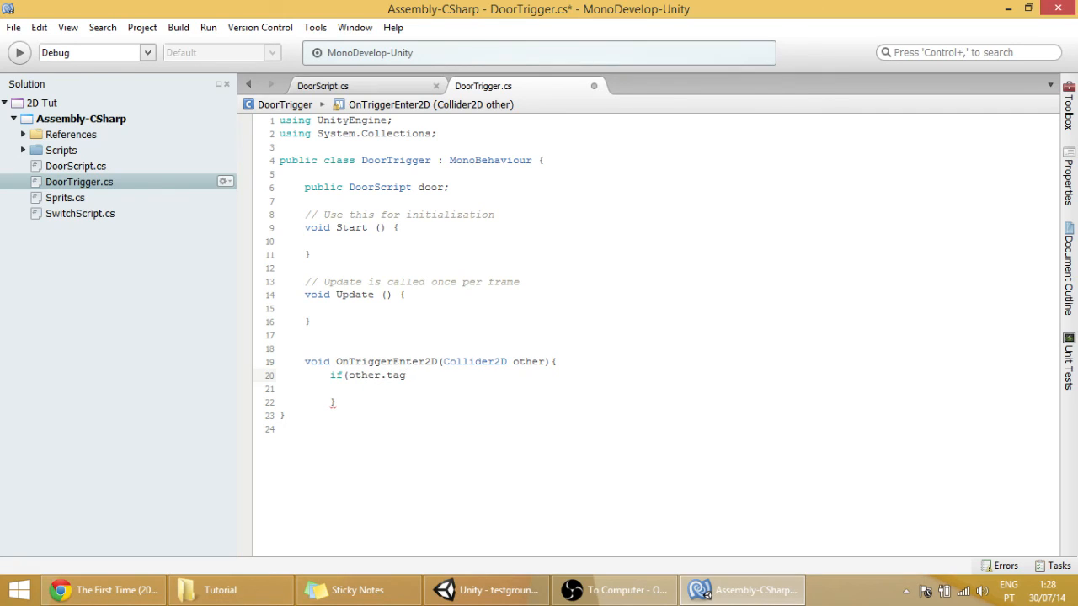
text(==")
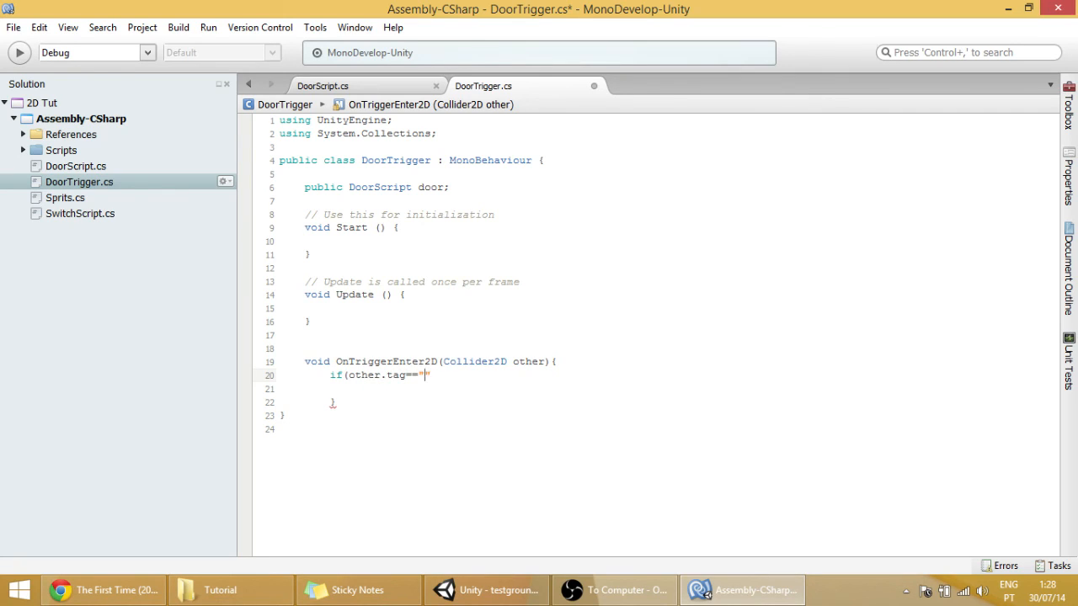
text(Player")
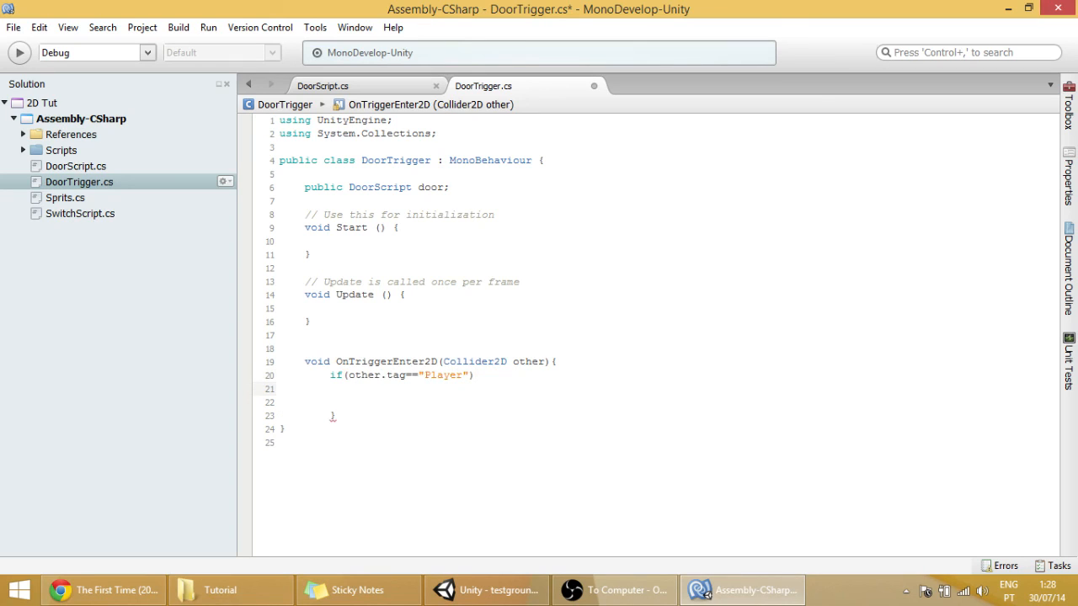
- Call door.DoorOpens() for the Player and select the whole method for duplication
text(d)
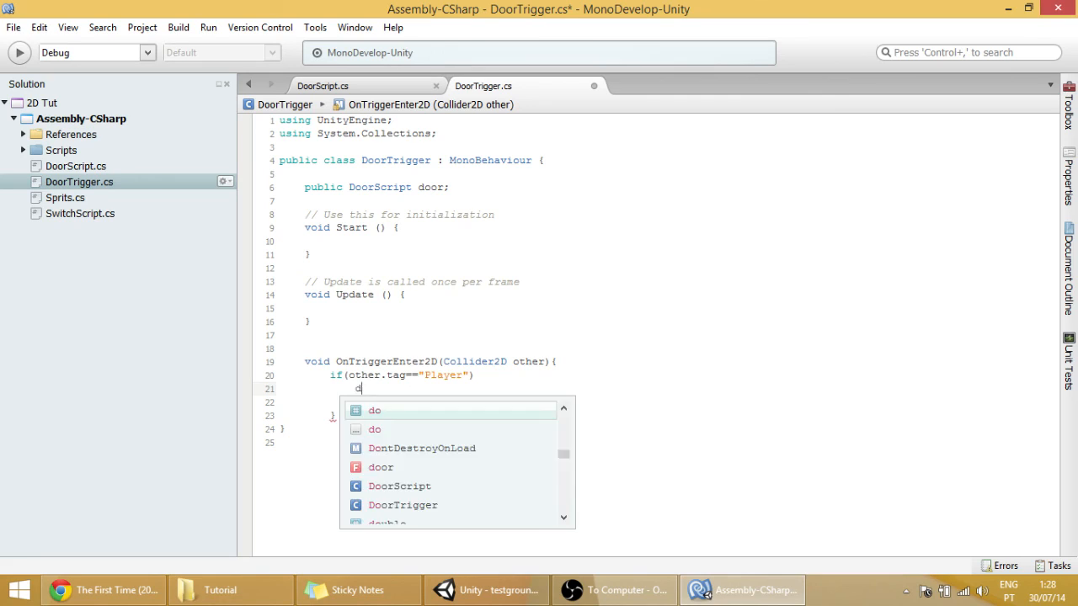
text(oor)
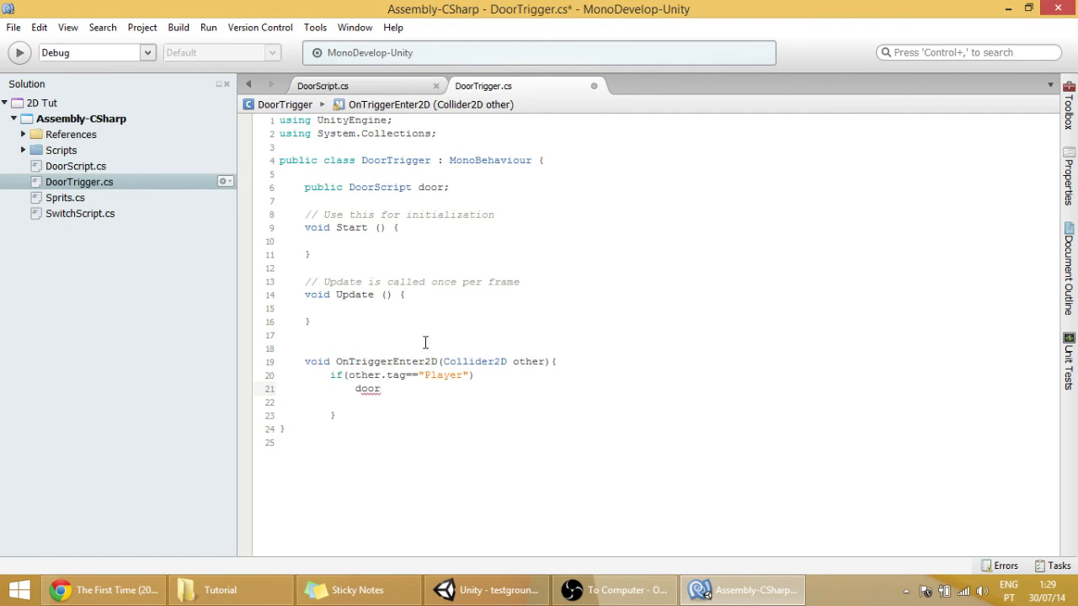
text(.)
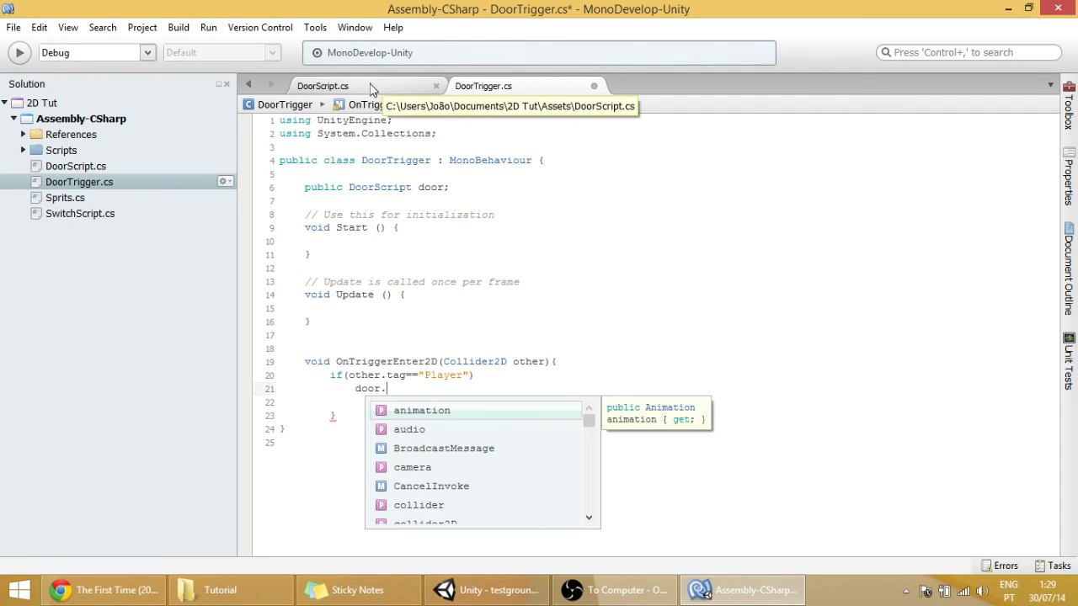
text(oorOpens ();)
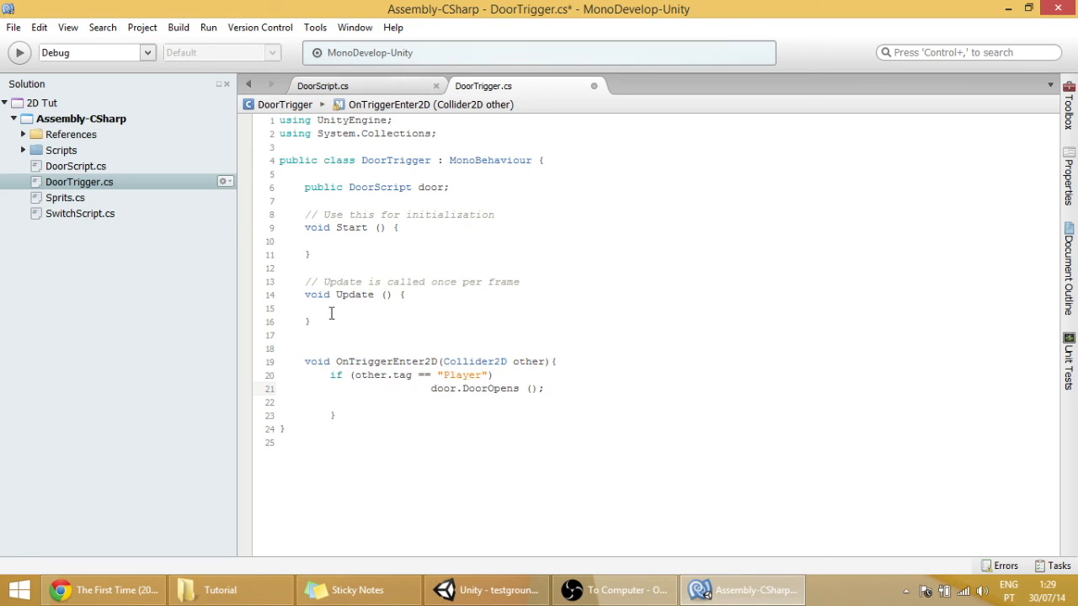
drag(305, 361, 335, 416)
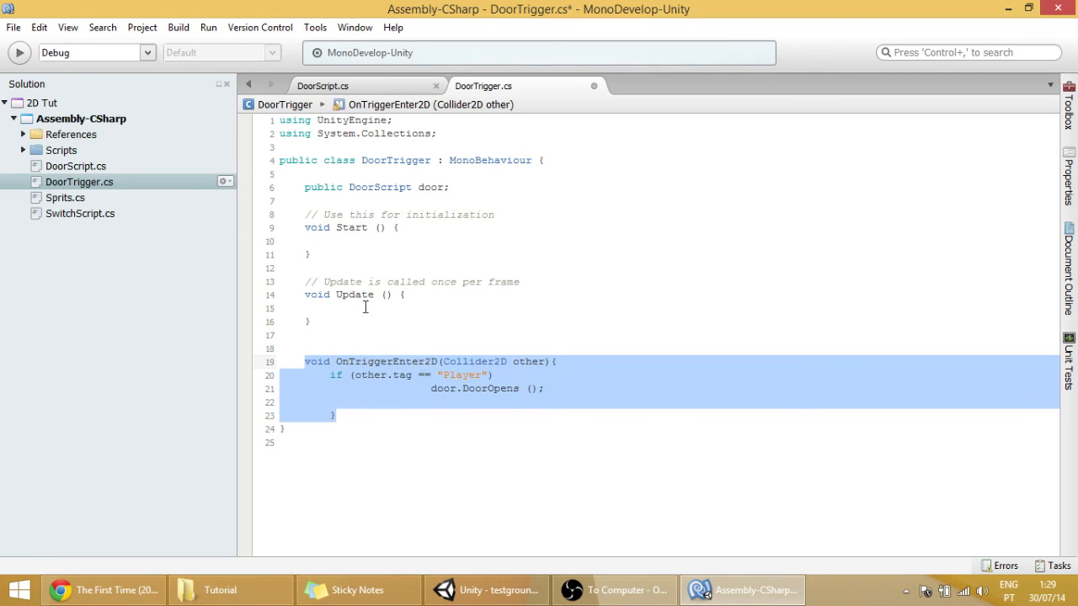
- Duplicate the method as OnTriggerExit2D calling door.DoorCloses(), build, and return to Unity
click(324, 84)
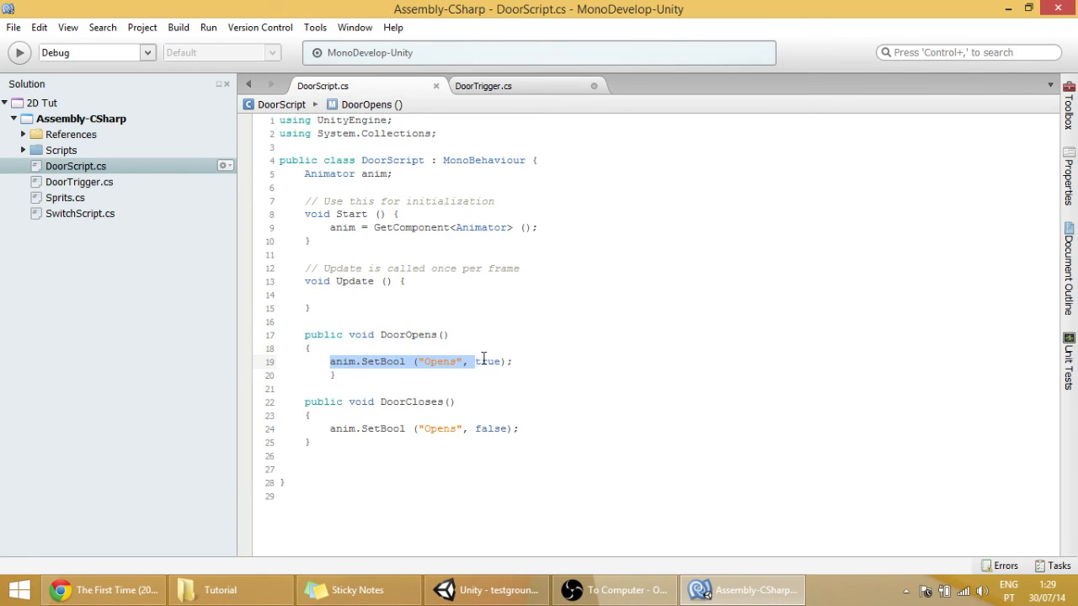
click(481, 84)
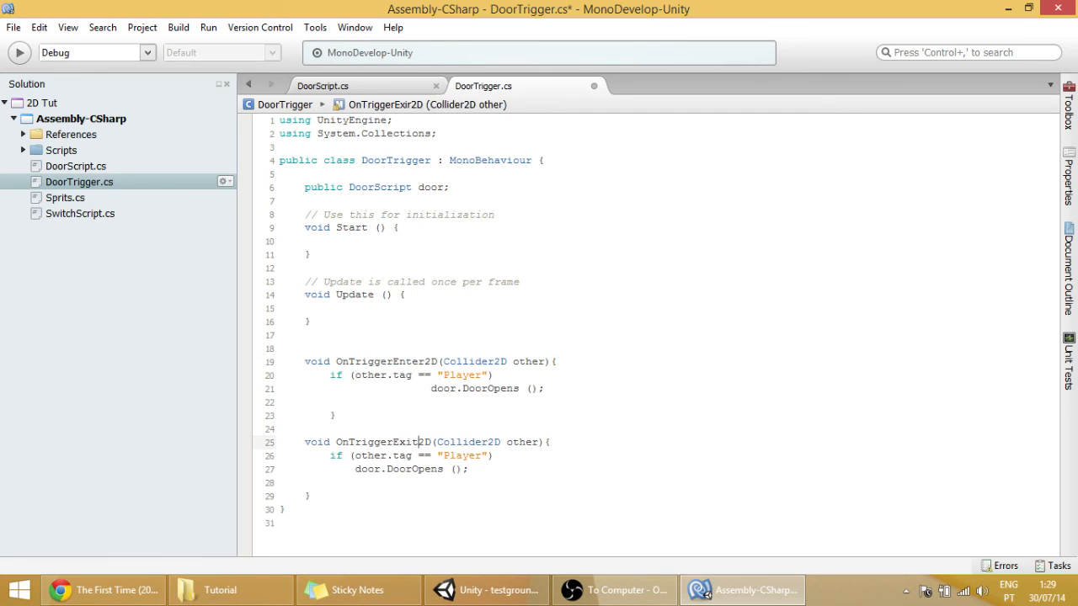
double_click(415, 468)
text(Clos)
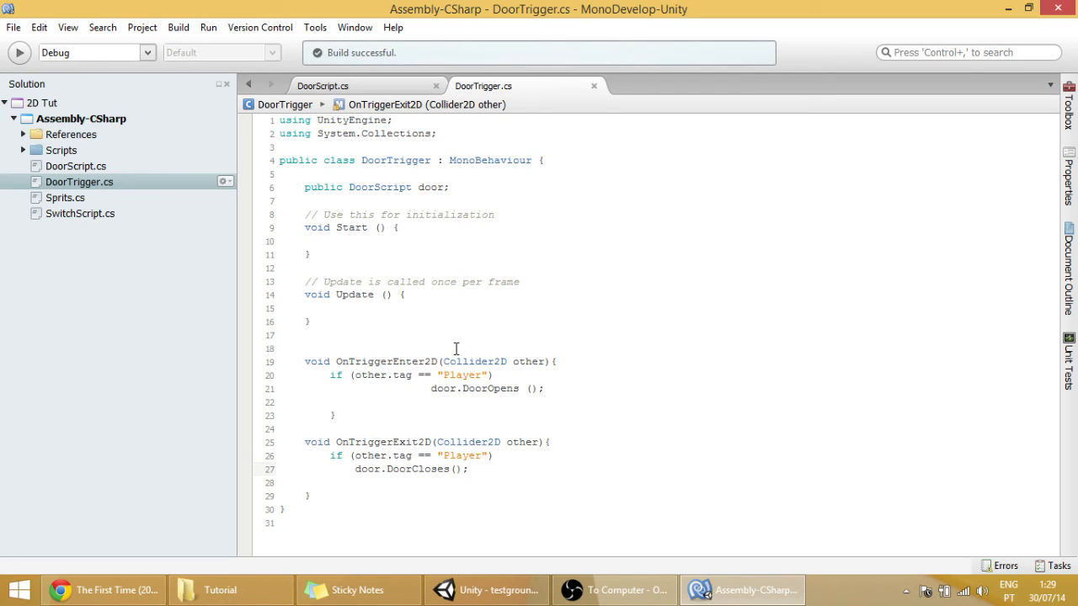
click(487, 590)
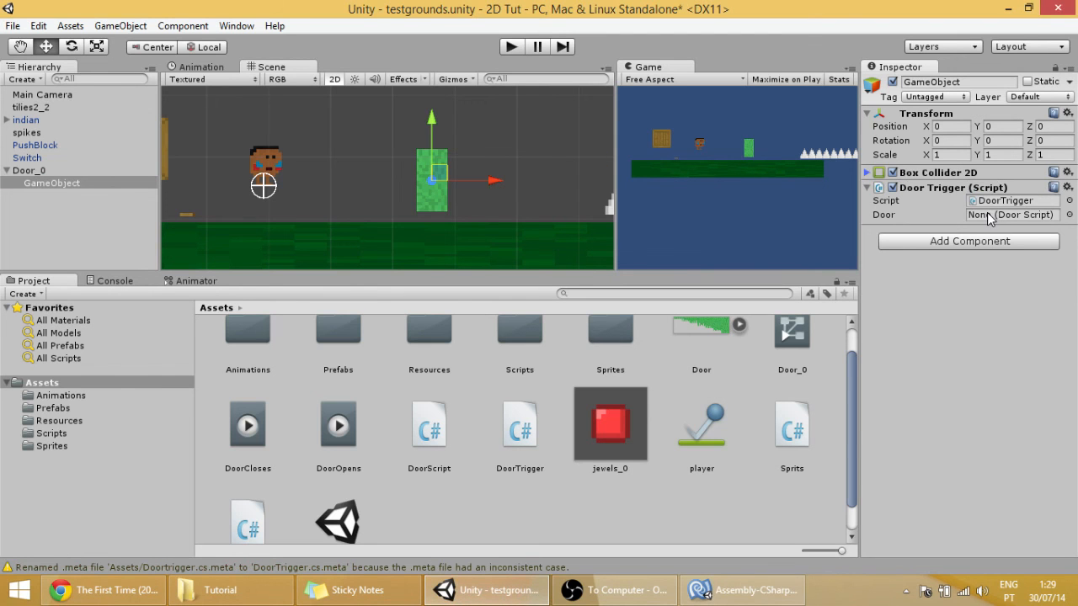
click(30, 170)
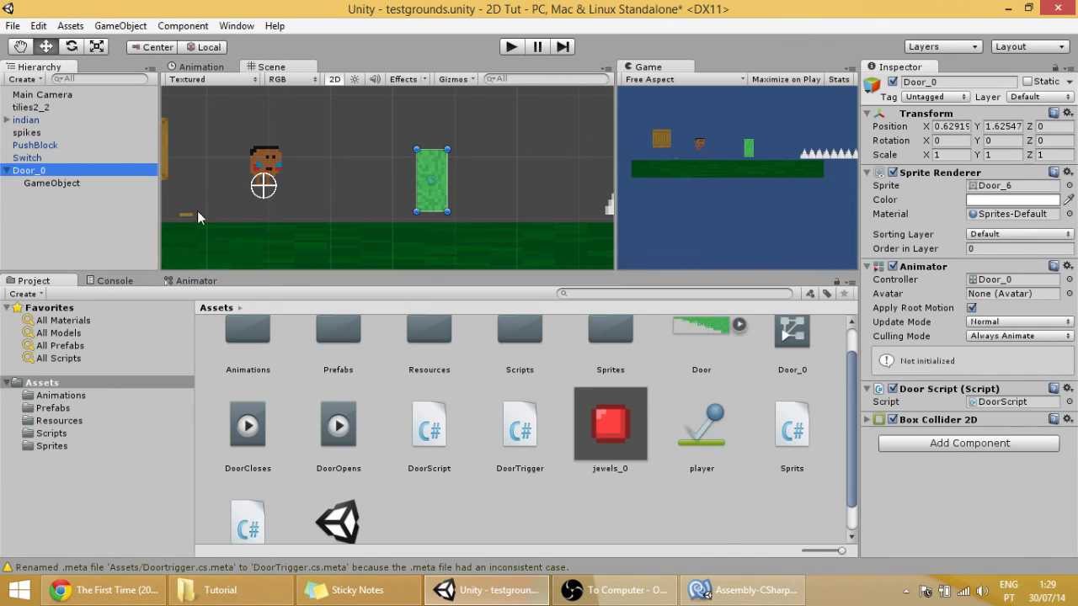
click(53, 182)
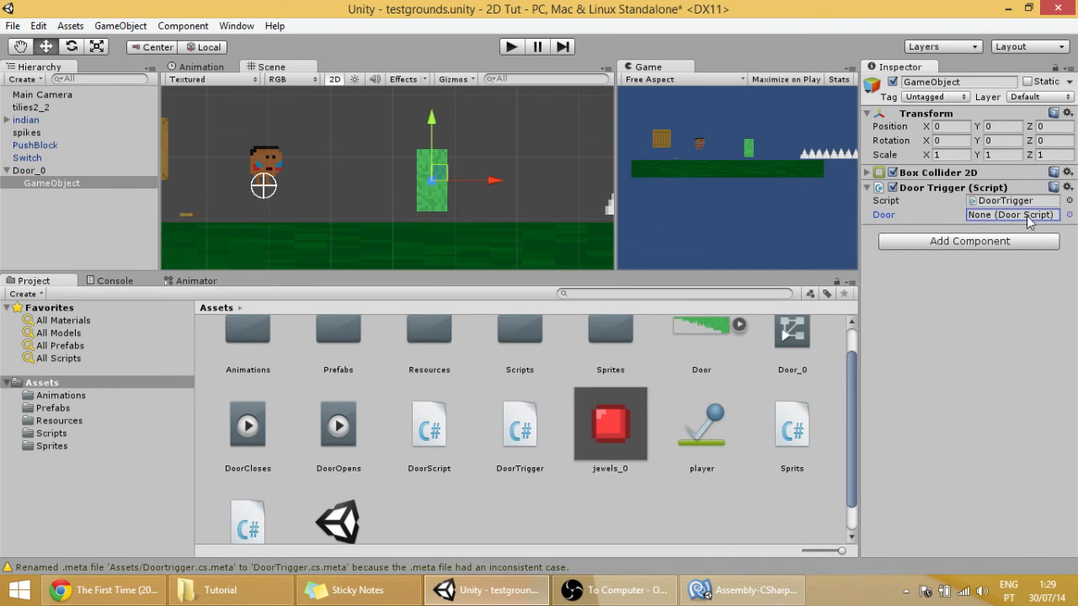
click(741, 589)
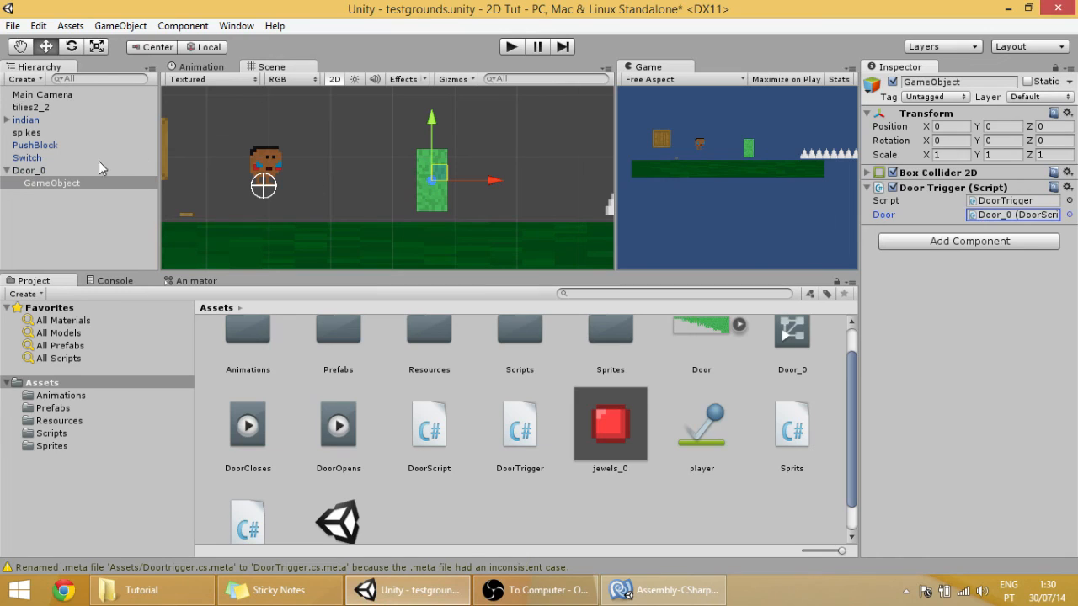
mouse_move(1026, 221)
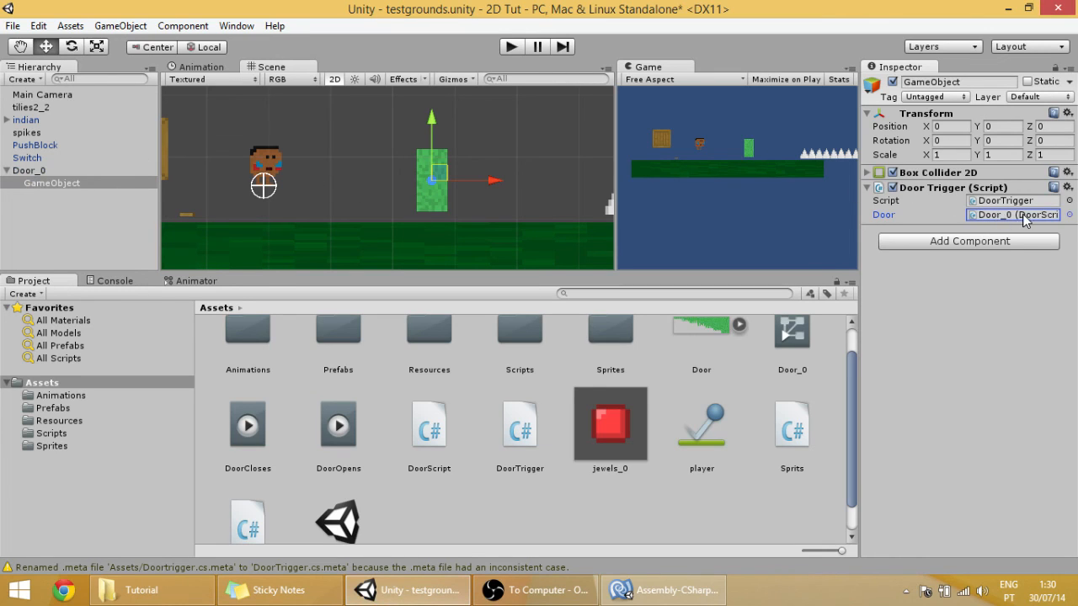
click(28, 170)
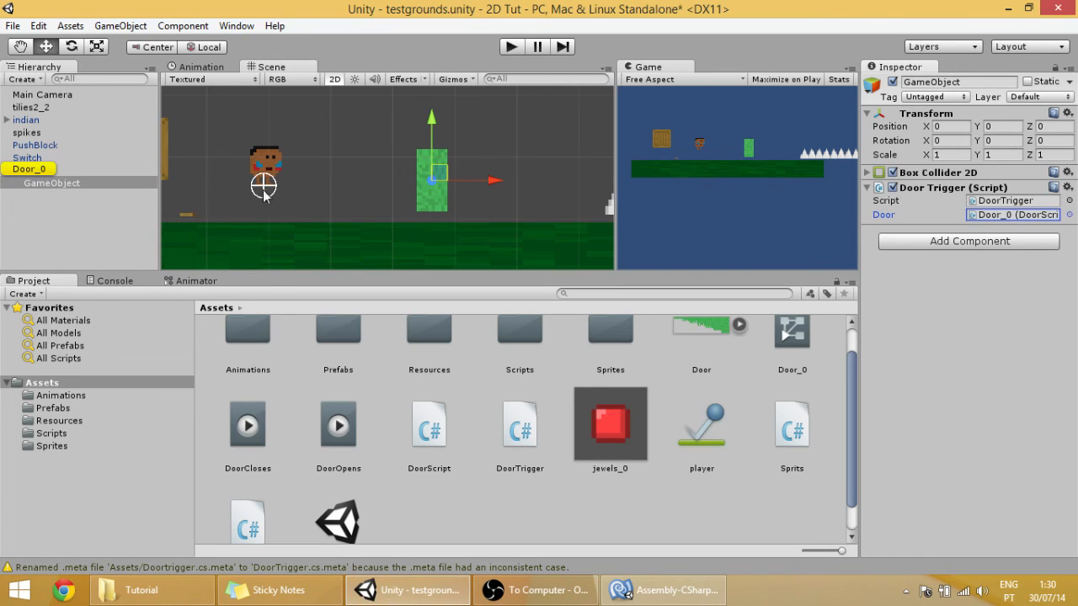
click(30, 169)
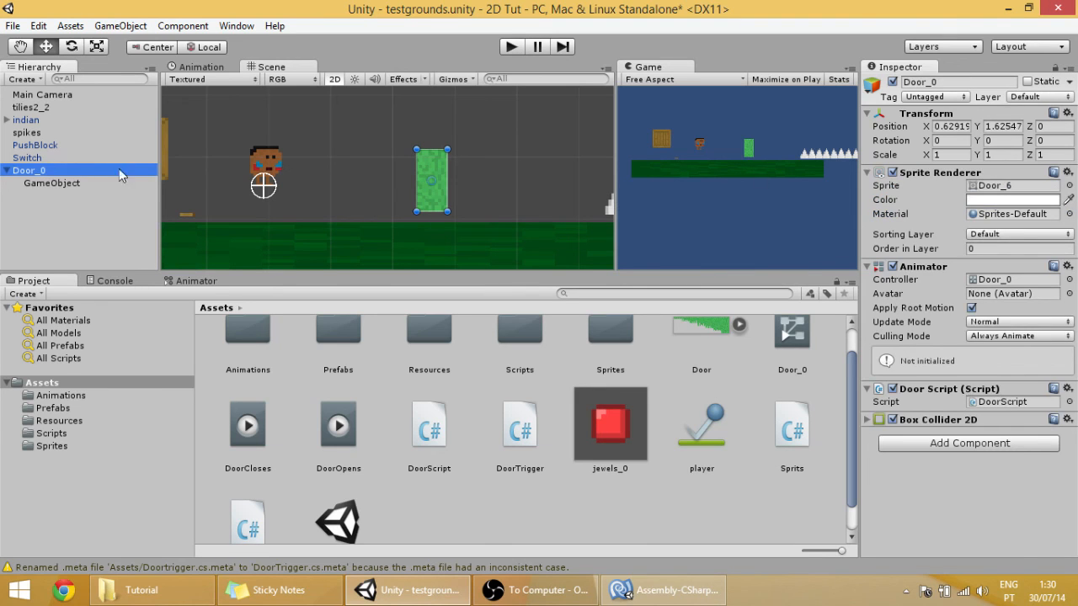
click(52, 182)
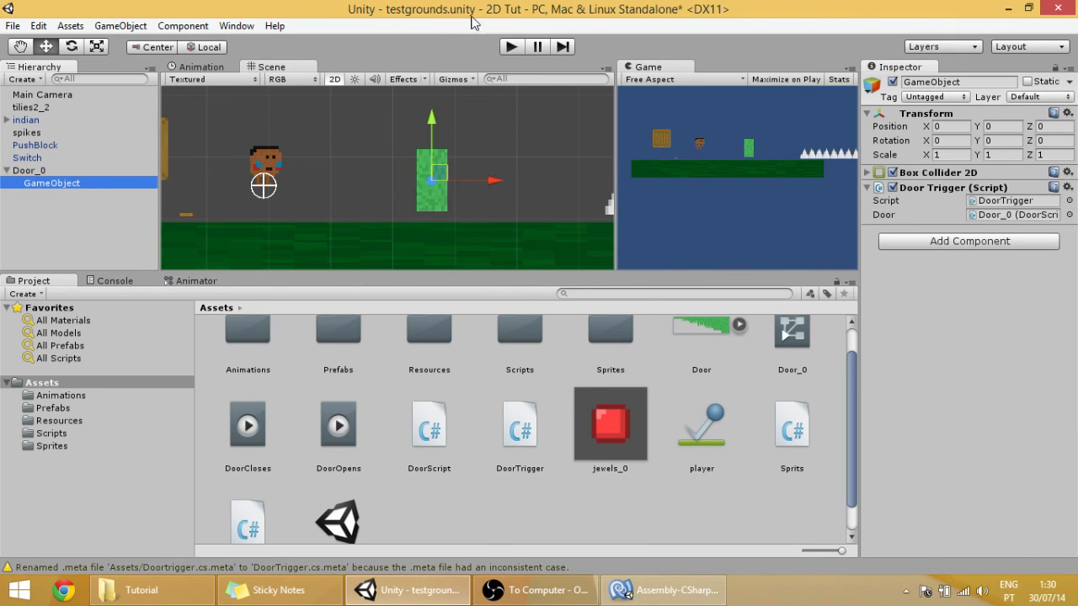
click(510, 47)
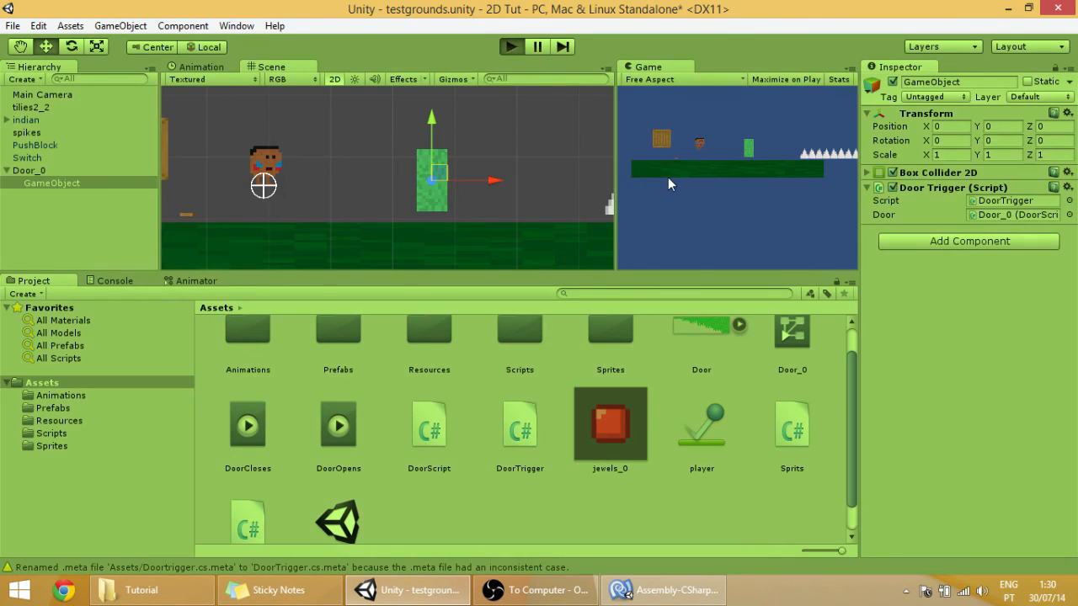
mouse_move(682, 202)
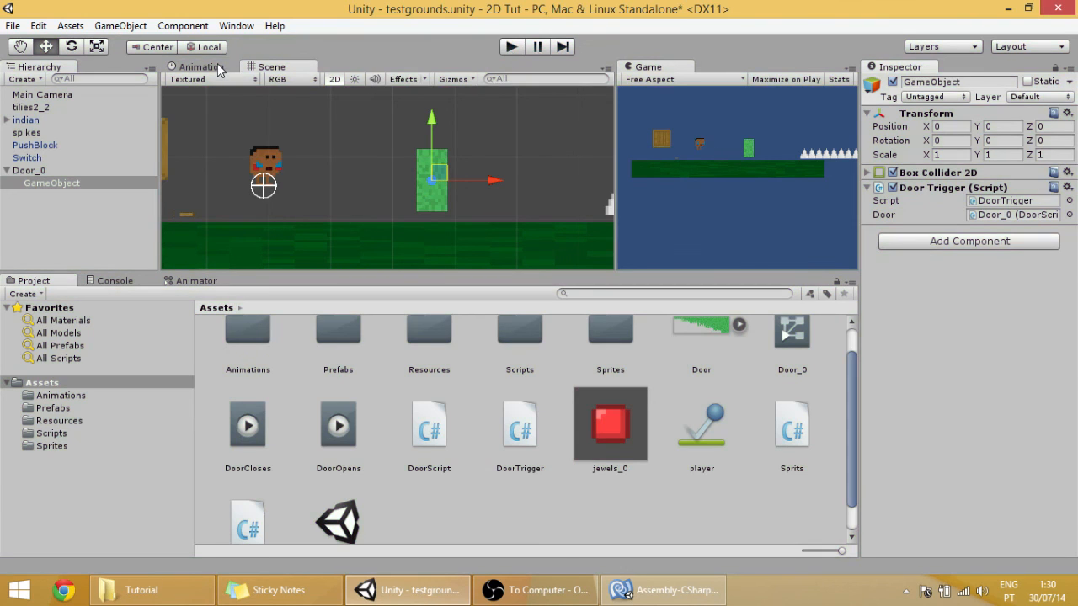
- Start recording the DoorOpens clip and add a new animated property curve
click(201, 68)
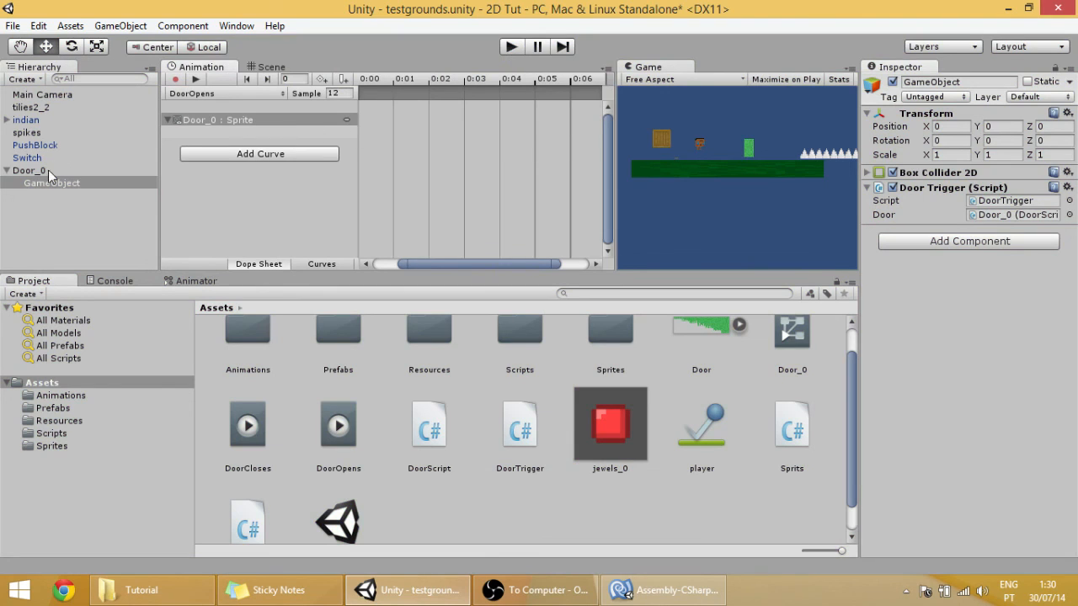
click(223, 94)
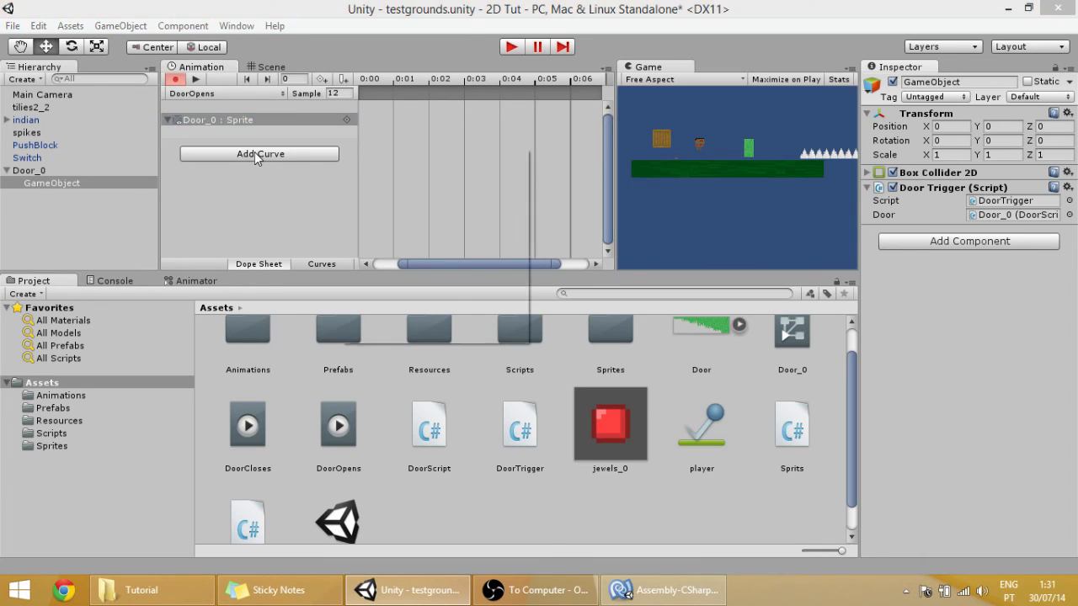
click(260, 154)
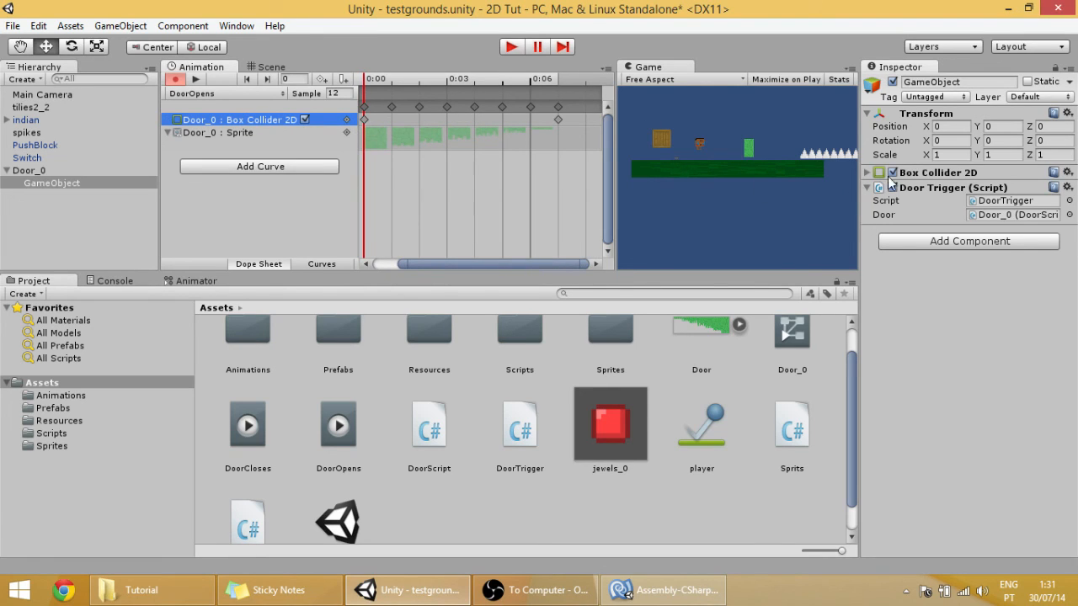
- Key Door_0's Box Collider 2D enabled off then on across the DoorOpens frames
click(27, 170)
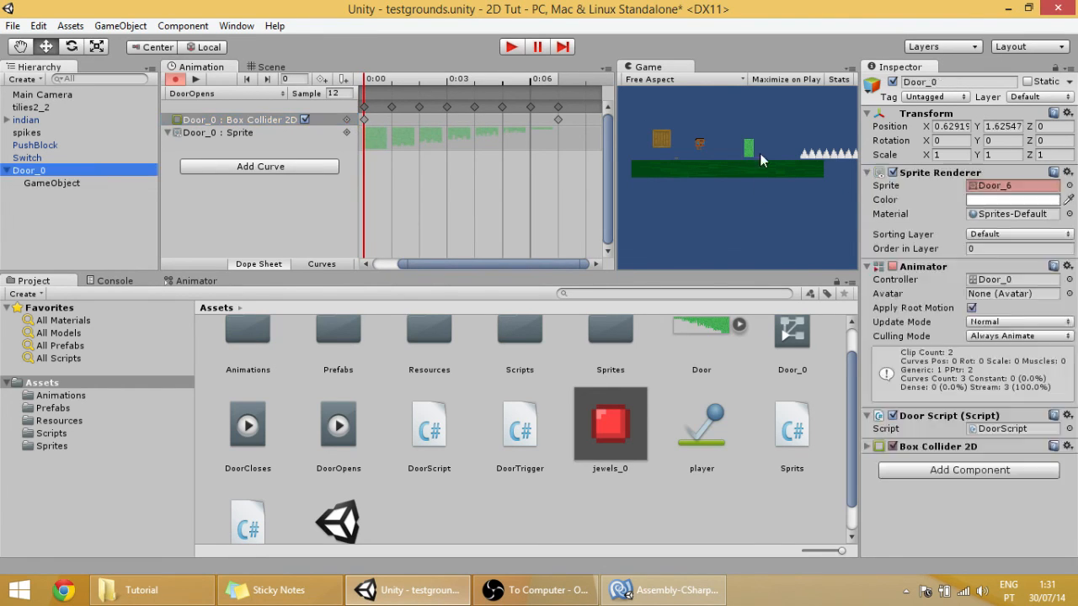
click(869, 446)
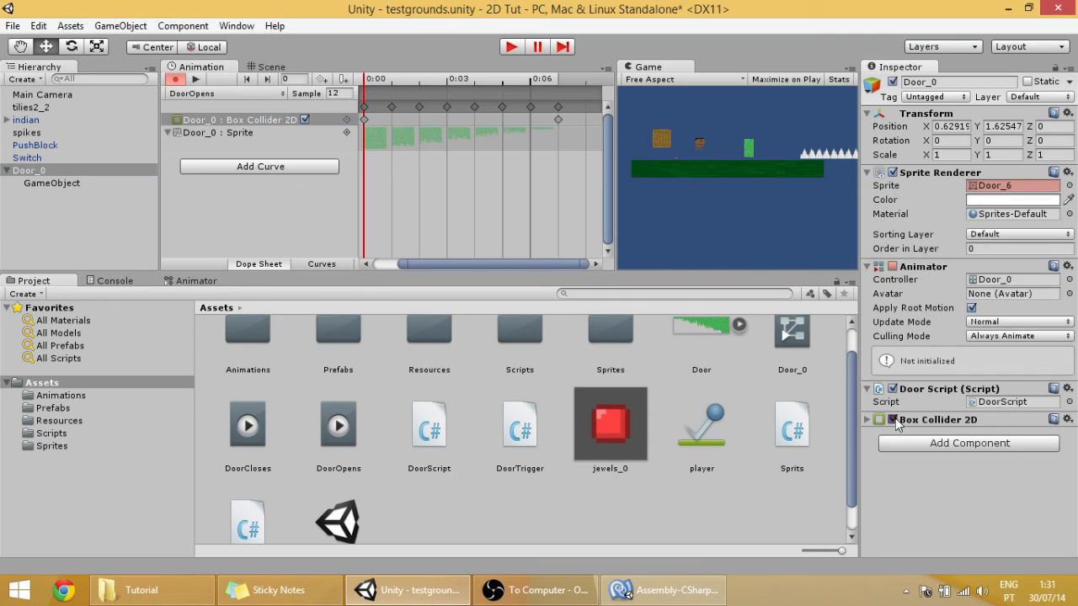
click(870, 419)
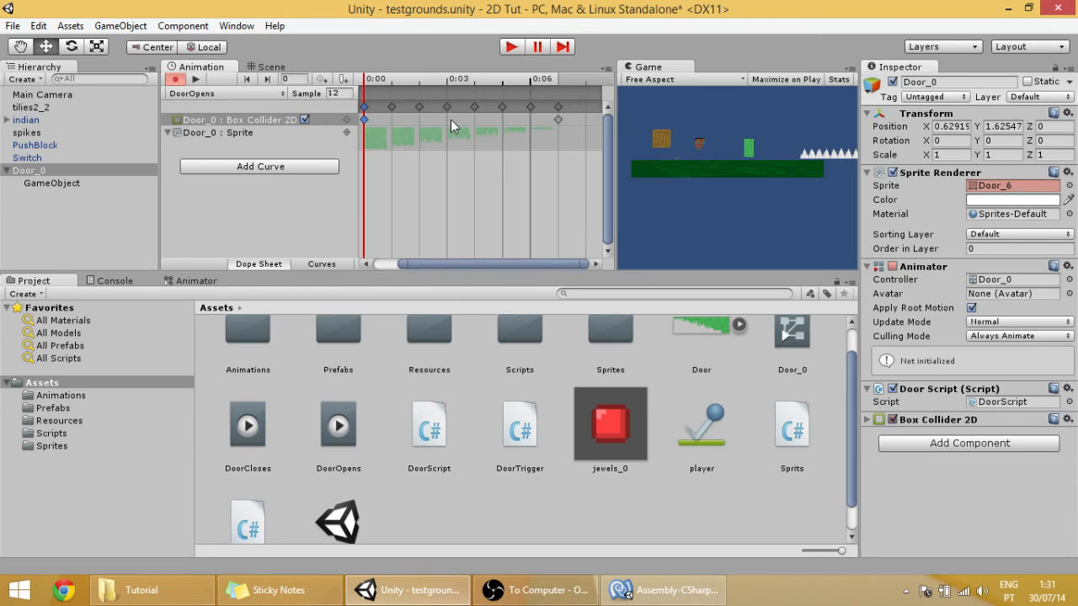
mouse_move(473, 140)
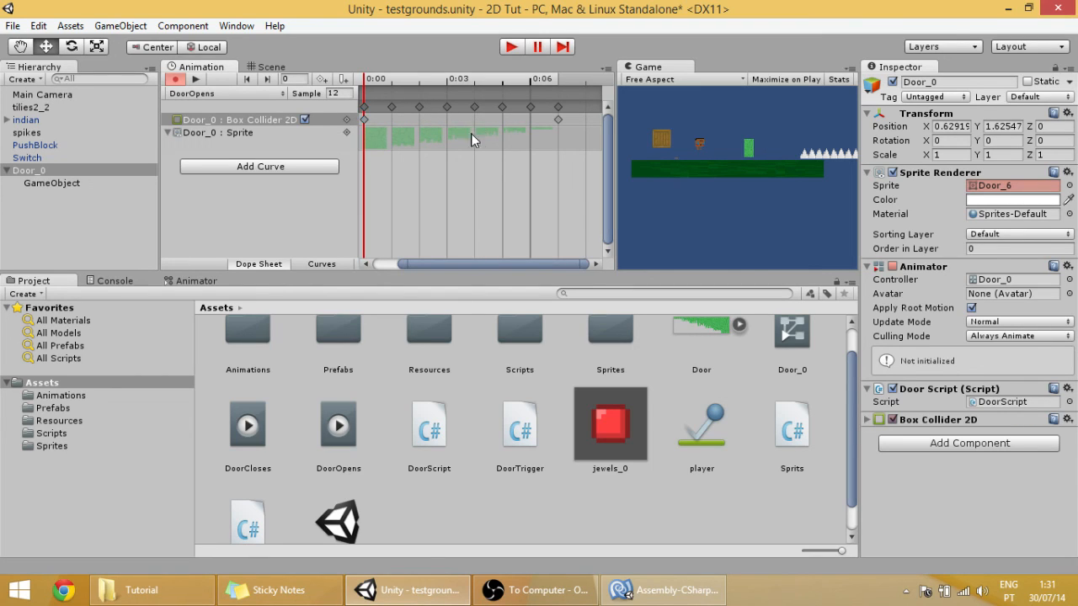
click(559, 101)
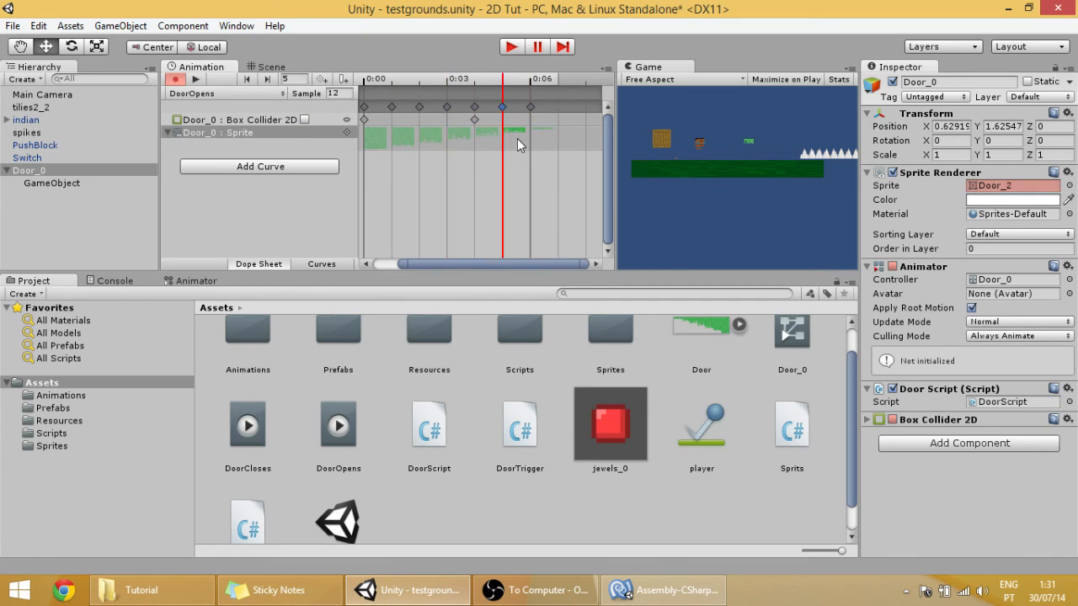
- Switch to the DoorCloses clip and key its Box Collider 2D enabled property
click(222, 93)
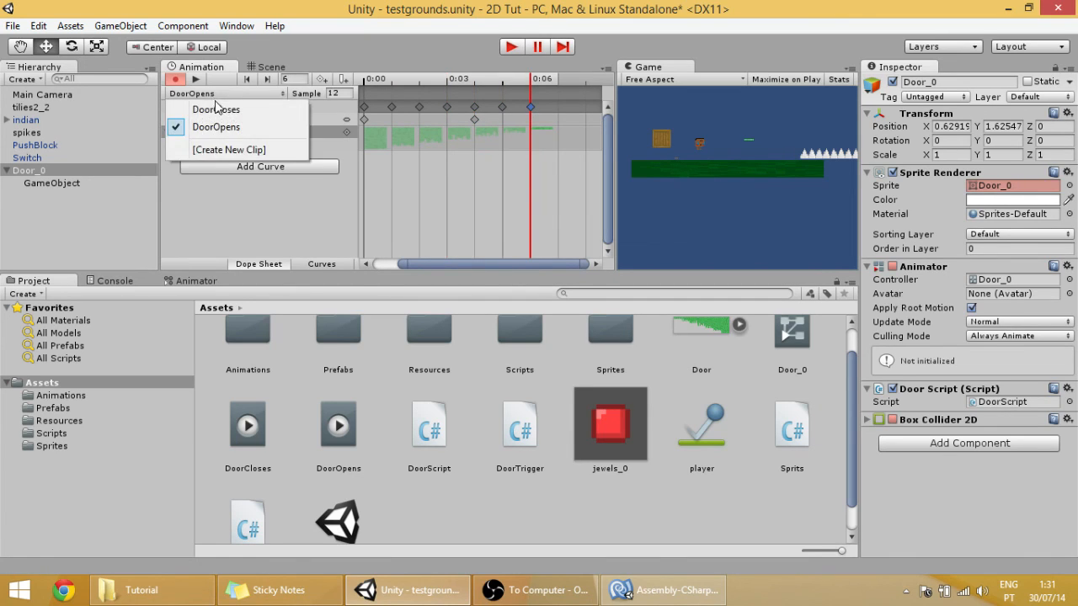
click(215, 107)
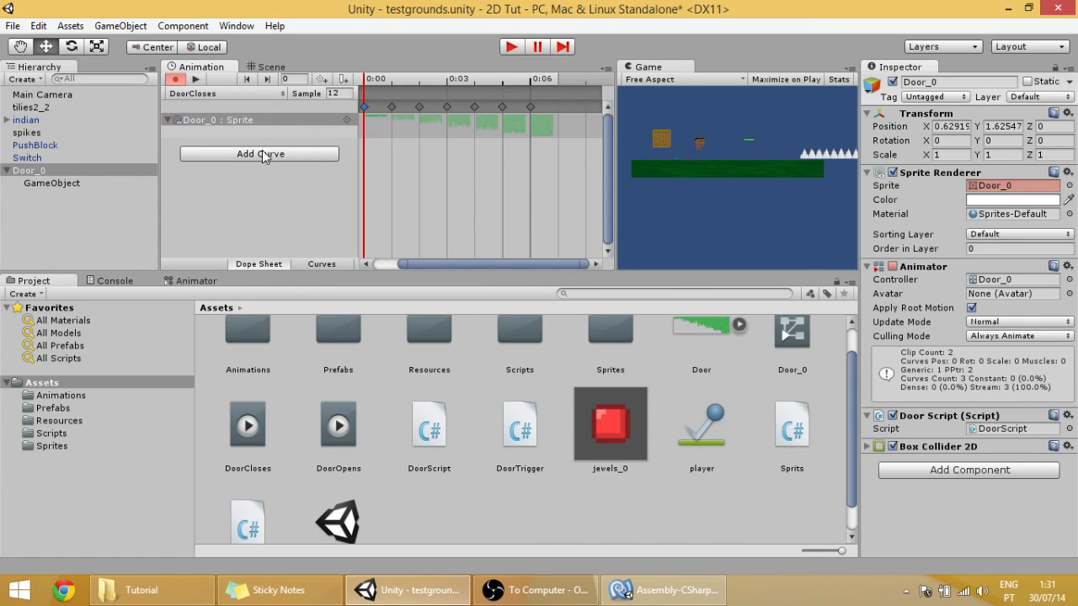
click(259, 153)
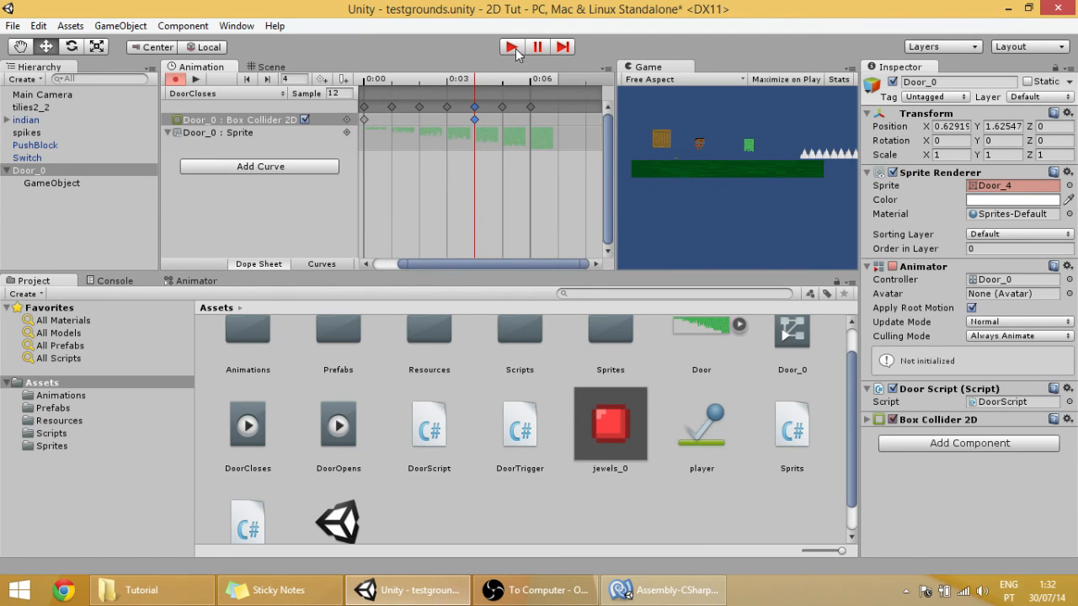
- Play-test the door collider animations, then show the Prefabs folder with Door_0
click(512, 47)
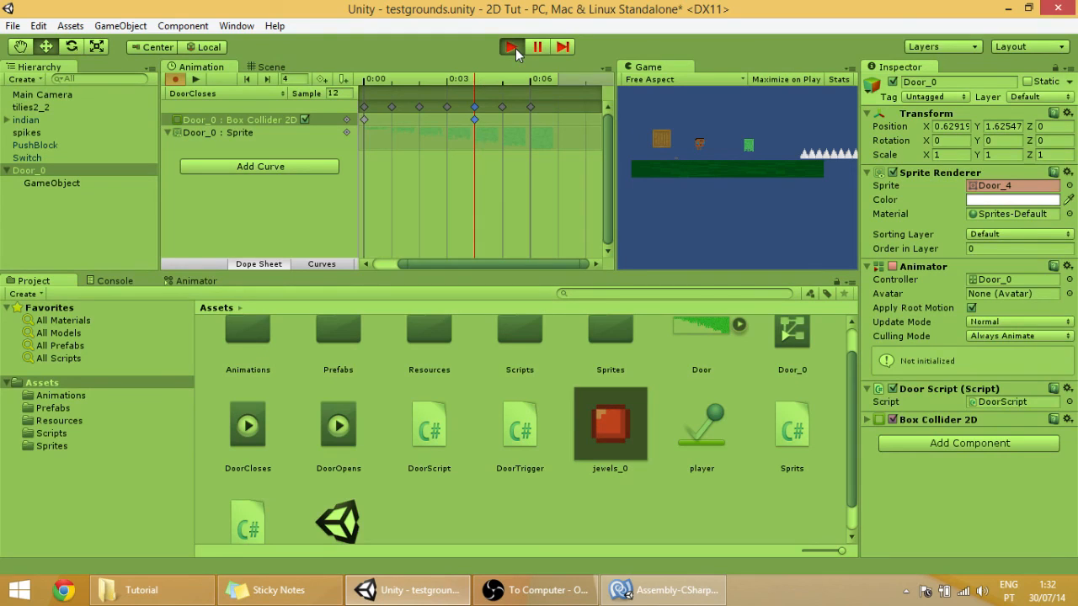
click(512, 47)
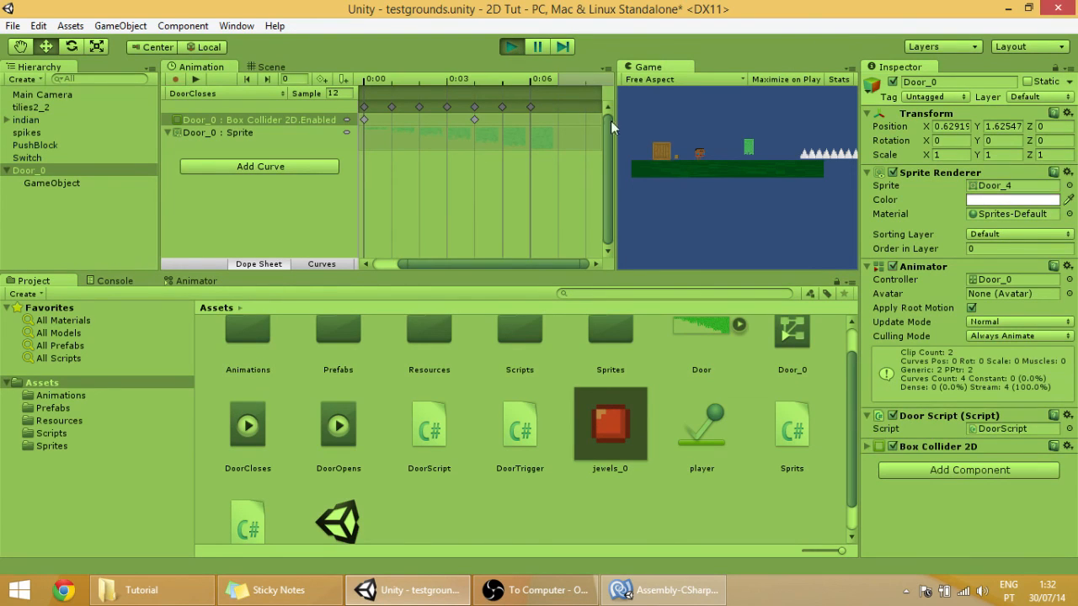
click(270, 67)
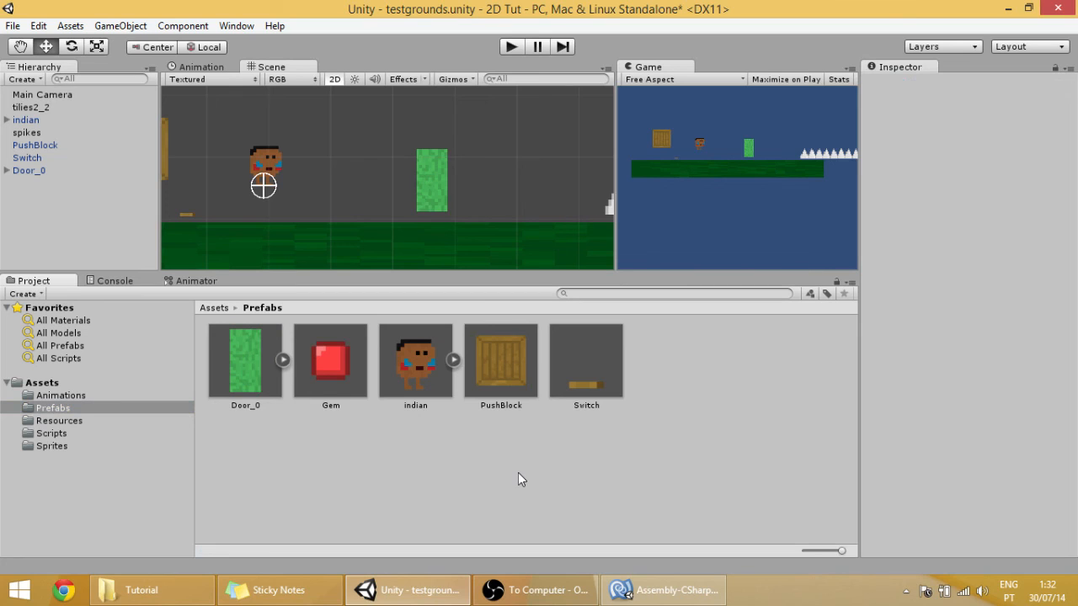
mouse_move(664, 589)
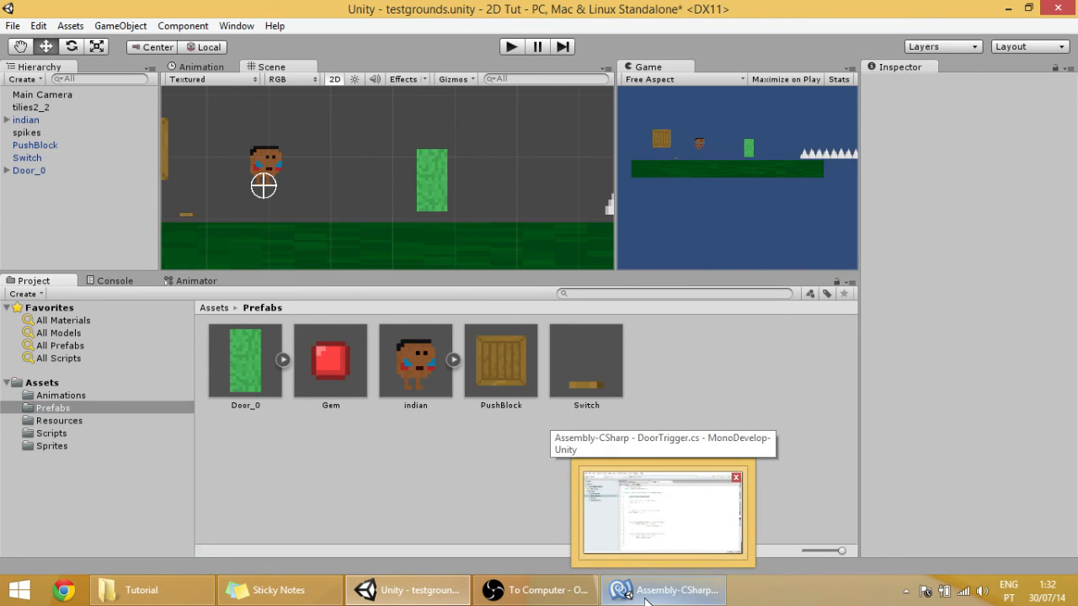
- In DoorScript.cs, add a void CollEnable() method and duplicate it for CollDisable
click(663, 590)
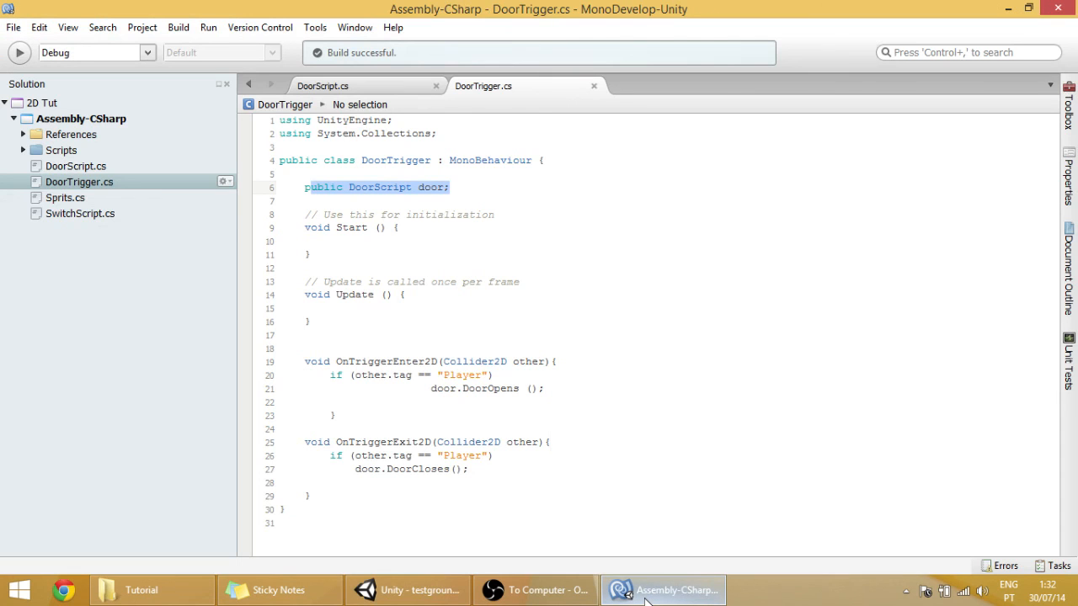
click(323, 86)
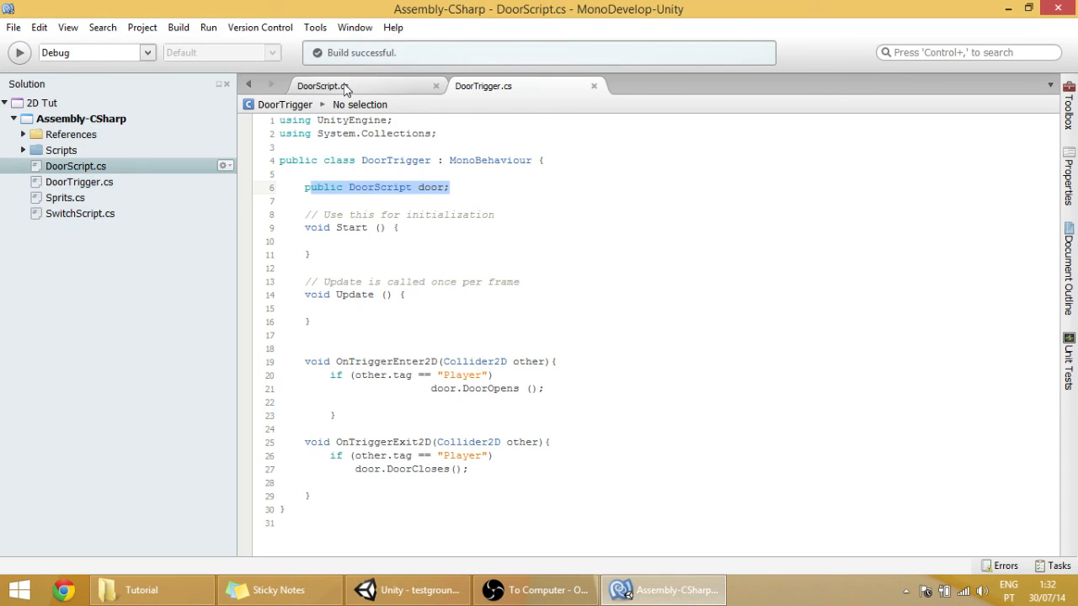
click(321, 85)
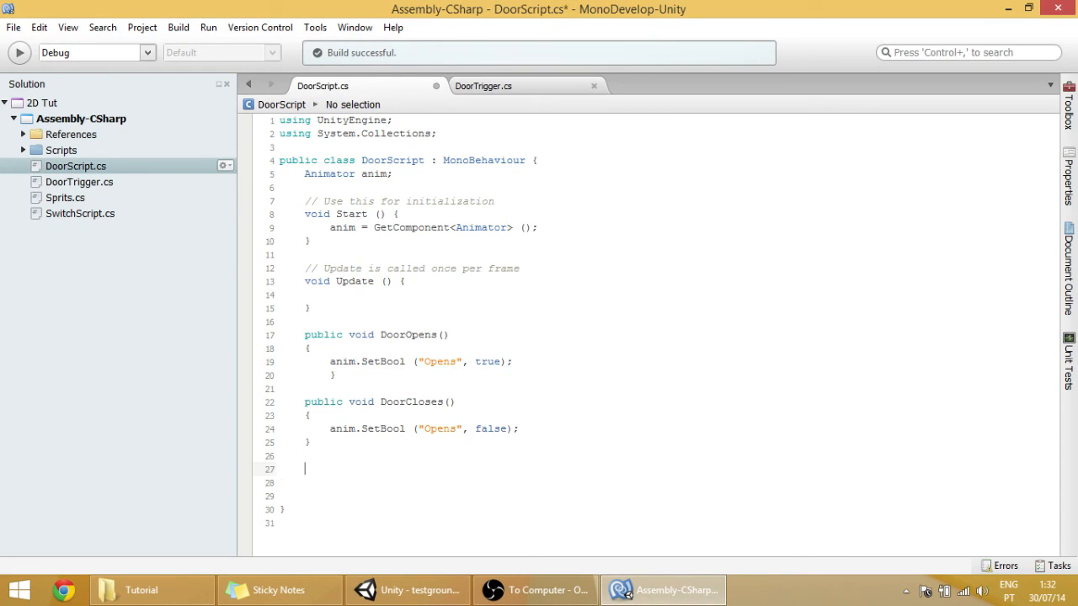
text(void)
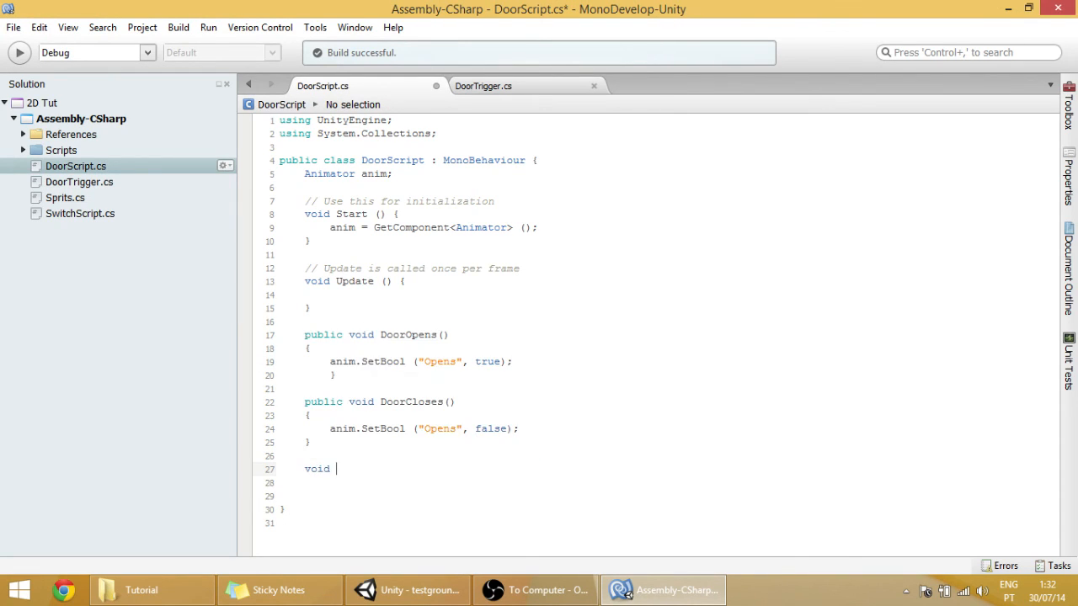
text(Col)
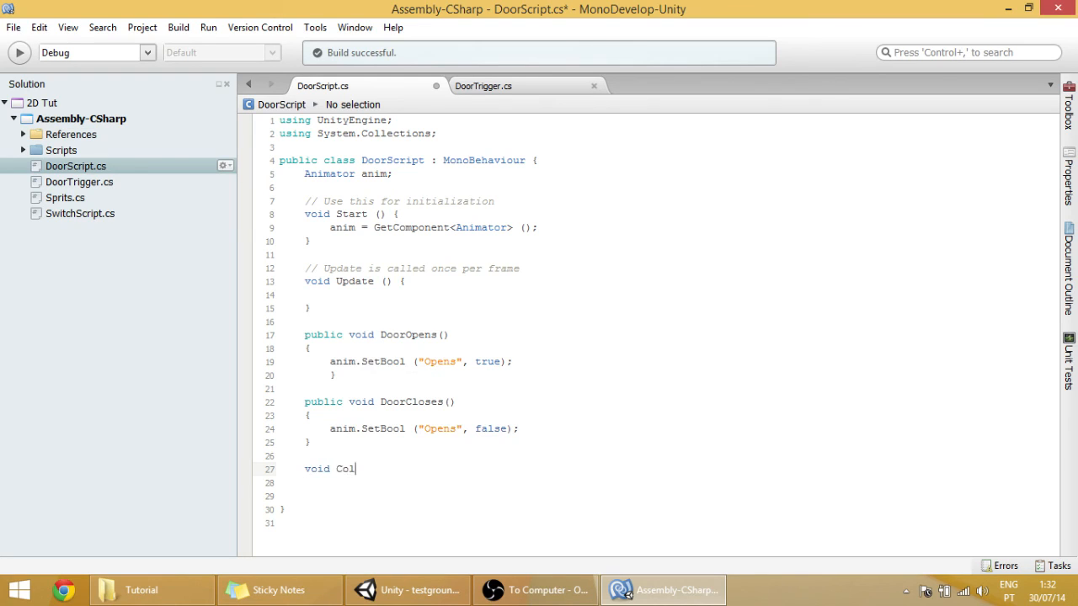
text(lEnable()
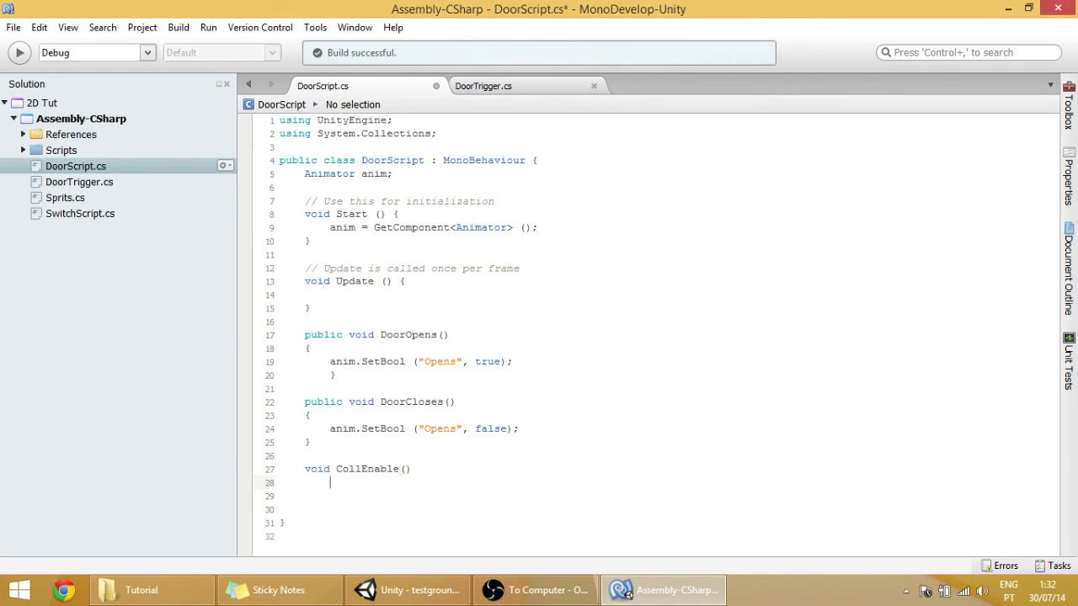
text({)
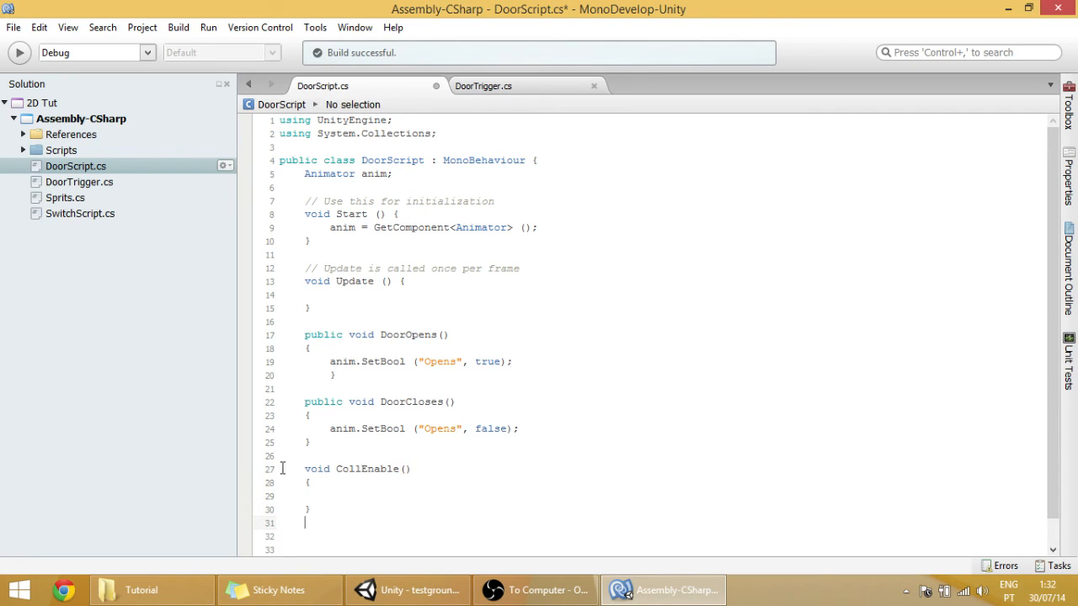
drag(303, 468, 316, 509)
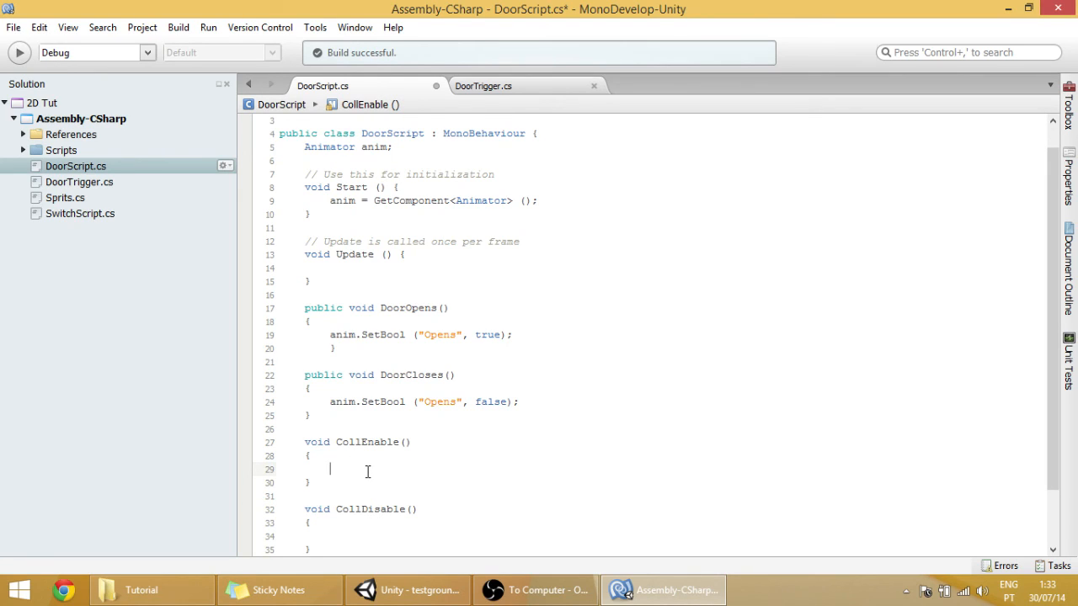
- Set collider2D.enabled = true in CollEnable and false in CollDisable, then return to Unity
text(collider2D)
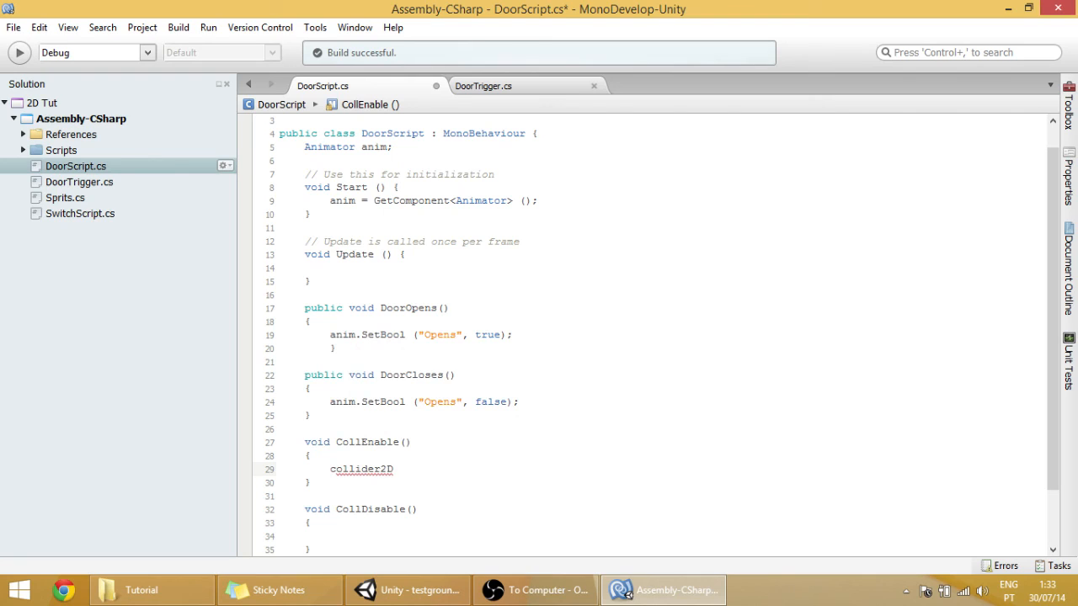
text(.enabled)
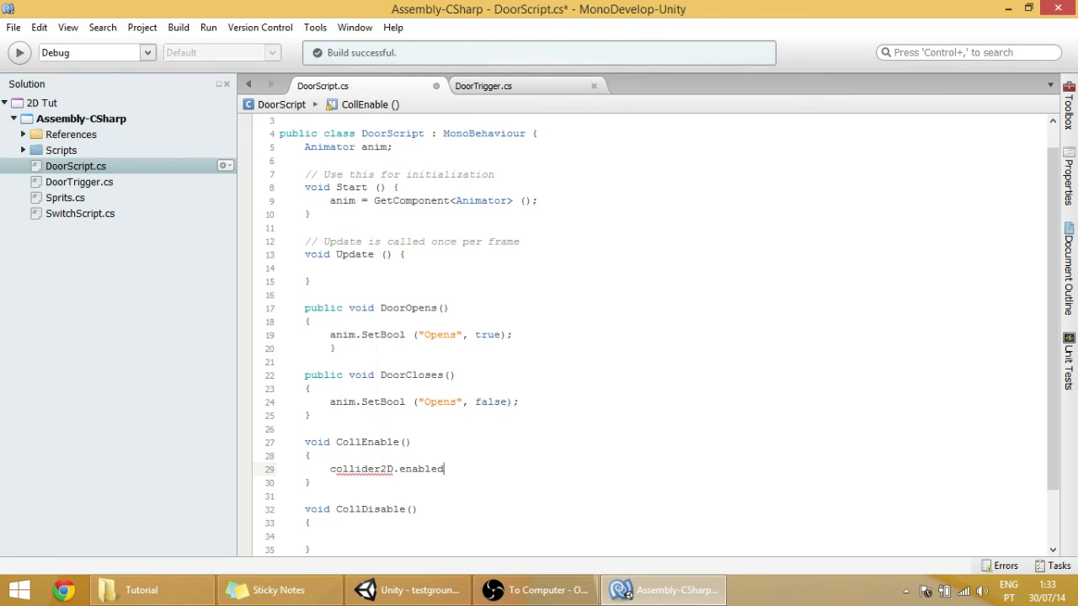
text(=t)
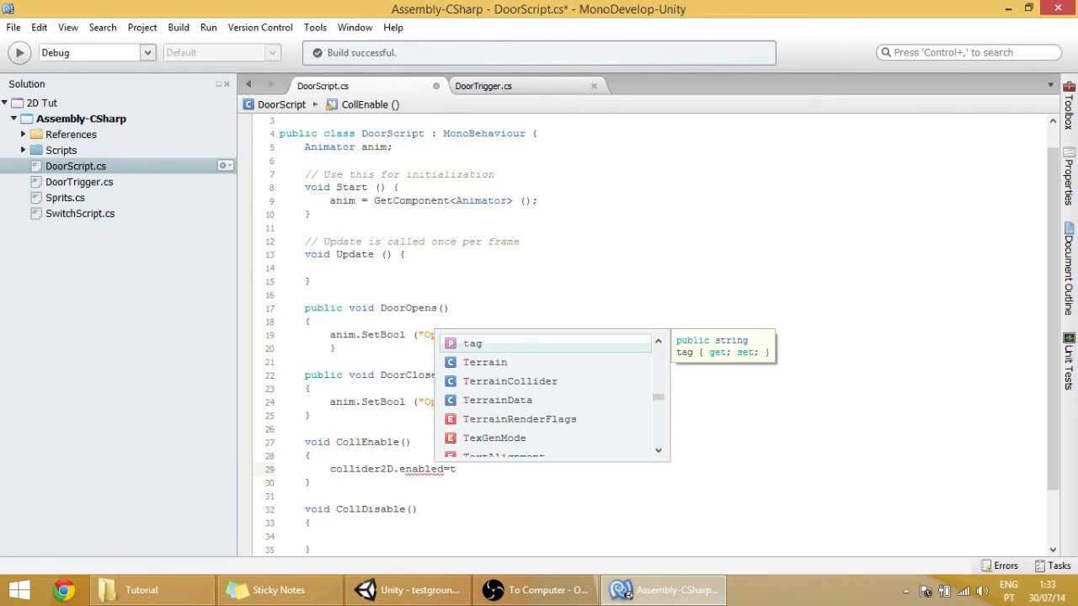
text(rue;)
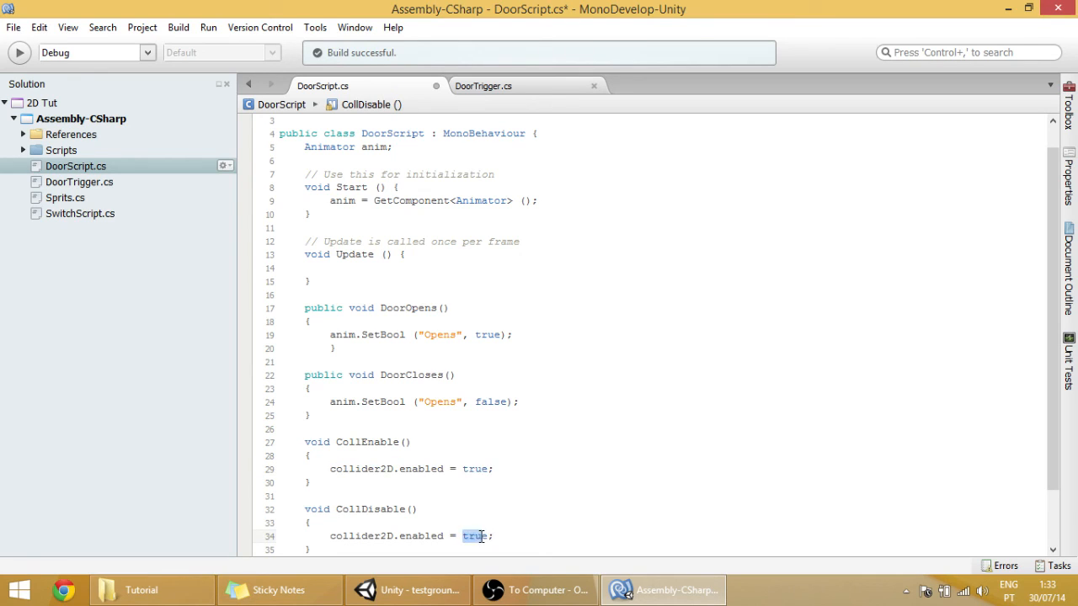
text(false)
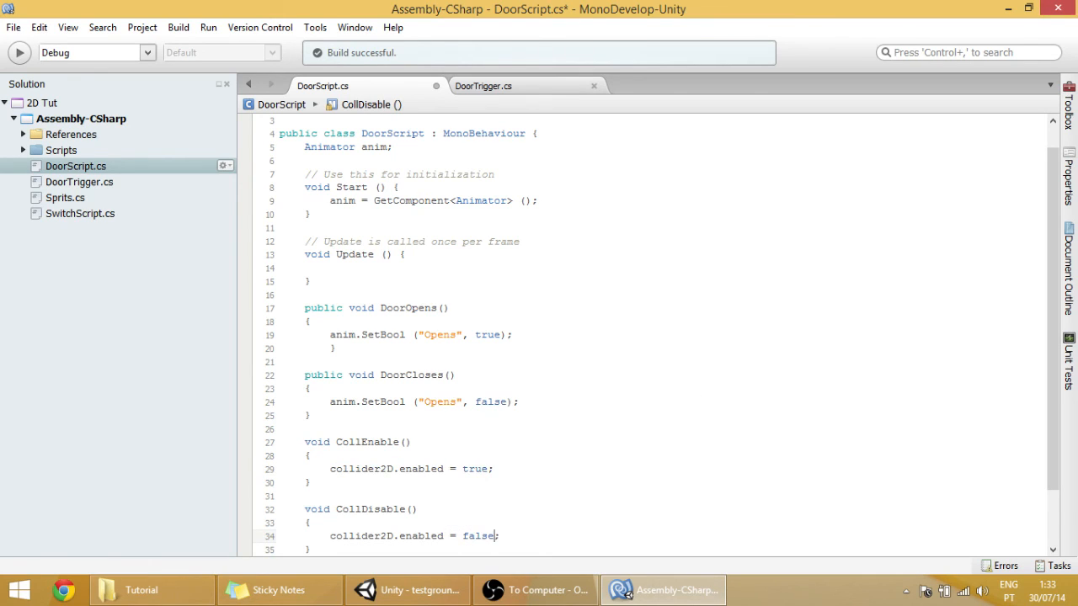
click(684, 425)
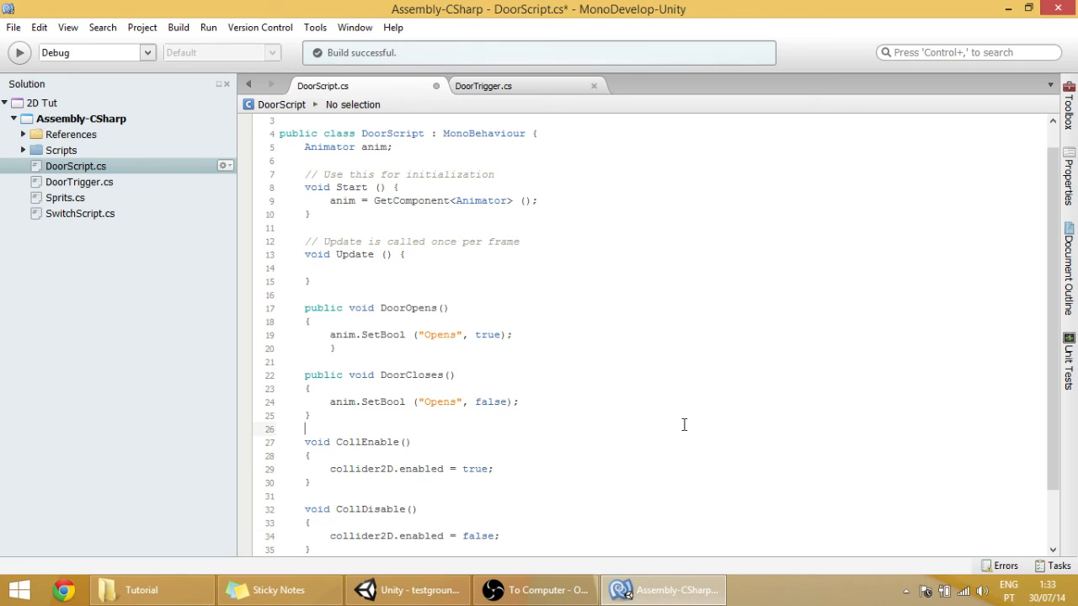
click(407, 590)
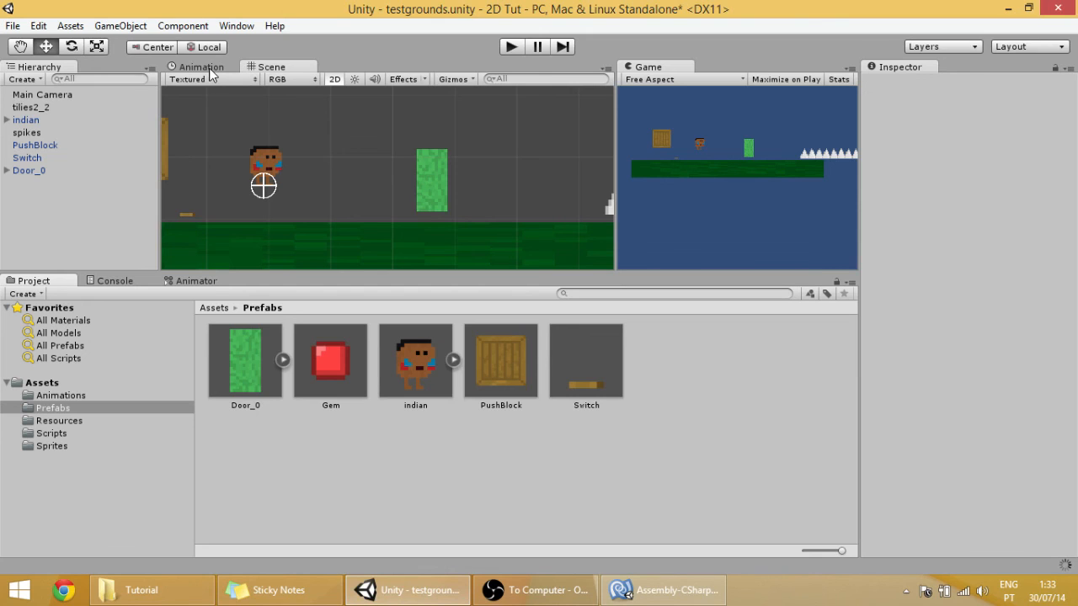
- Select Door_0's sprite track and switch the Animation timeline to the DoorOpens clip
click(202, 67)
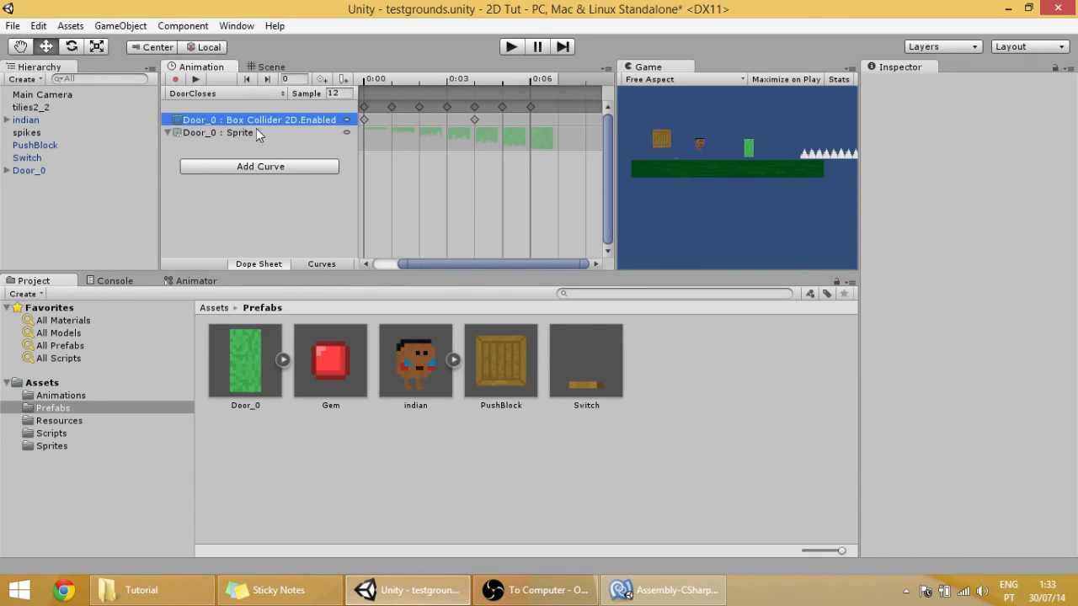
click(219, 131)
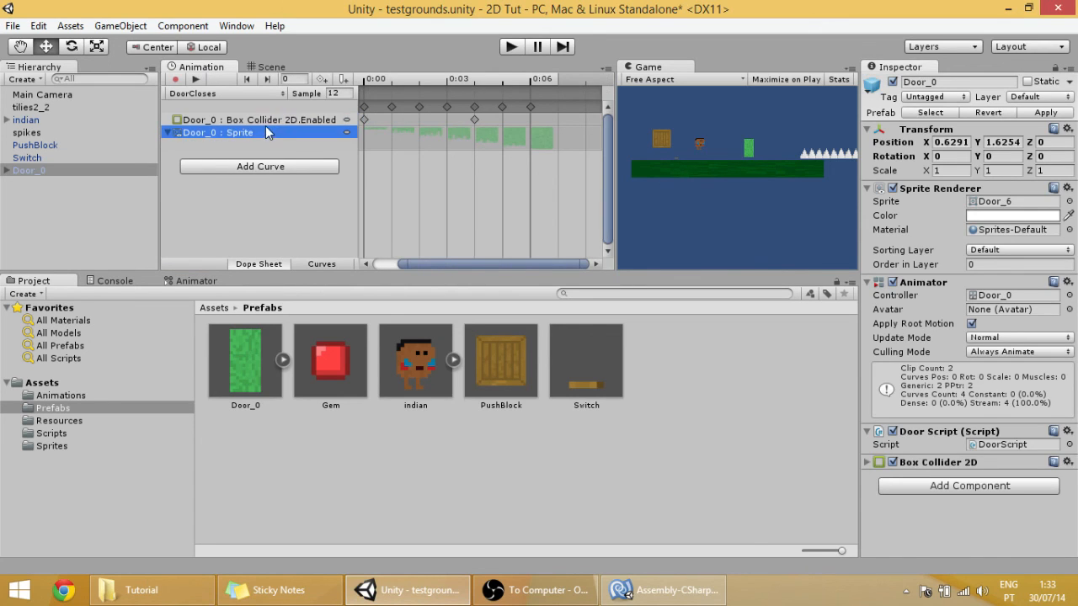
click(253, 120)
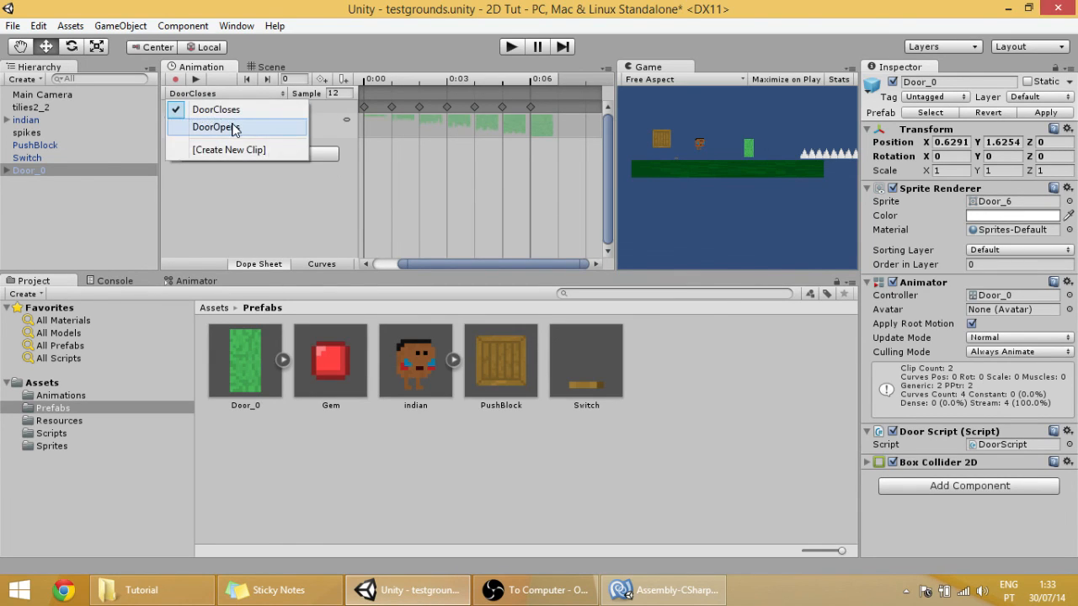
click(216, 127)
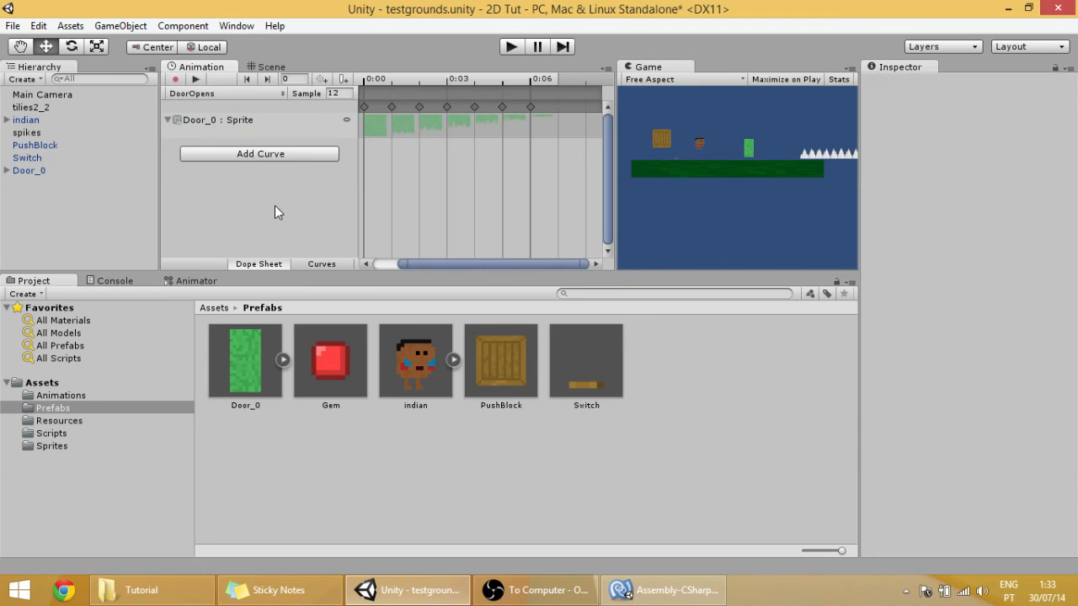
mouse_move(472, 134)
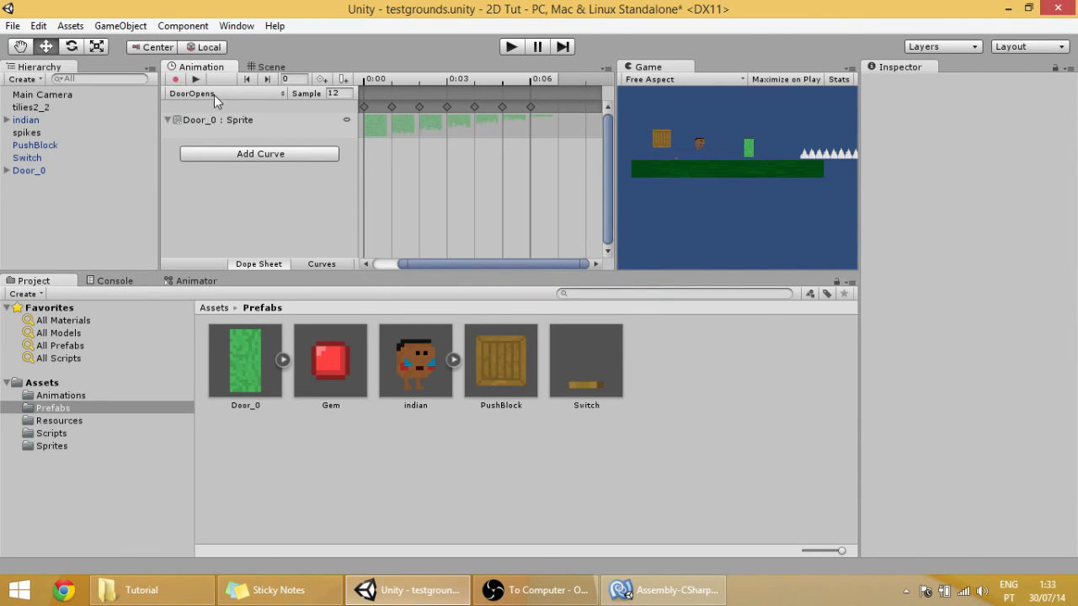
mouse_move(391, 132)
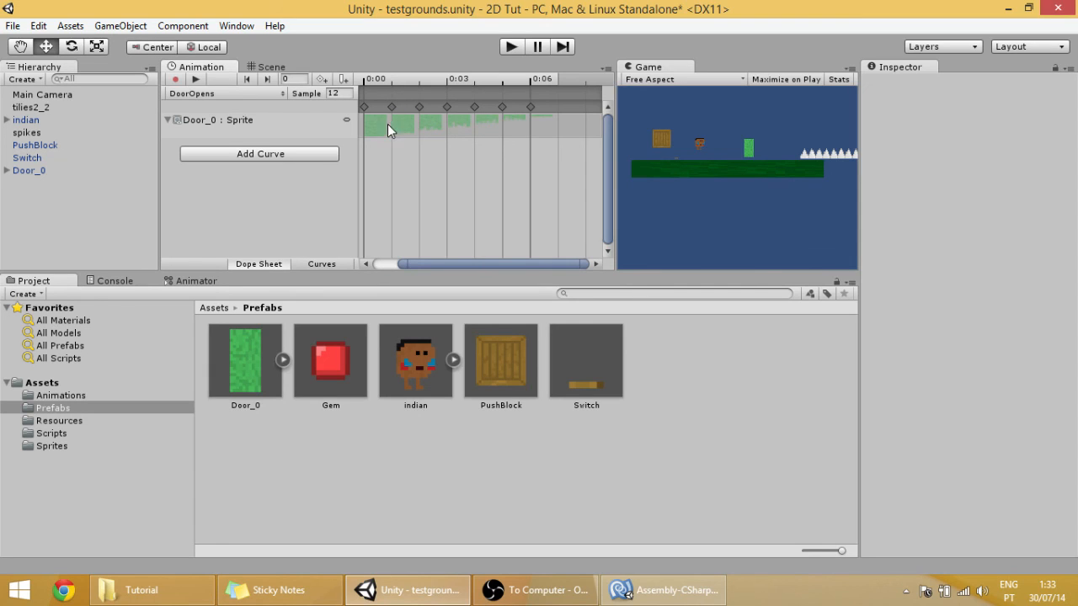
mouse_move(422, 132)
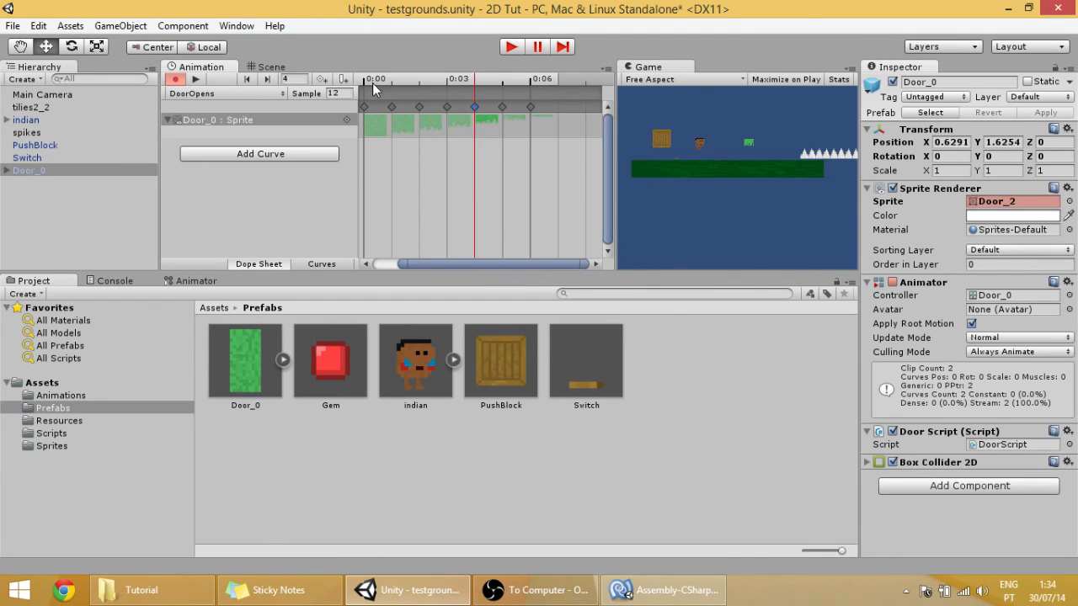
mouse_move(343, 80)
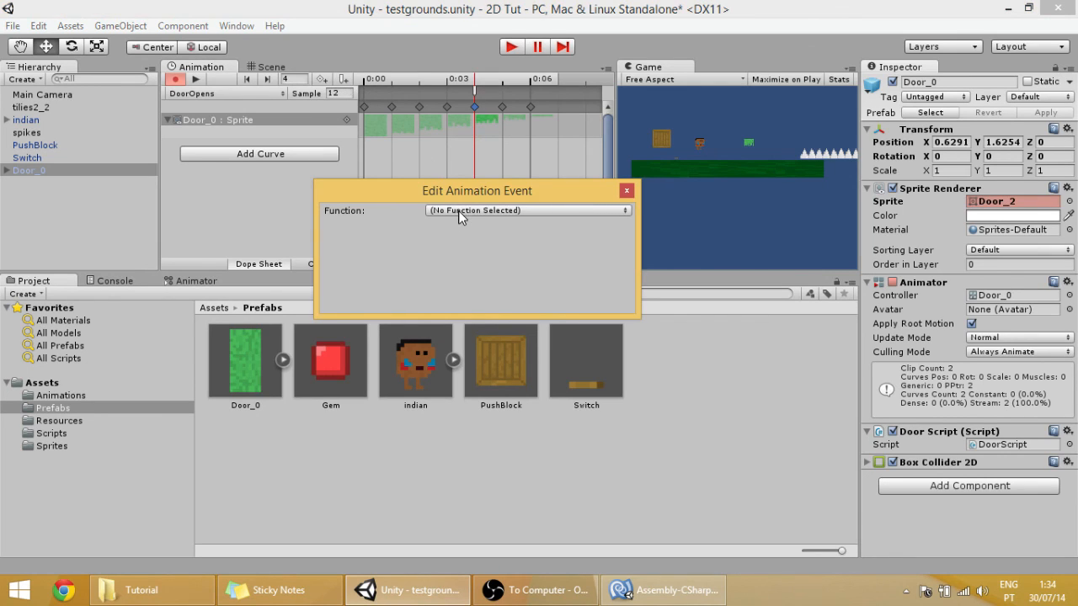
- Set the frame-4 event's function to CollDisable() and close the event dialog
click(529, 209)
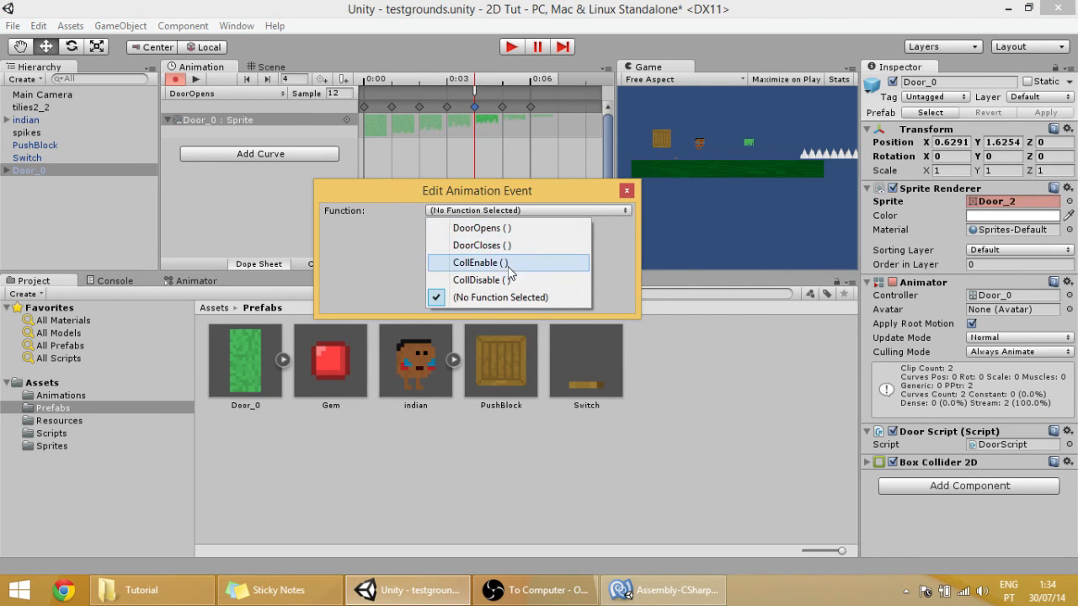
mouse_move(513, 280)
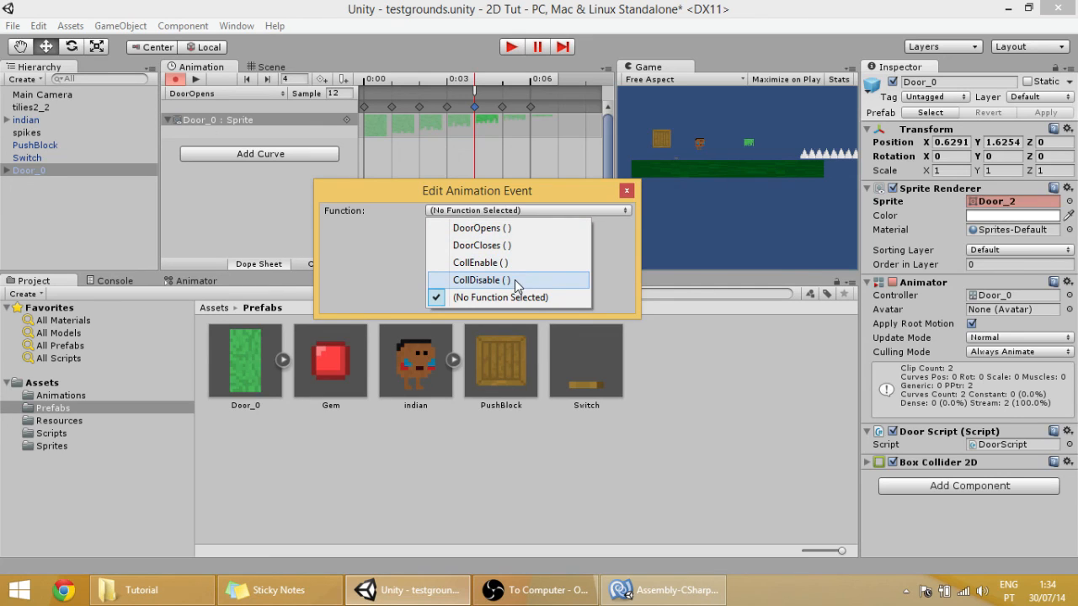
click(480, 279)
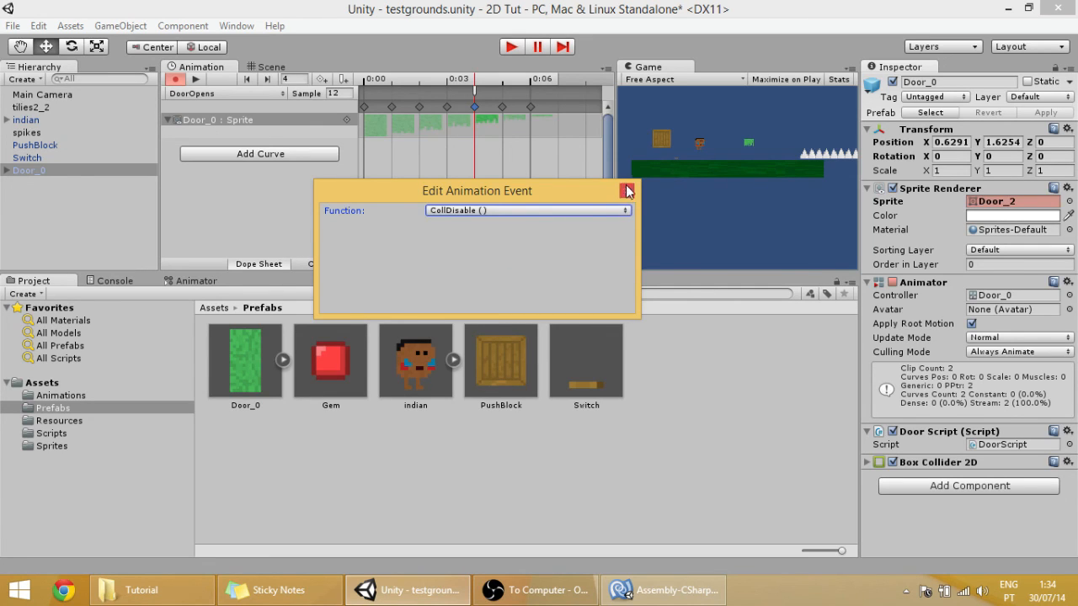
click(627, 192)
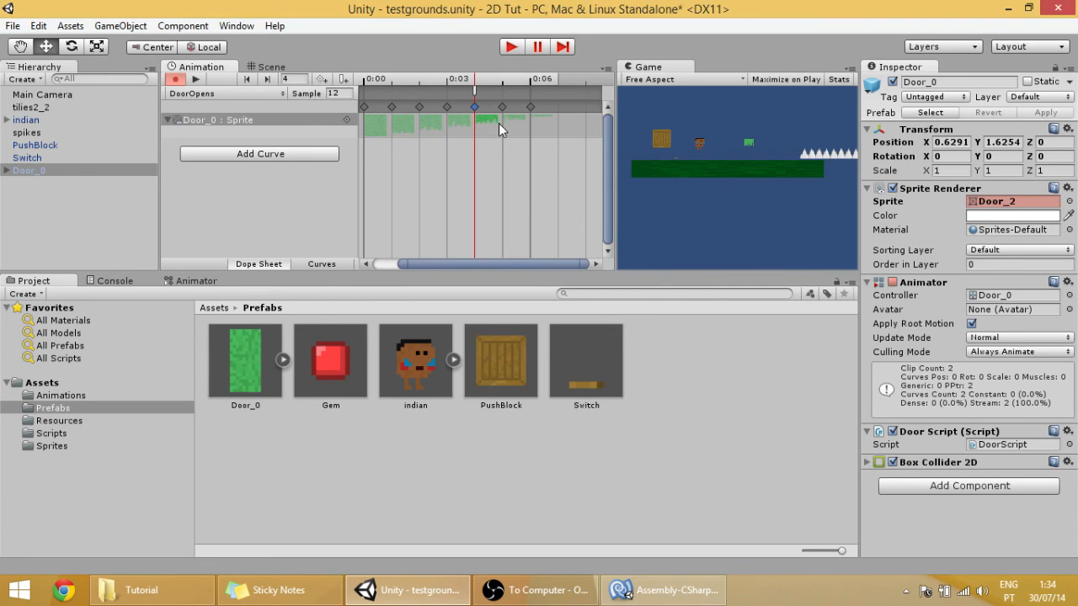
- Switch to the DoorCloses clip and give its frame-3 event the CollEnable() function
click(222, 94)
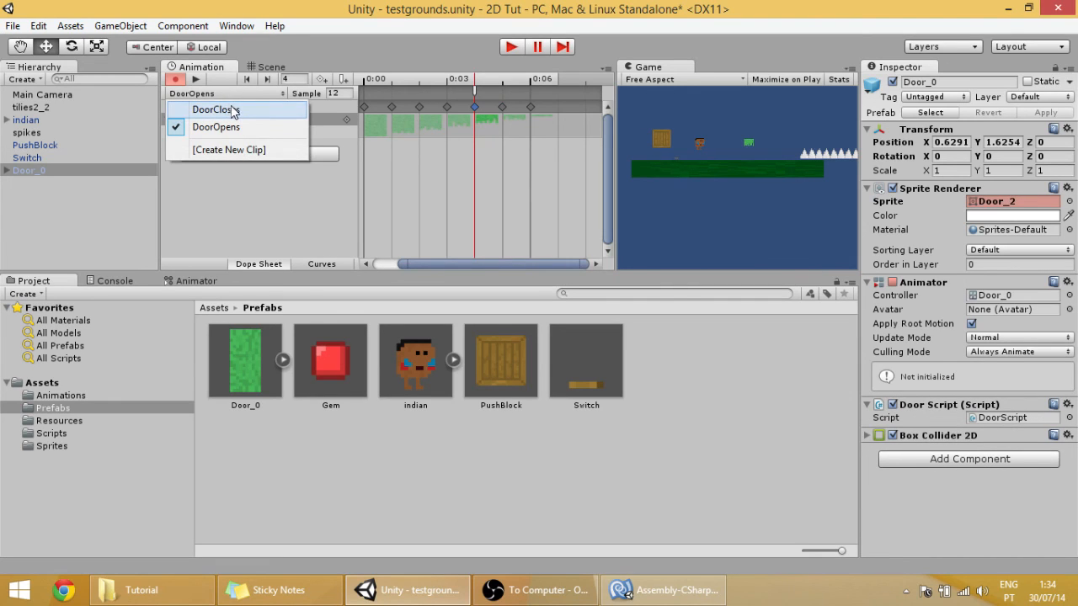
click(216, 109)
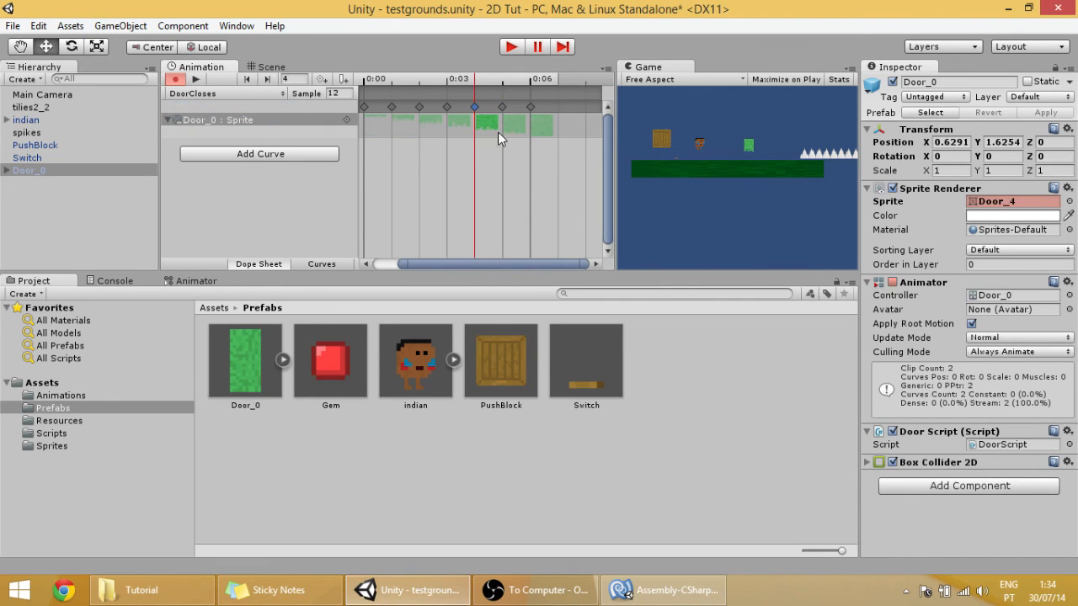
click(444, 108)
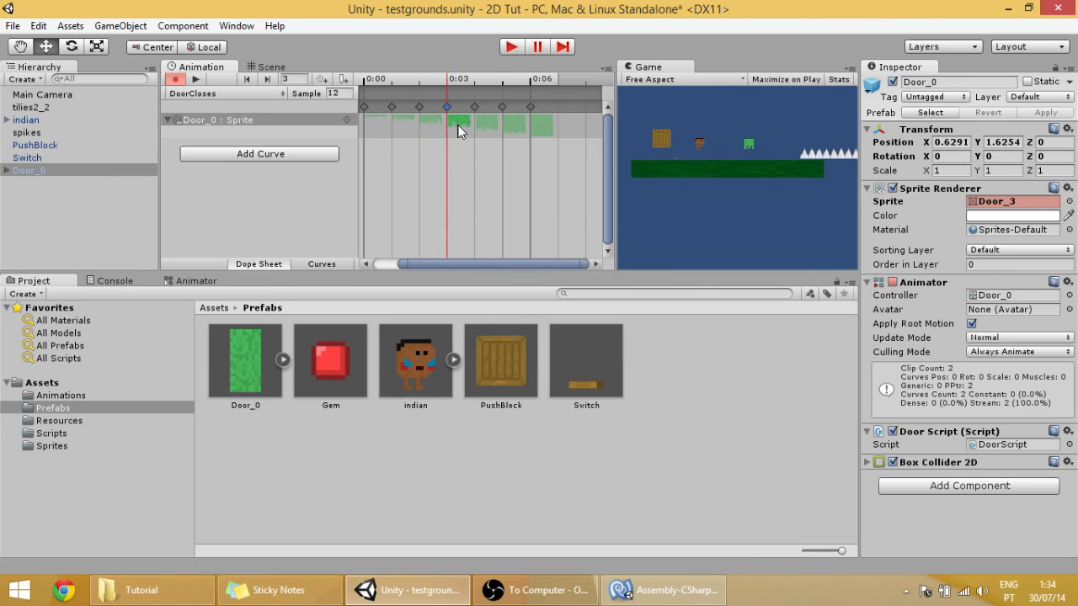
mouse_move(344, 80)
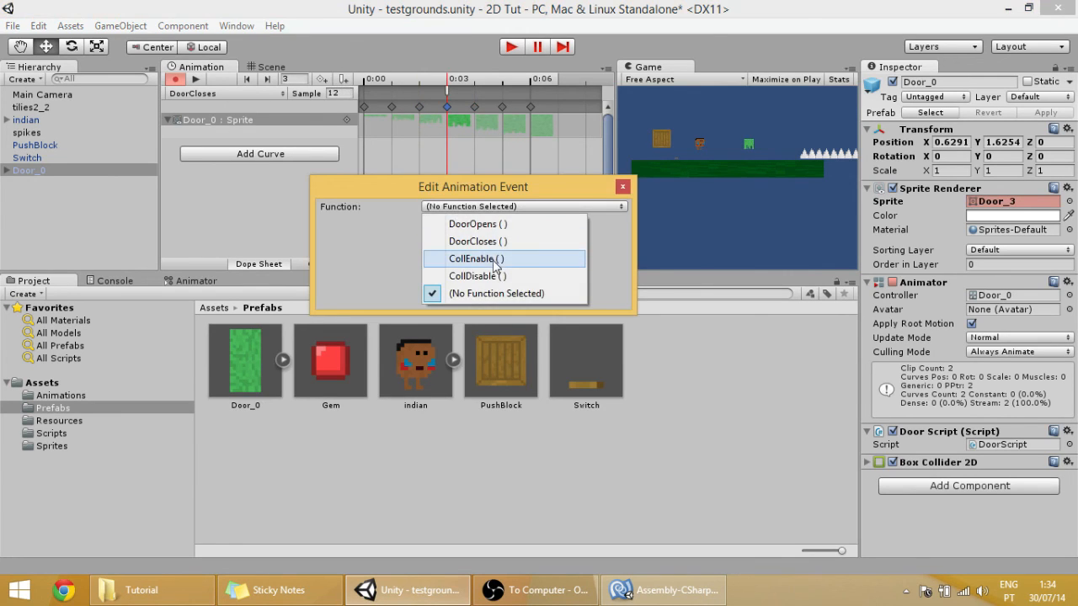
click(475, 259)
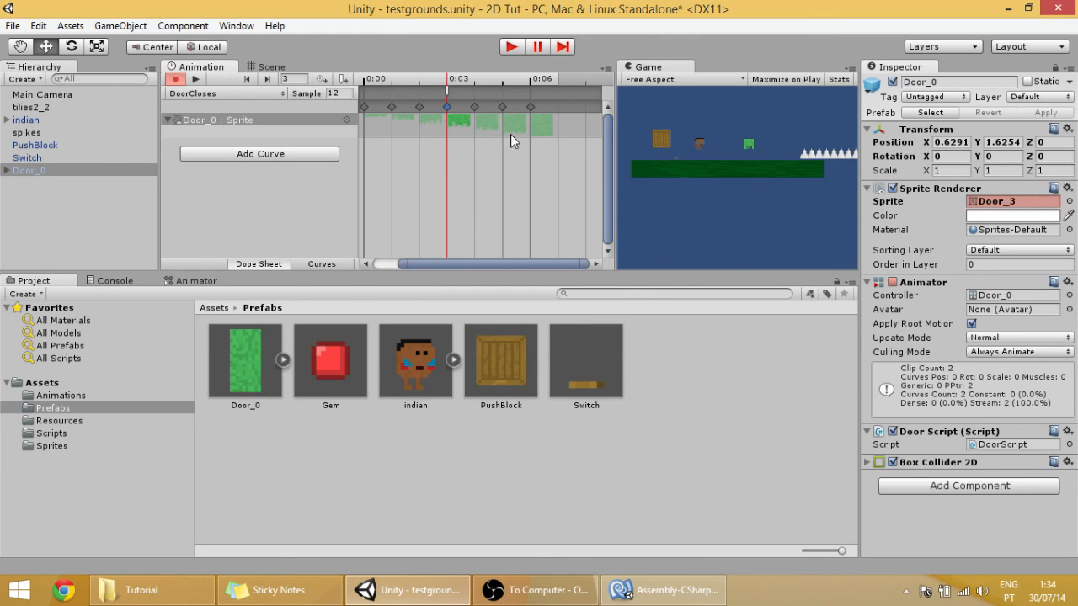
click(511, 47)
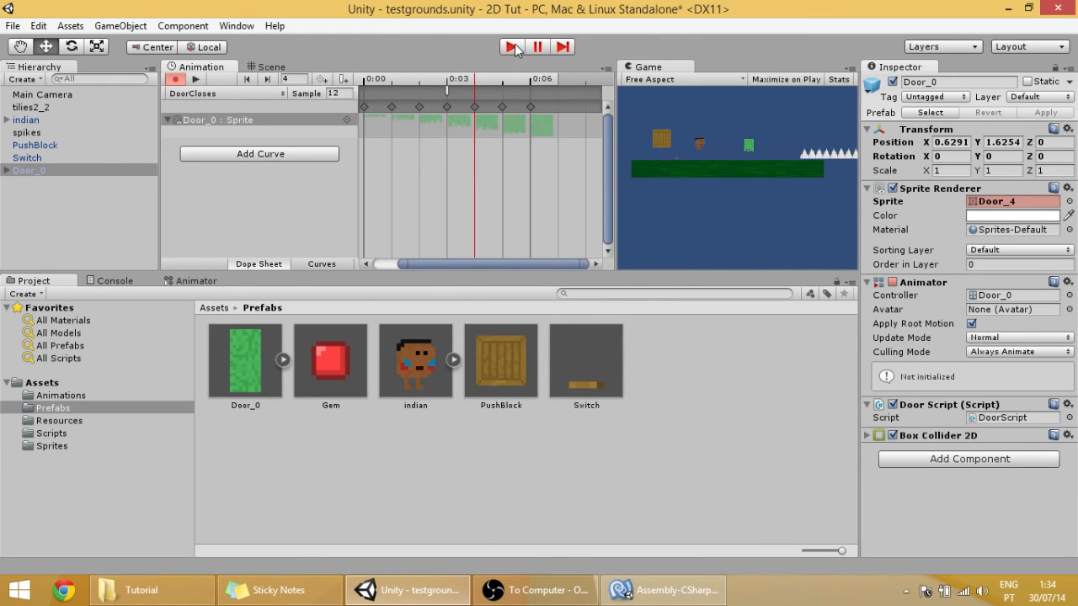
- Enter play mode and select the door and Switch objects to check the collider behaviour
click(512, 47)
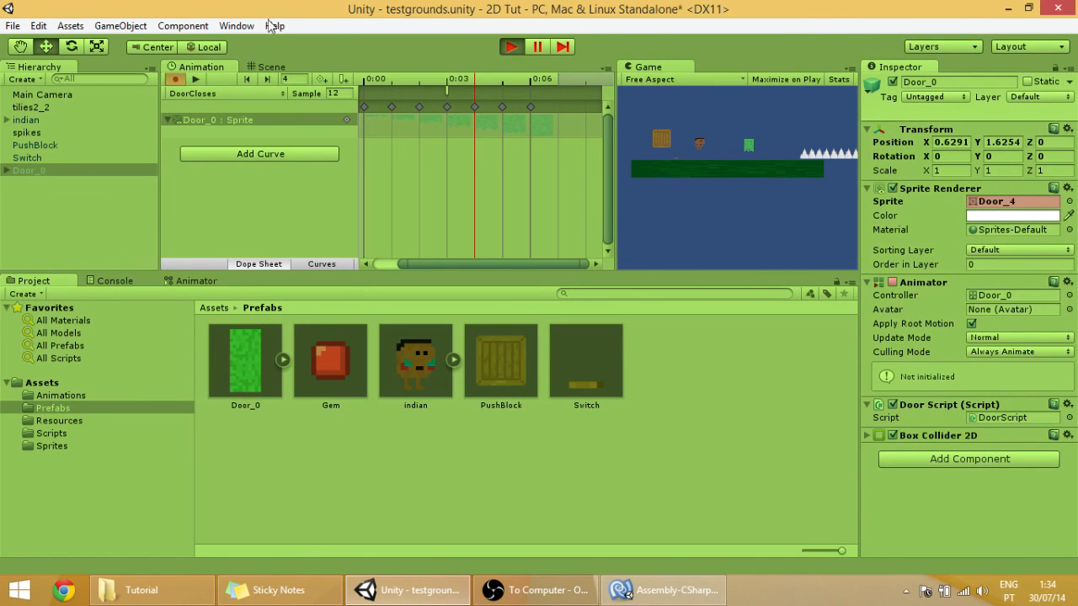
click(270, 68)
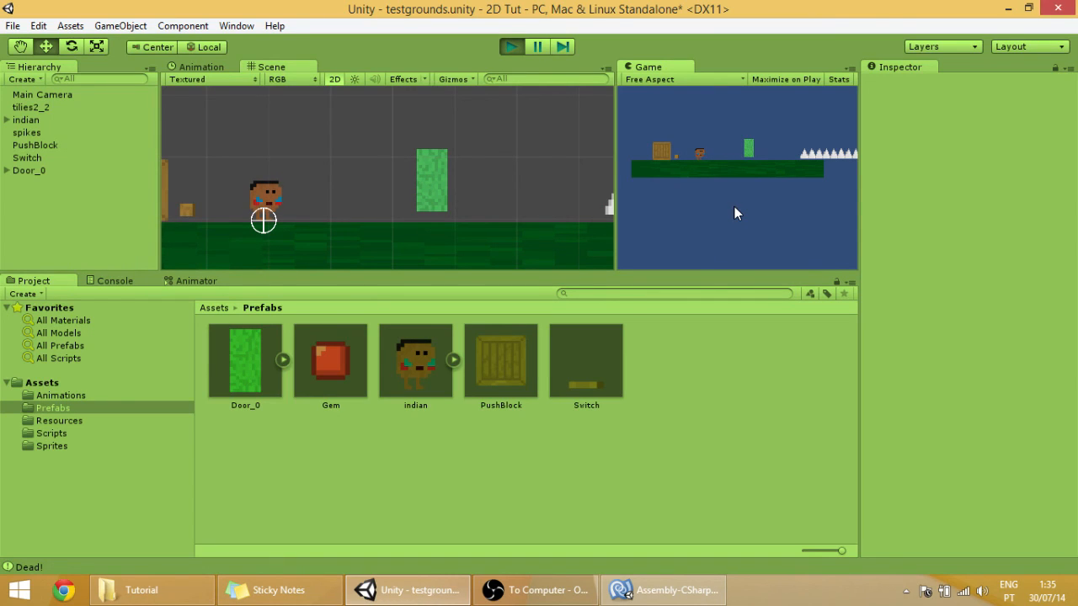
mouse_move(502, 54)
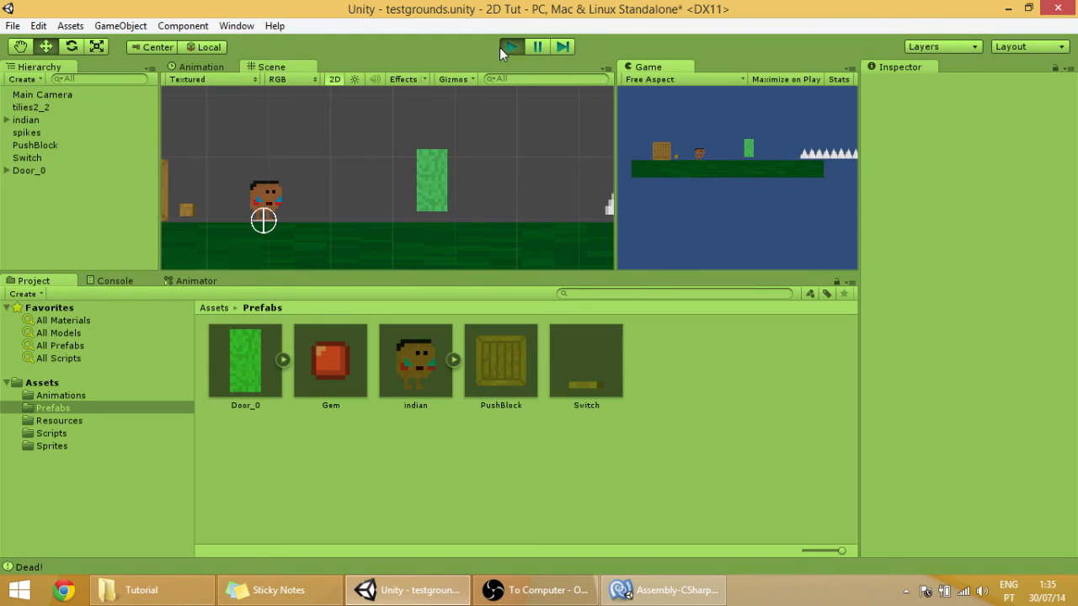
click(432, 179)
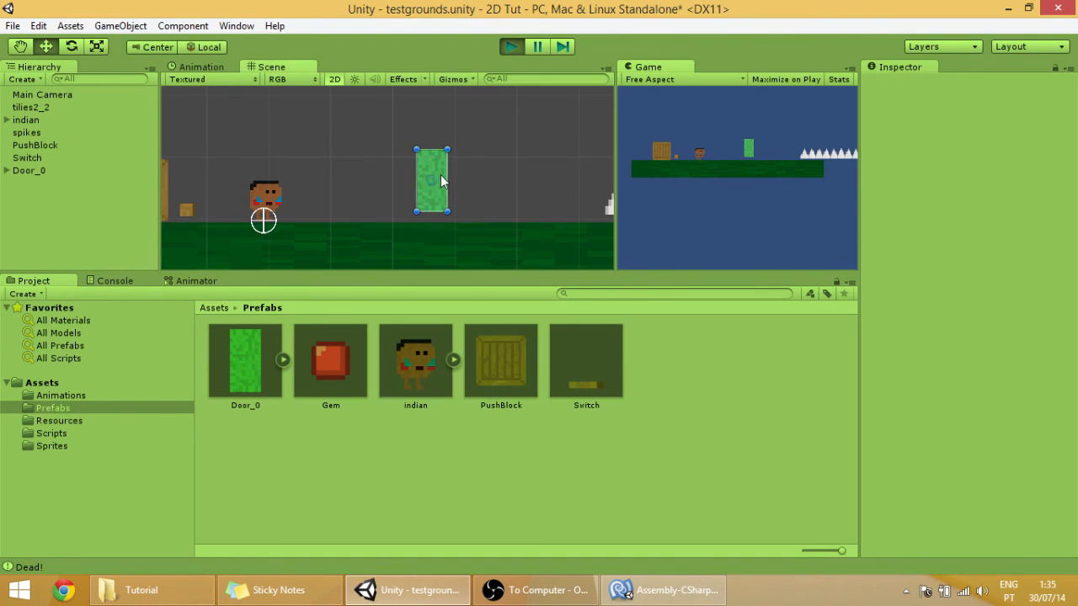
click(431, 179)
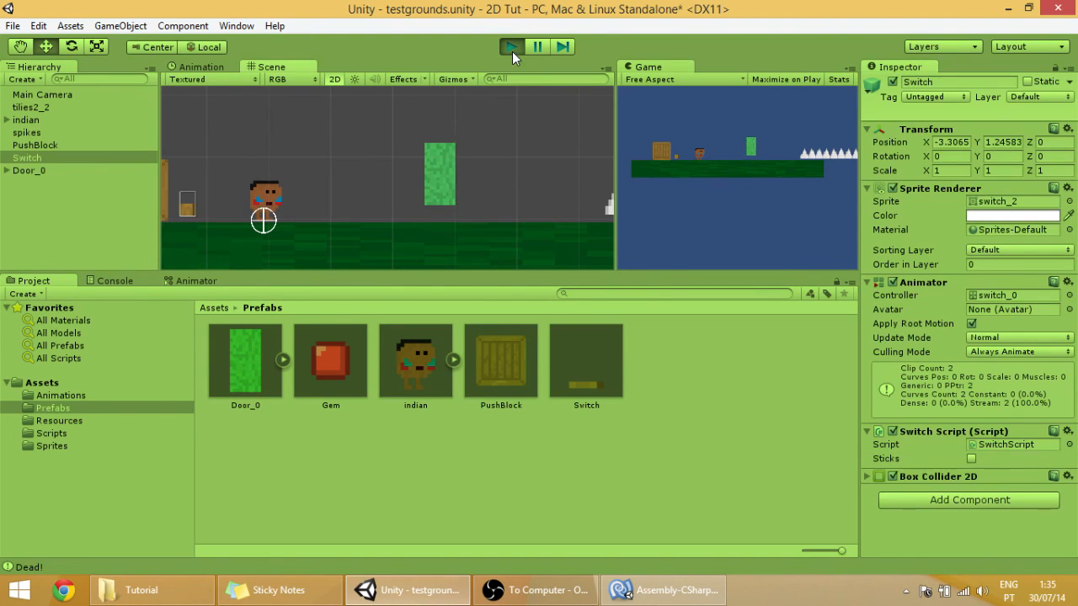